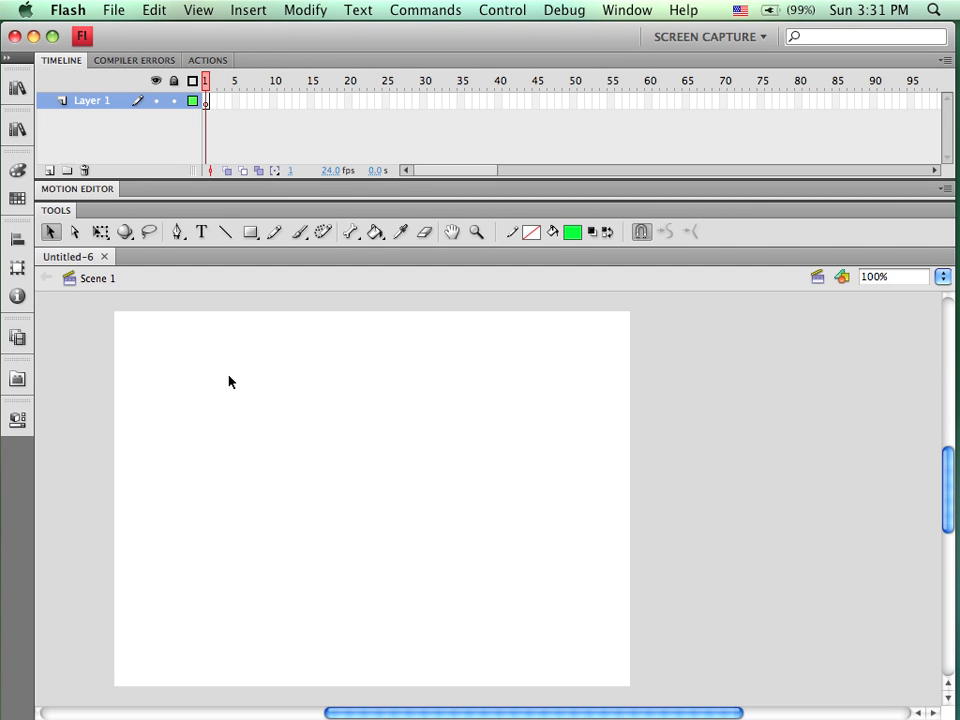
pyautogui.moveTo(218, 377)
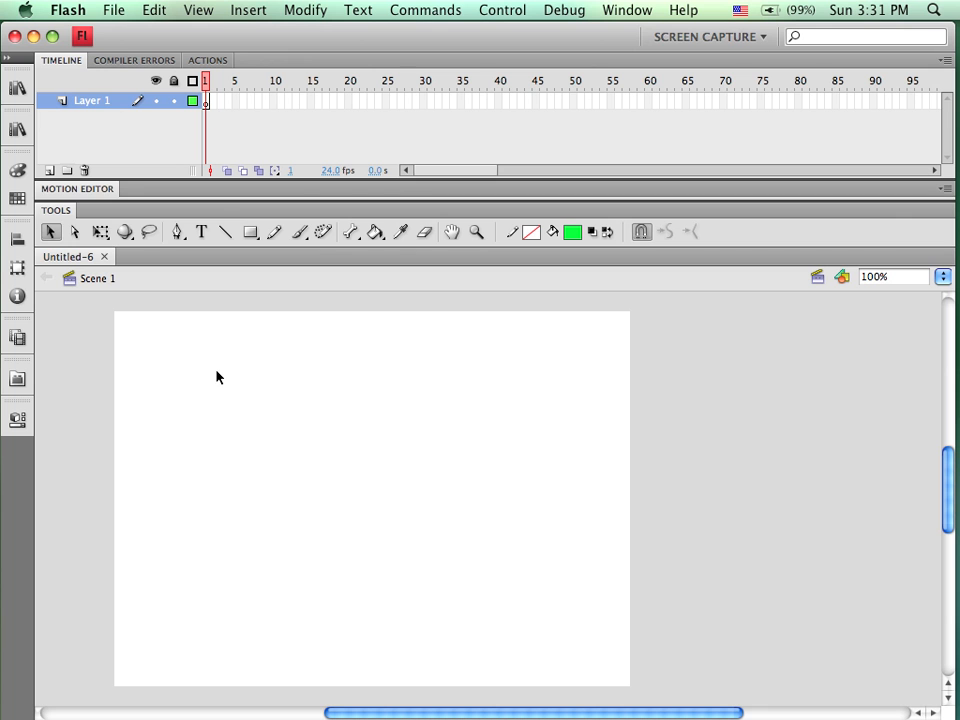
pyautogui.moveTo(312, 353)
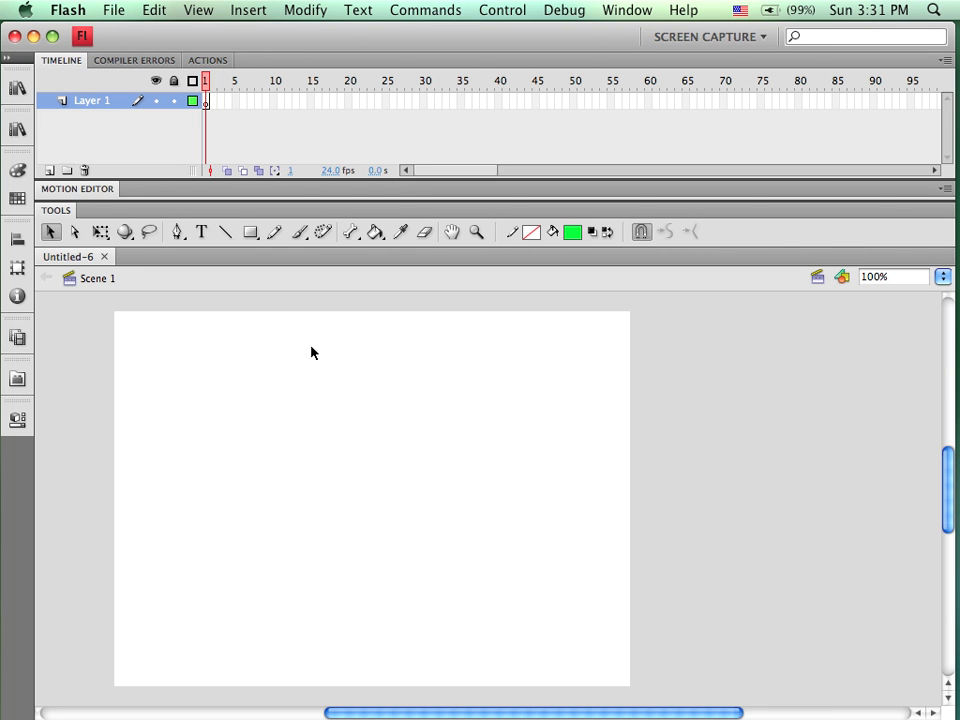
pyautogui.moveTo(310, 347)
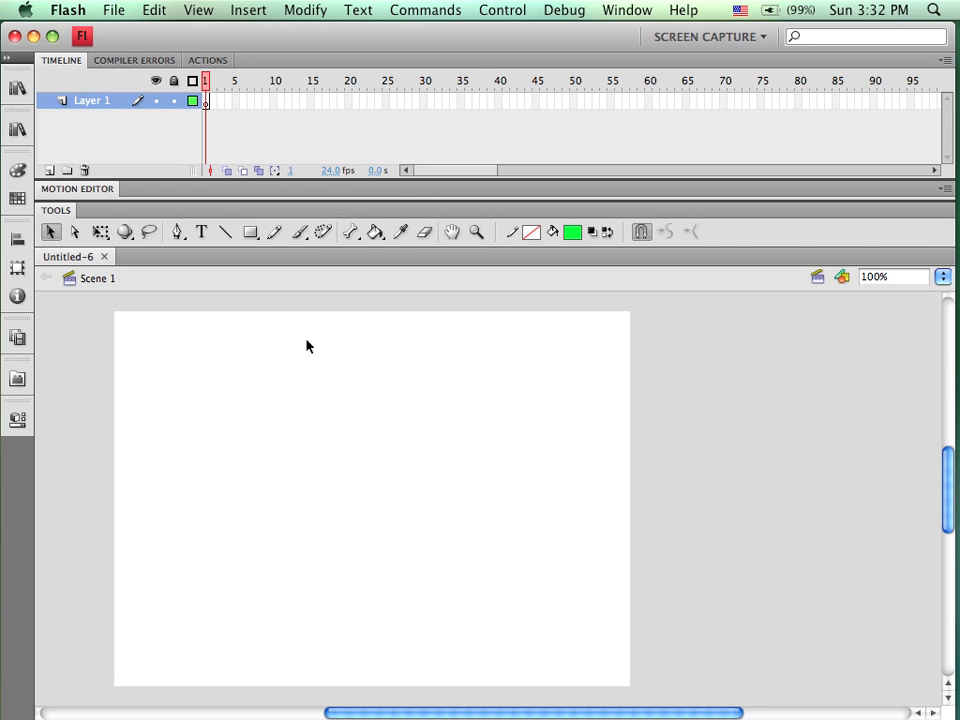
pyautogui.moveTo(313, 398)
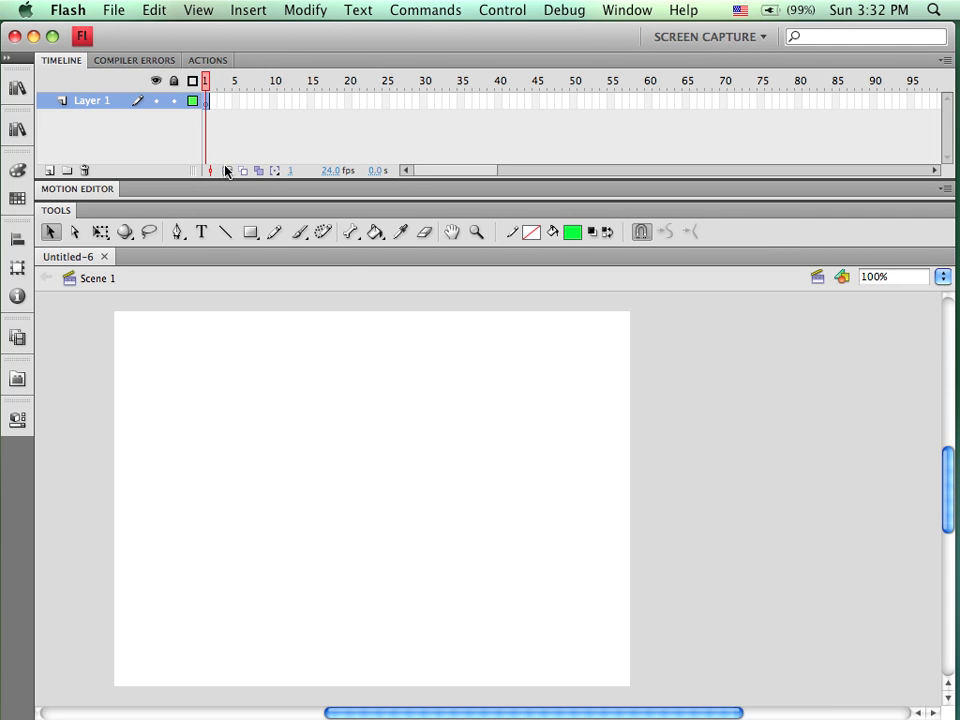
# Add a new graphic symbol named 'Rectangle' from the Library and draw a green rectangle inside it
pyautogui.click(250, 232)
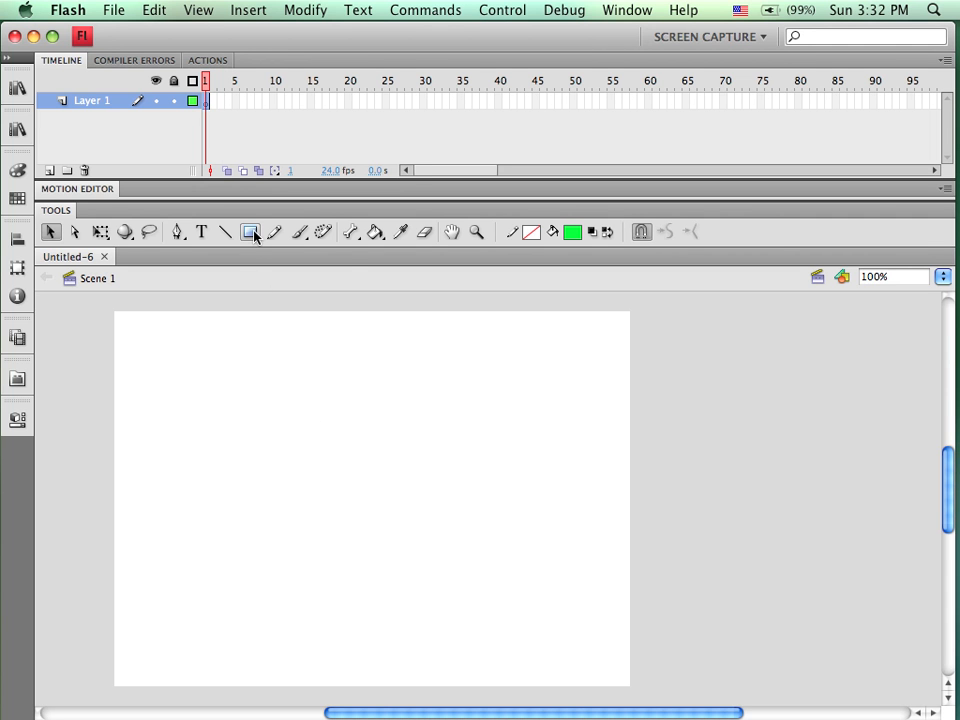
pyautogui.moveTo(251, 232)
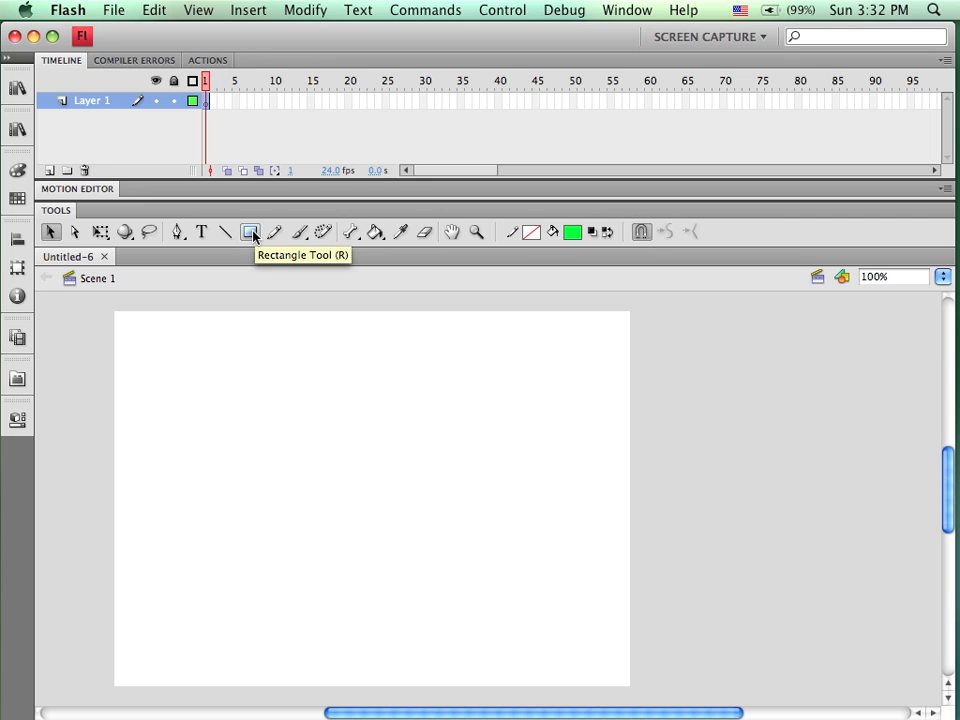
pyautogui.click(17, 89)
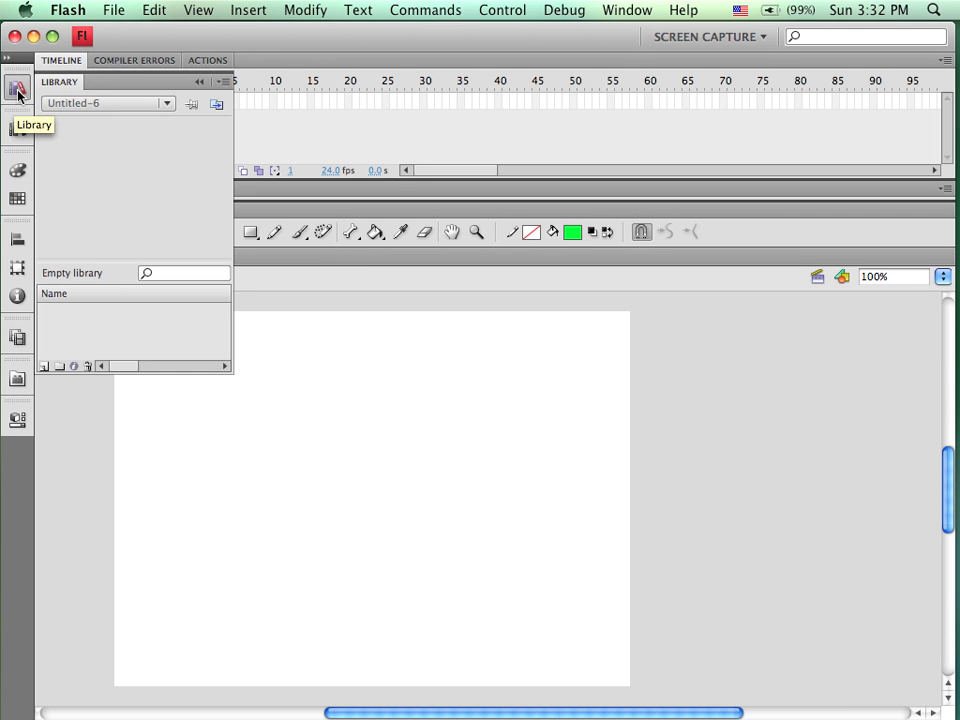
pyautogui.moveTo(65, 248)
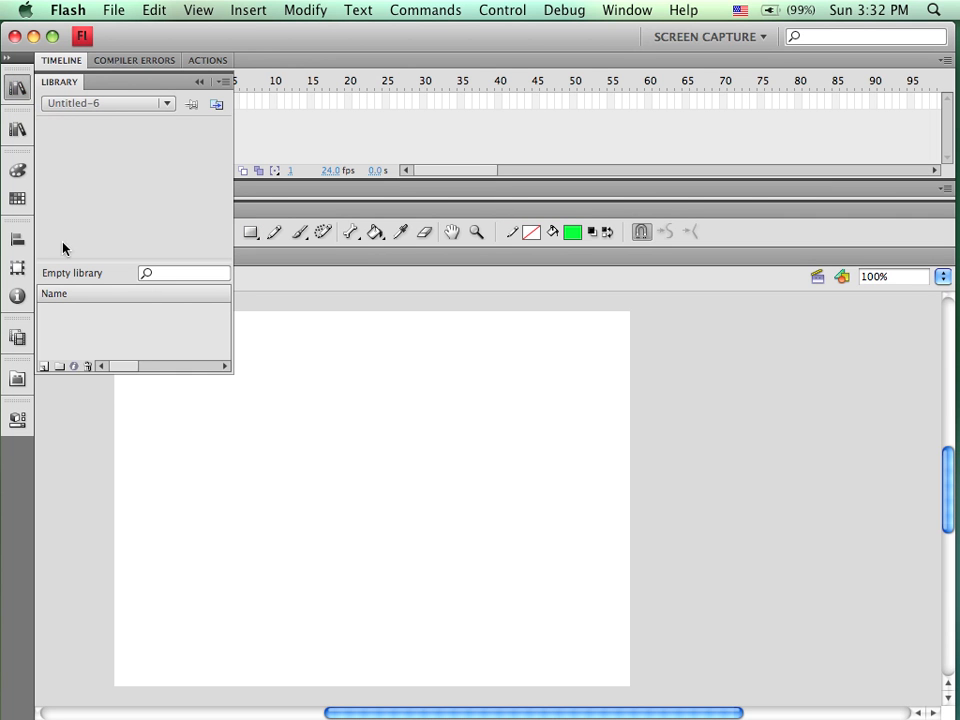
pyautogui.moveTo(44, 366)
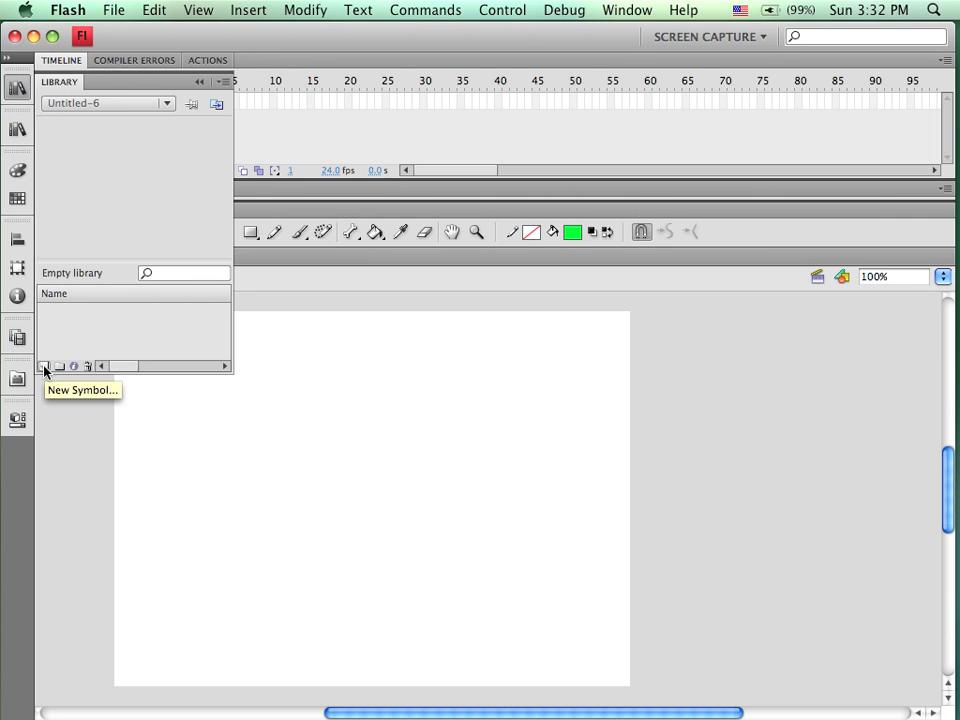
pyautogui.click(44, 366)
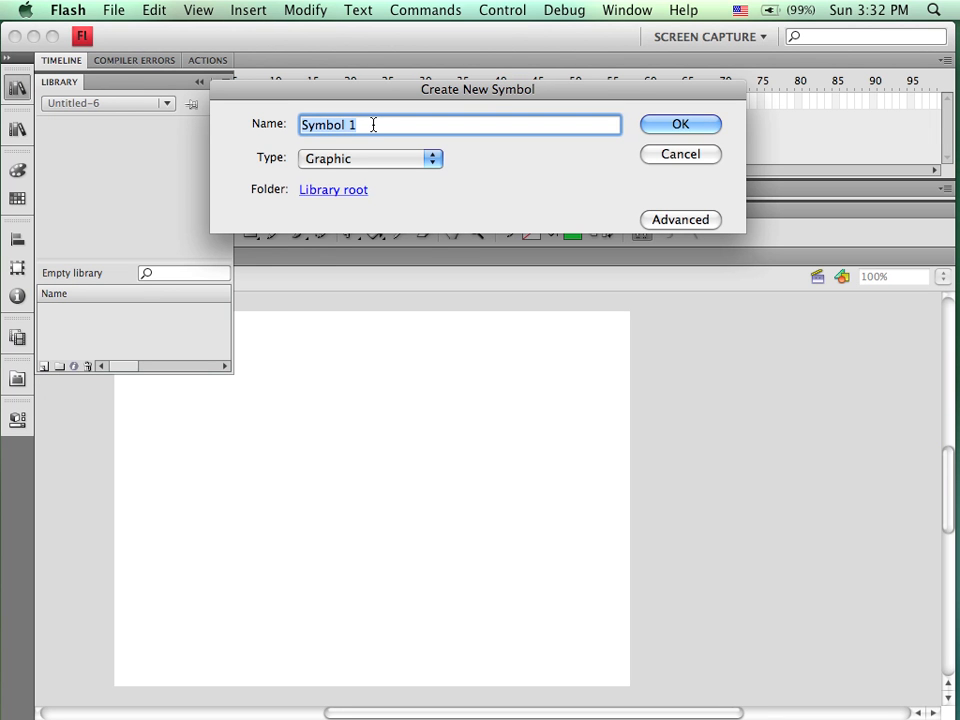
pyautogui.write('Red')
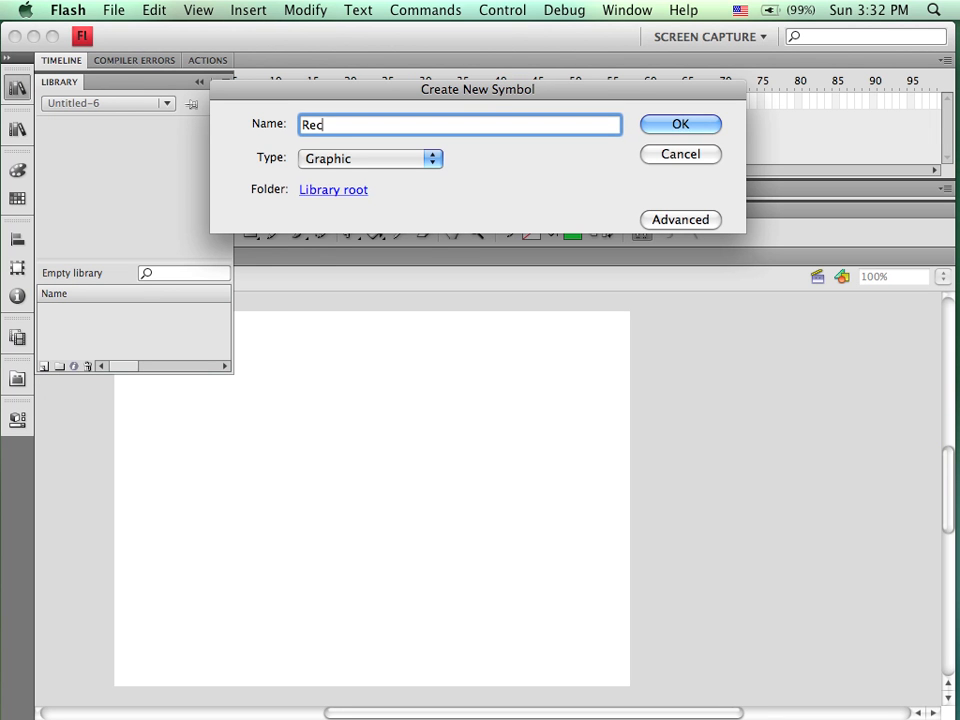
pyautogui.write('Rectangle')
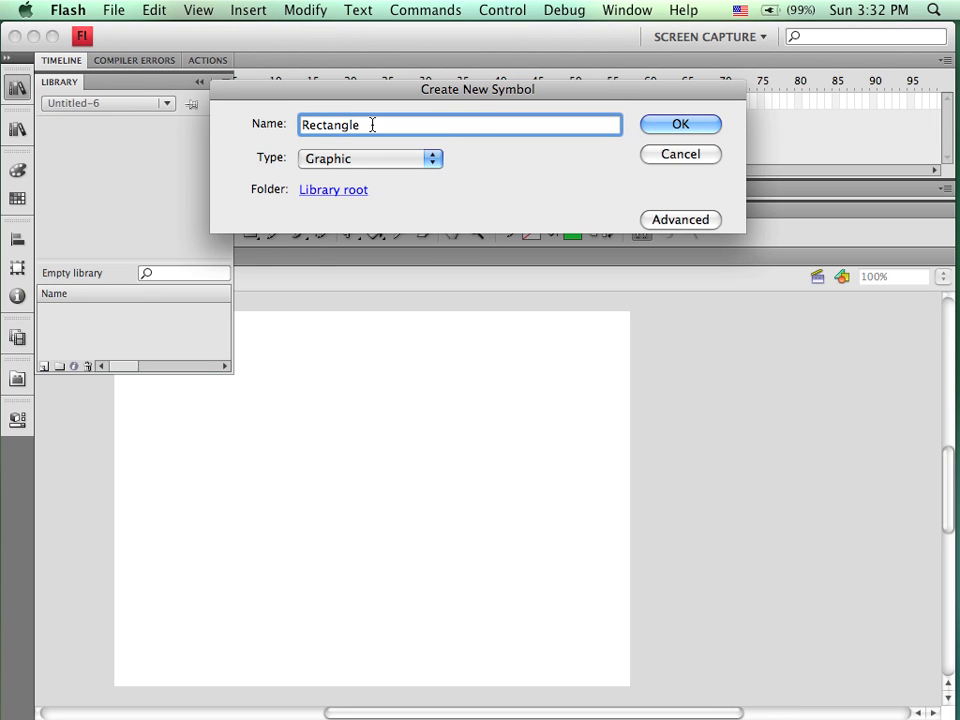
pyautogui.click(680, 124)
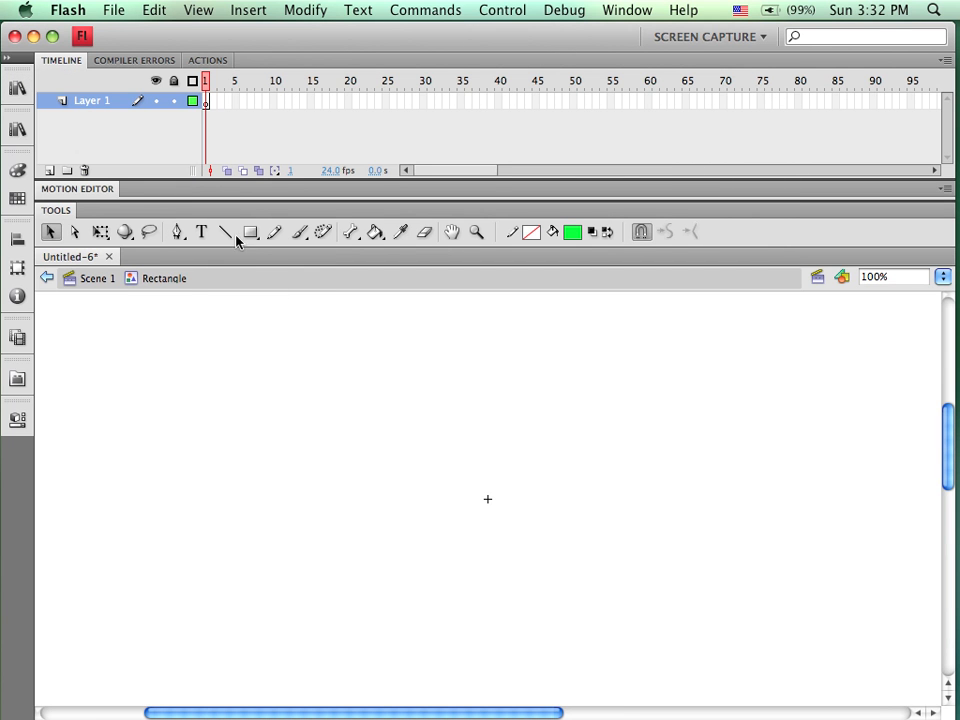
pyautogui.click(250, 231)
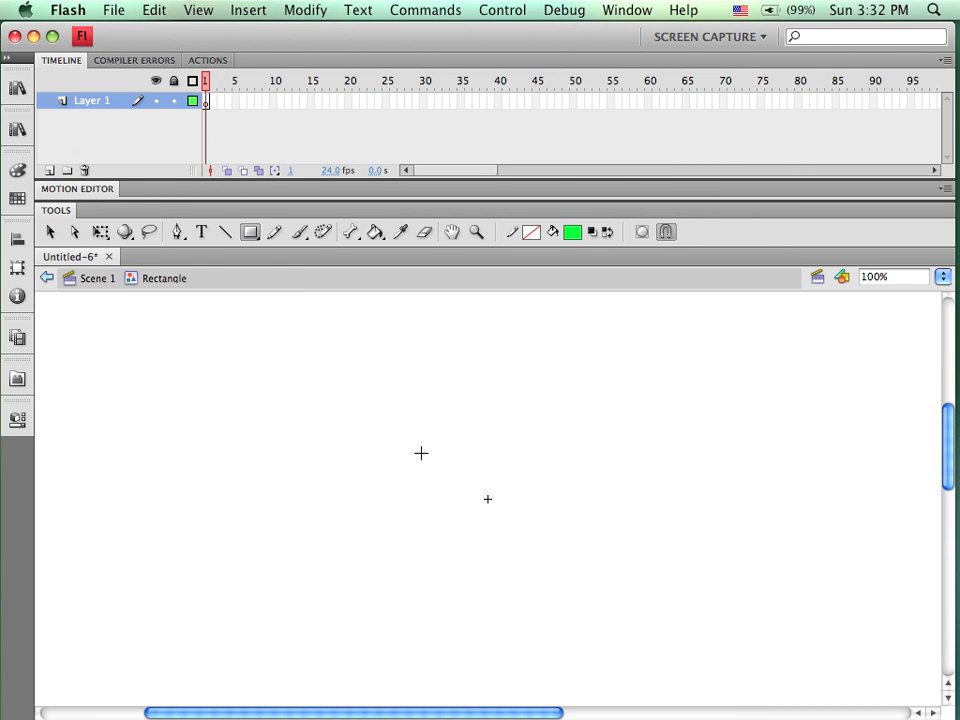
pyautogui.moveTo(421, 453); pyautogui.dragTo(596, 537)
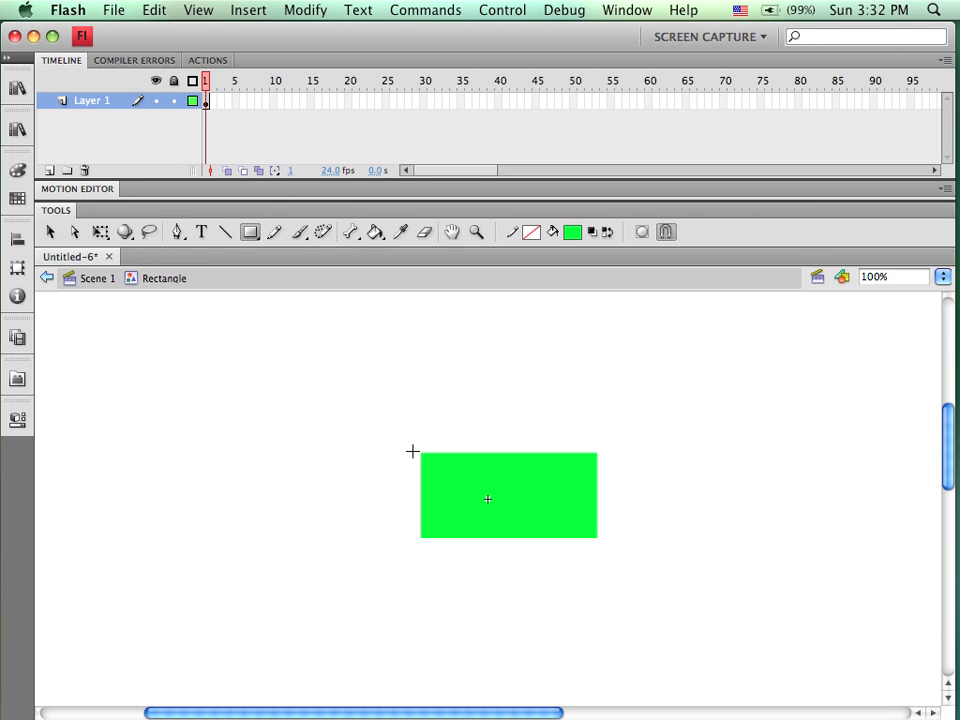
pyautogui.moveTo(458, 392)
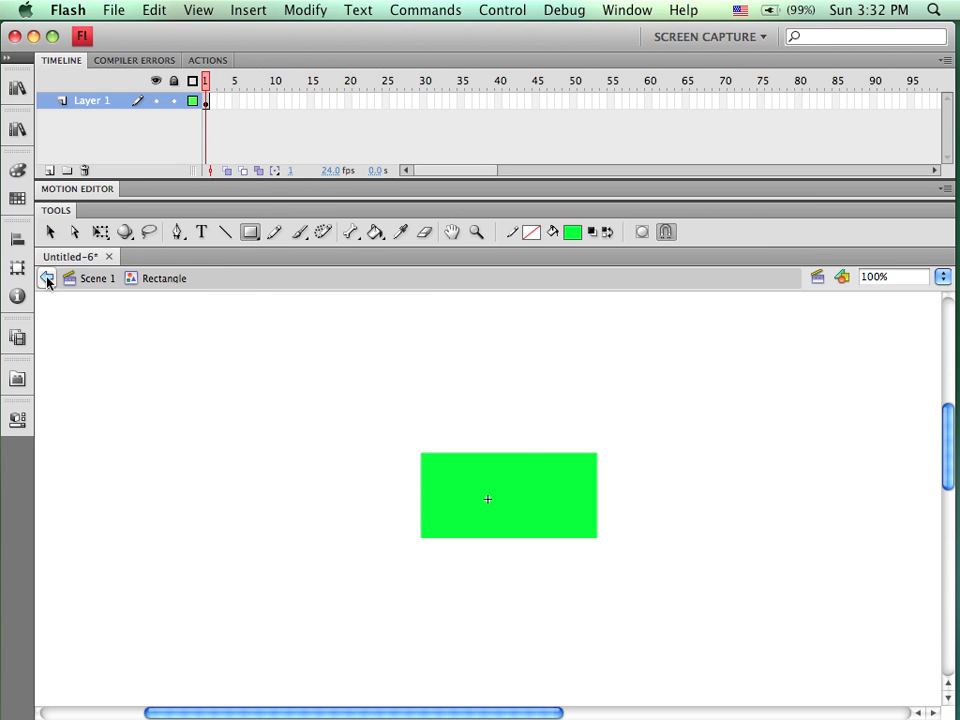
# Leave symbol editing and return to Scene 1 with the green rectangle on stage
pyautogui.click(47, 278)
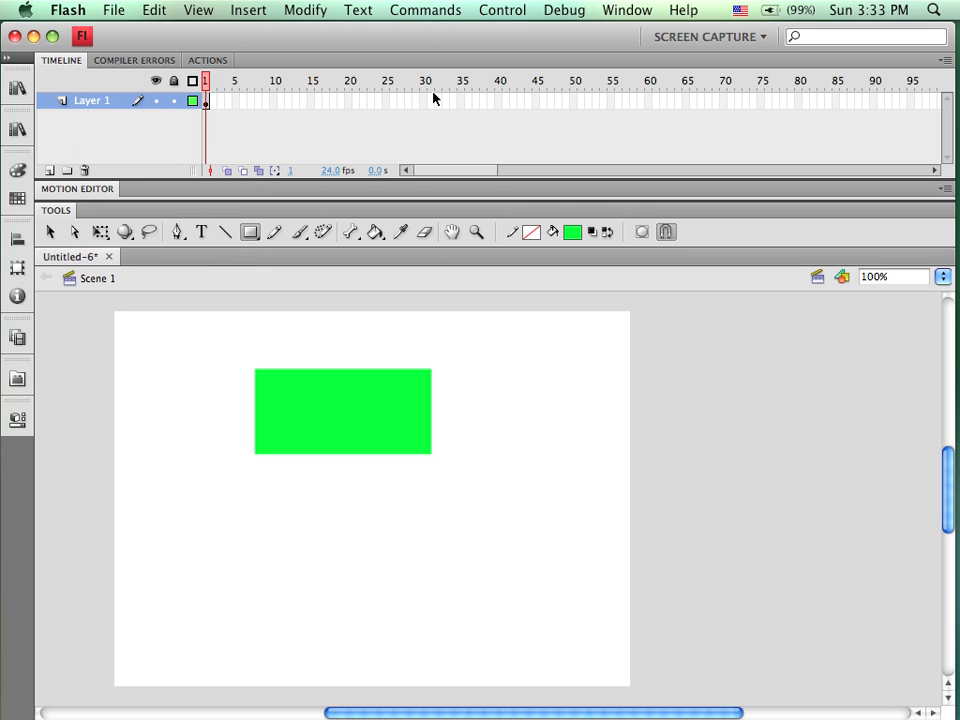
pyautogui.moveTo(463, 106)
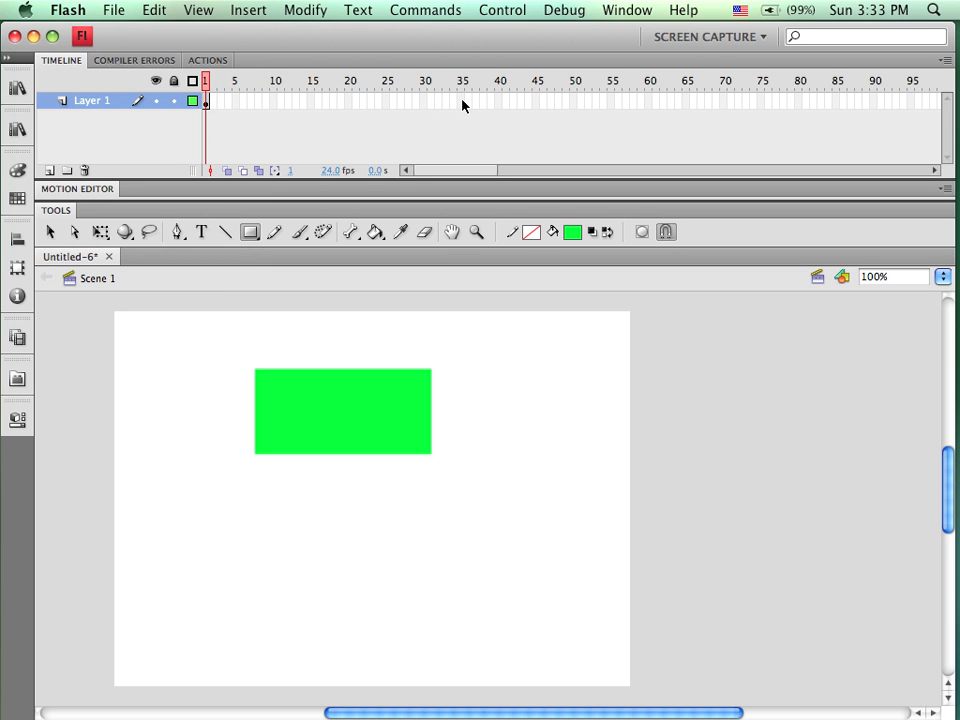
pyautogui.moveTo(329, 382)
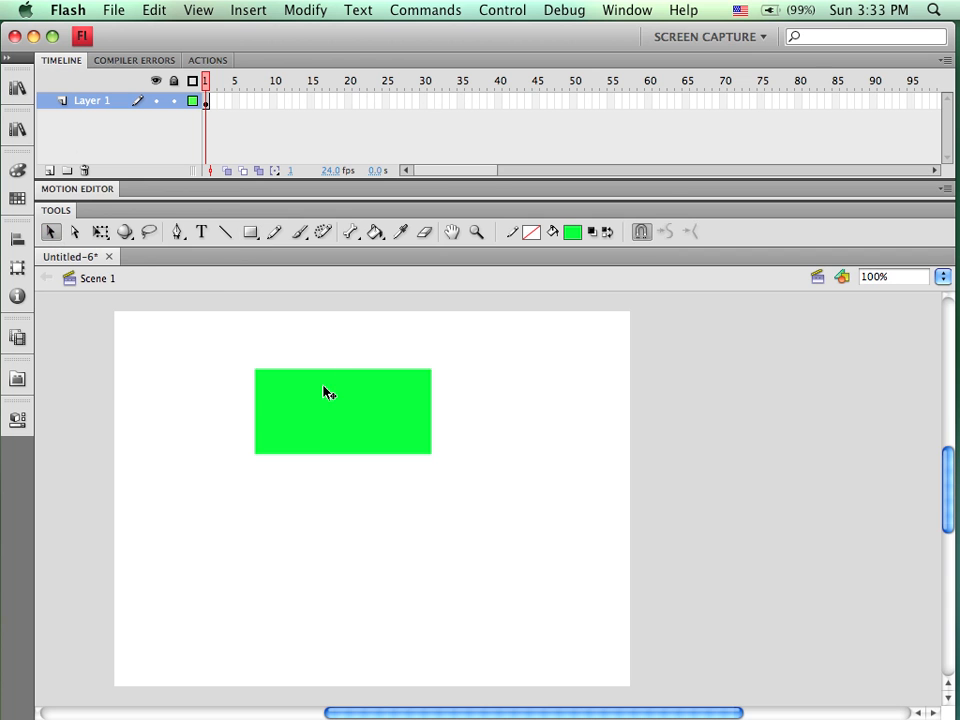
# Apply a motion tween to the green rectangle across frames 1–27, then deselect it
pyautogui.rightClick(325, 410)
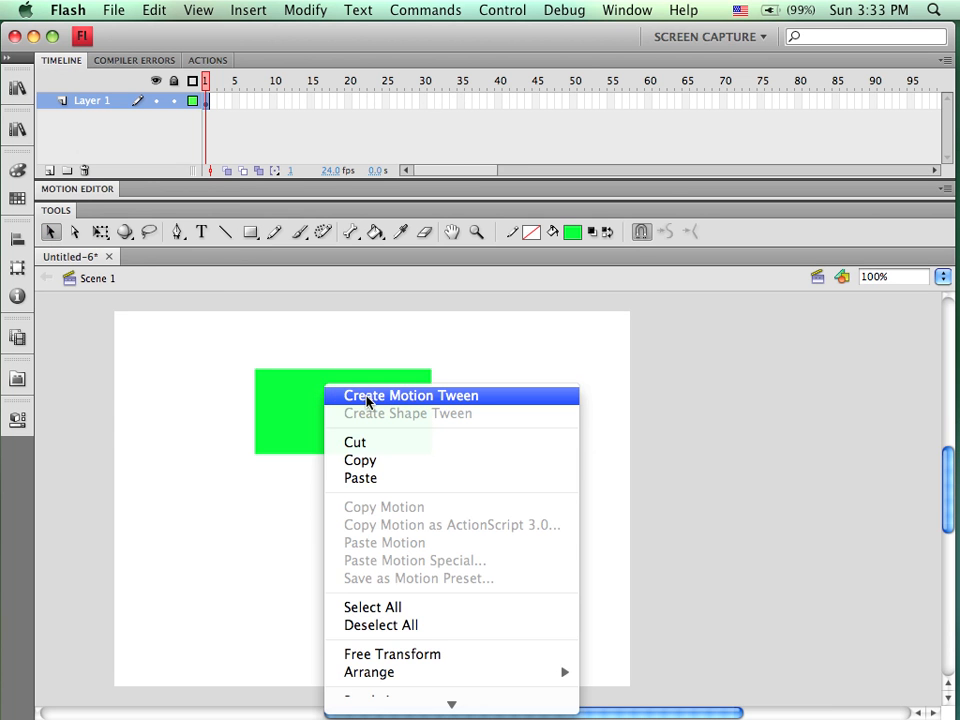
pyautogui.click(410, 395)
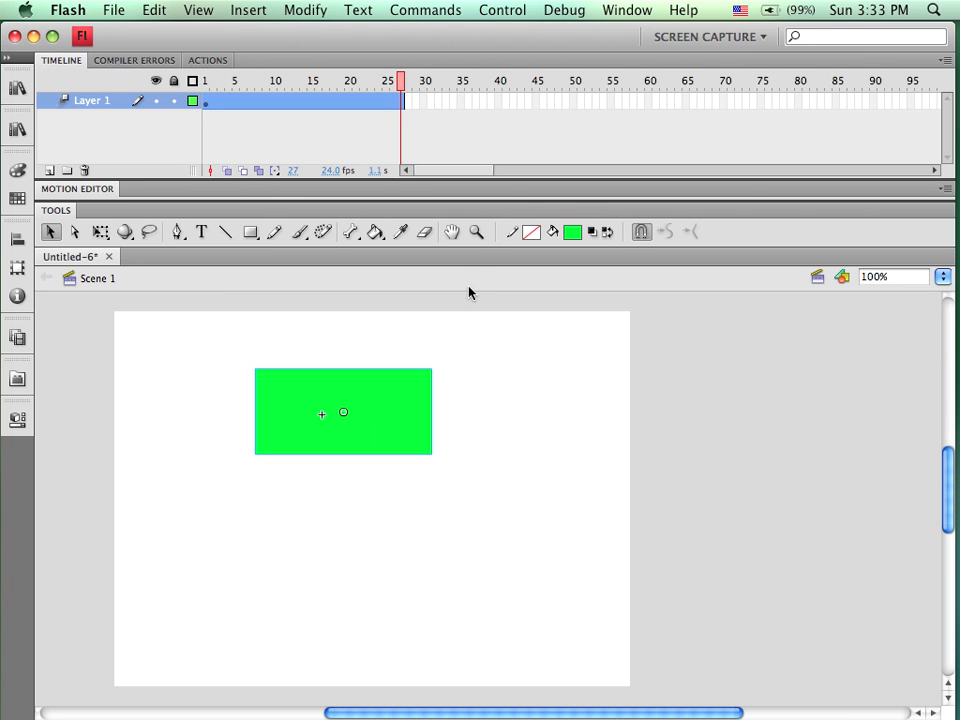
pyautogui.moveTo(222, 80)
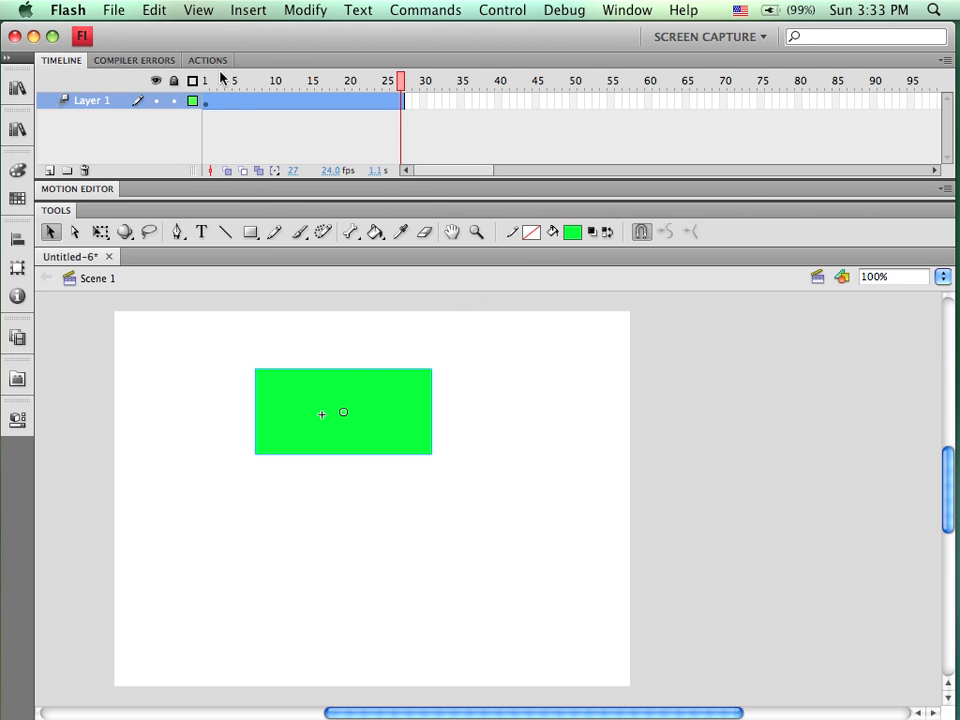
pyautogui.click(400, 100)
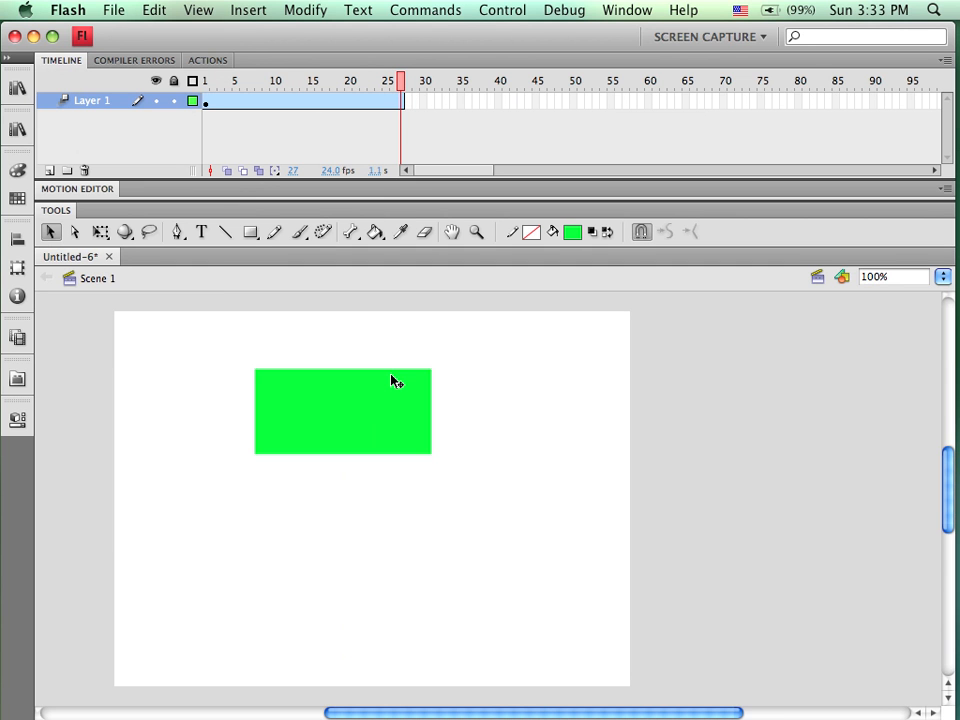
pyautogui.moveTo(348, 414)
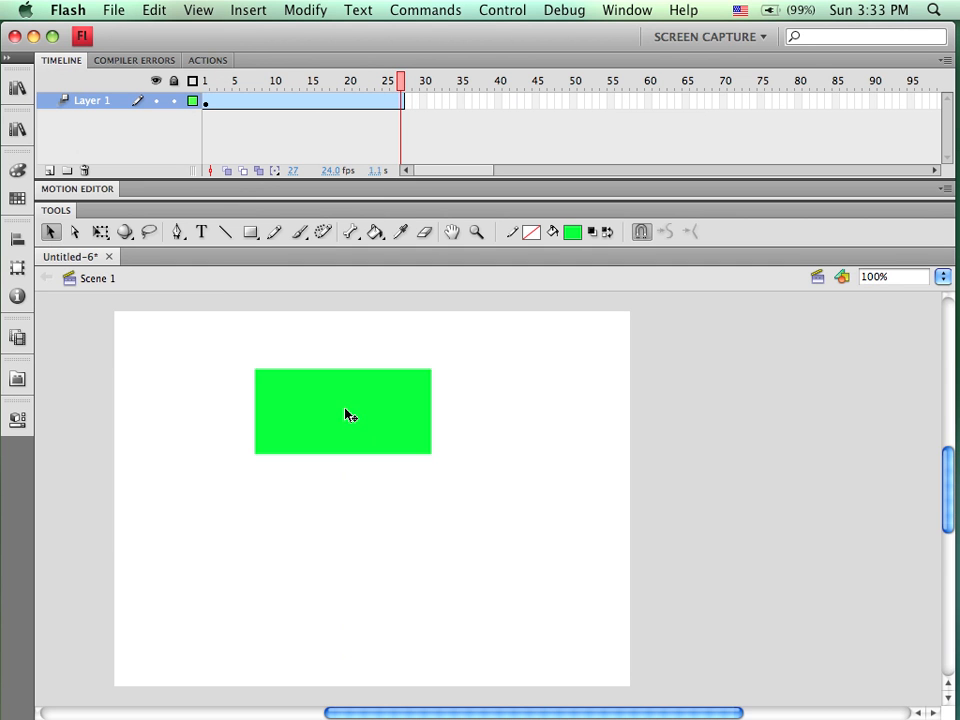
pyautogui.moveTo(343, 411); pyautogui.dragTo(471, 507)
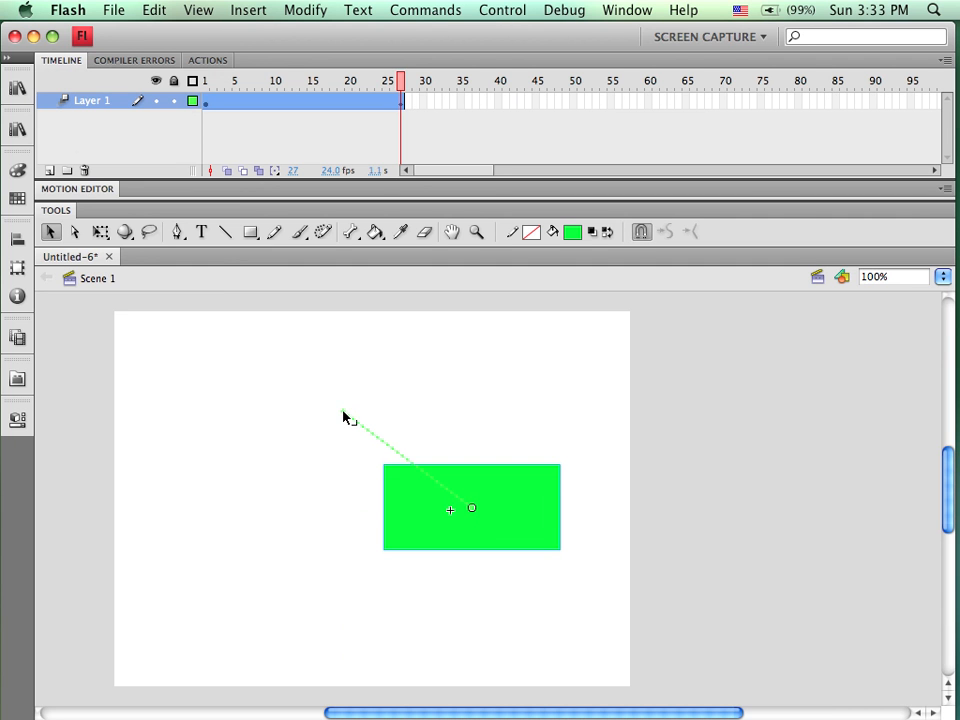
pyautogui.moveTo(352, 424)
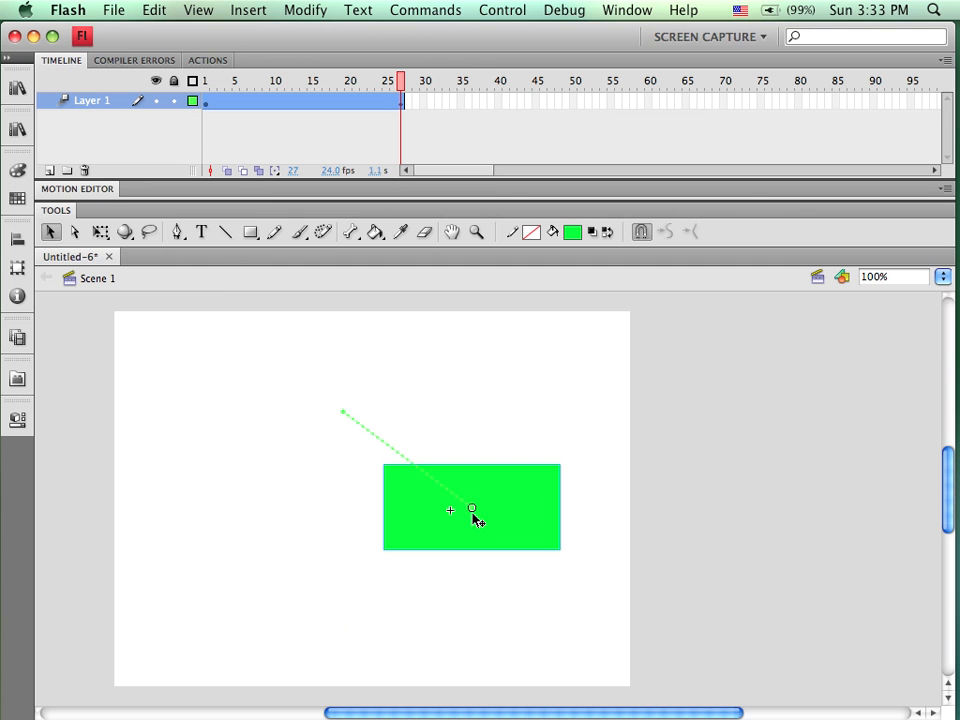
pyautogui.moveTo(392, 96)
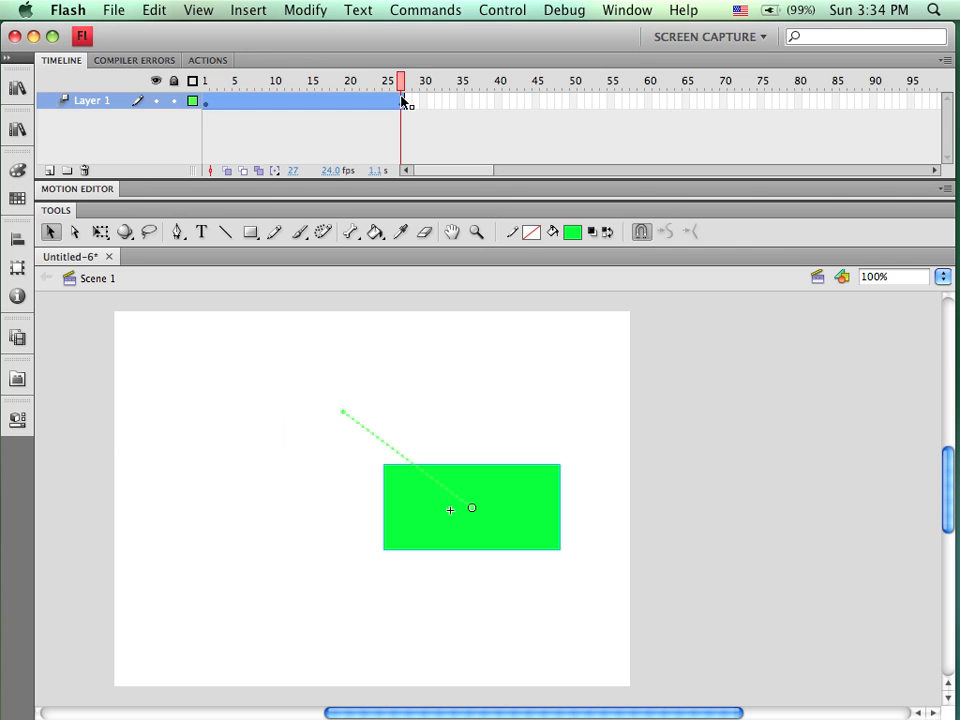
# Shrink and tilt the rectangle with the Free Transform tool at the tween's end
pyautogui.click(17, 269)
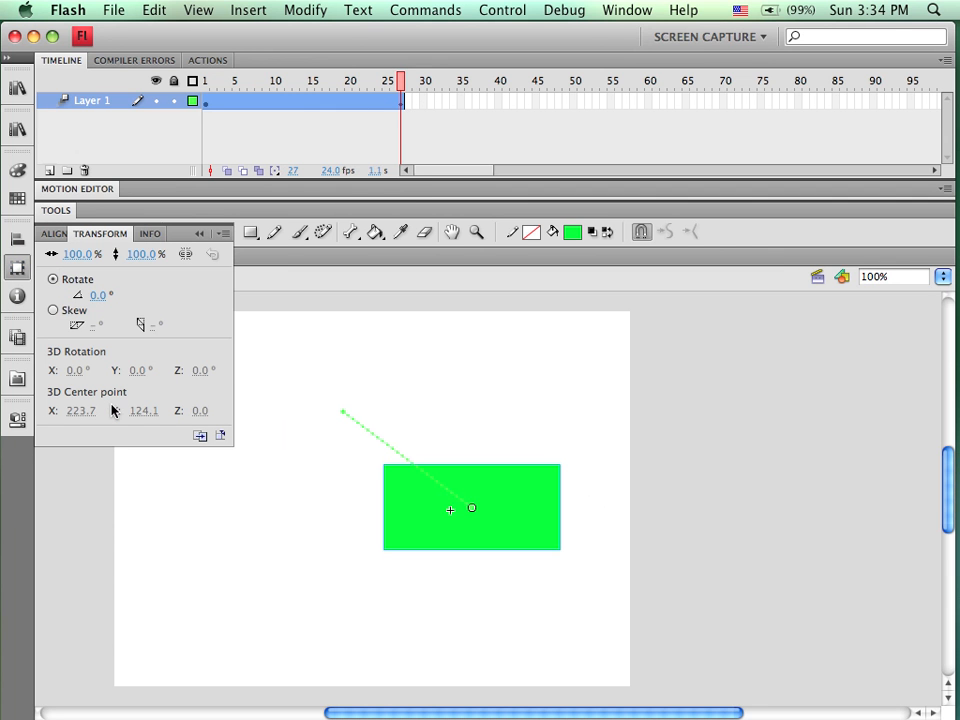
pyautogui.moveTo(172, 240)
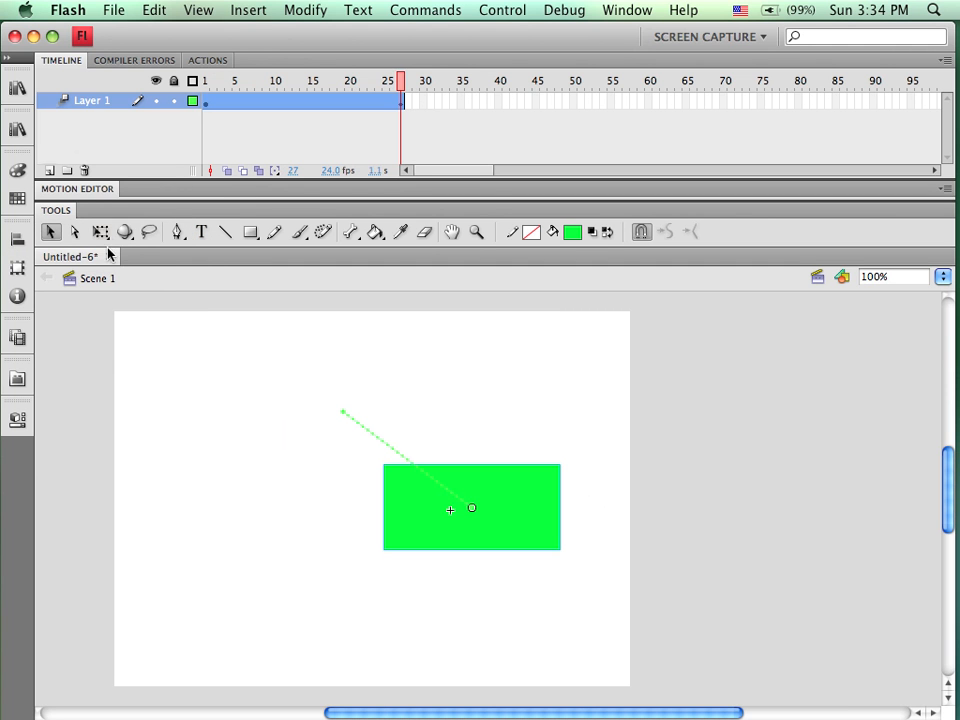
pyautogui.click(100, 232)
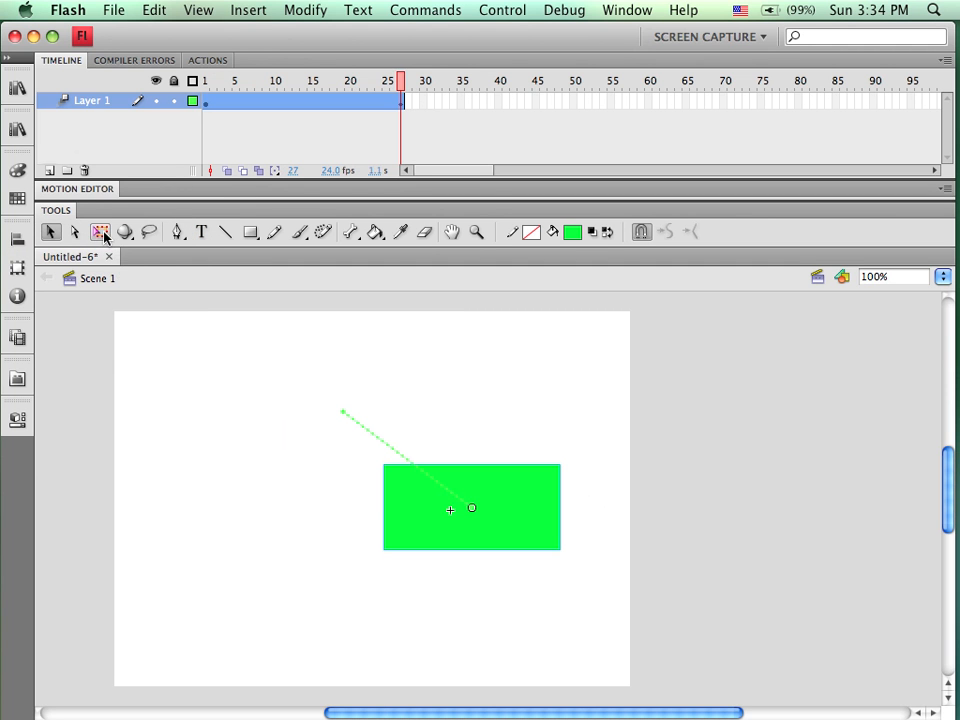
pyautogui.click(100, 231)
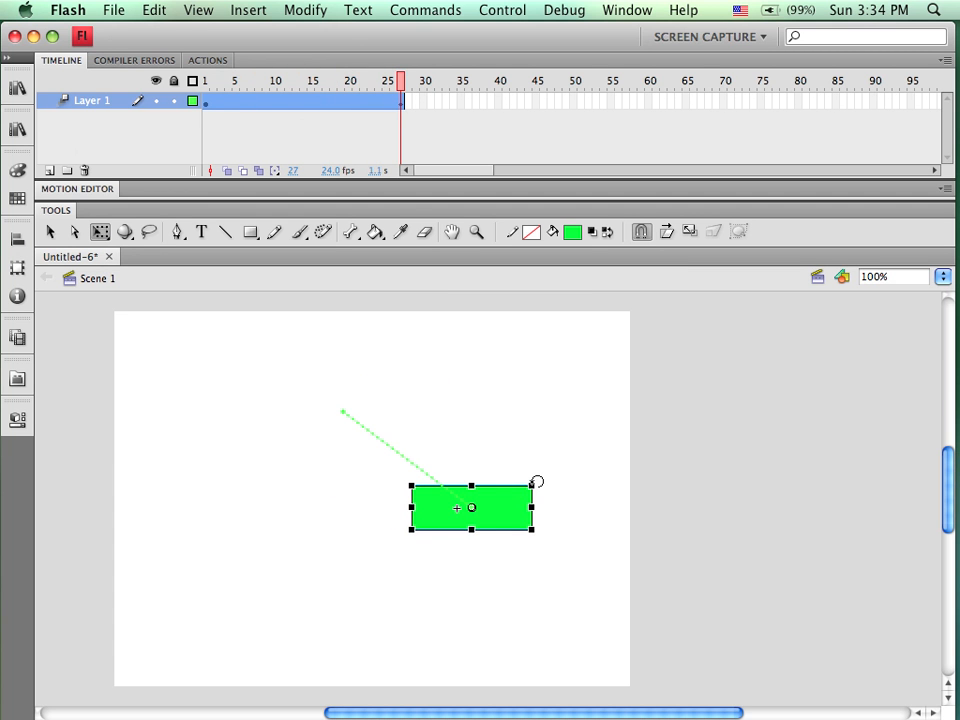
pyautogui.moveTo(537, 481); pyautogui.dragTo(512, 452)
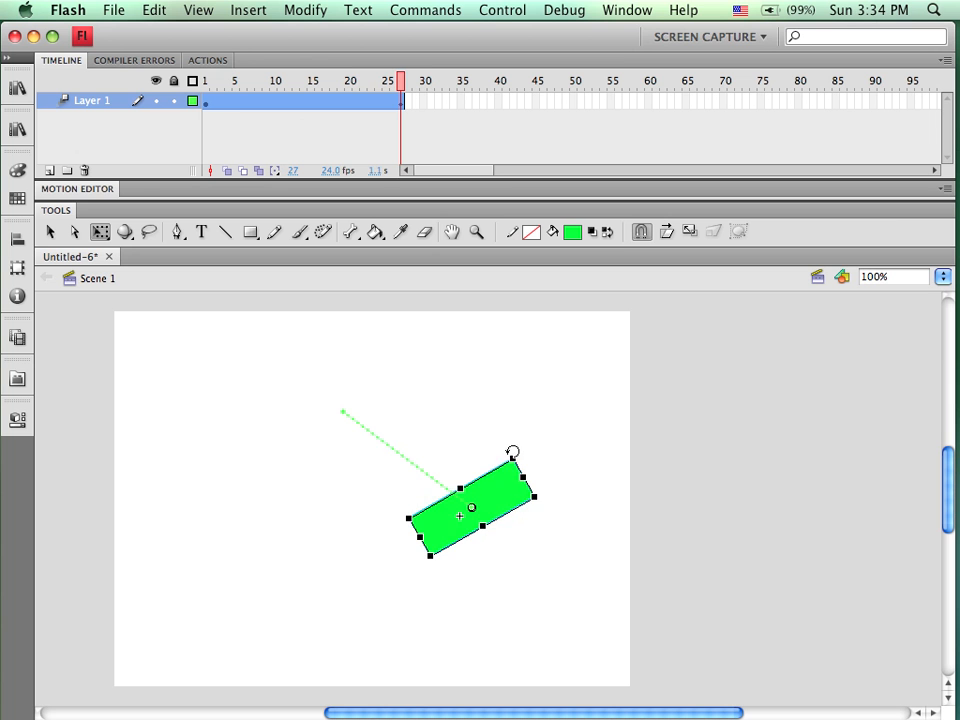
pyautogui.click(234, 81)
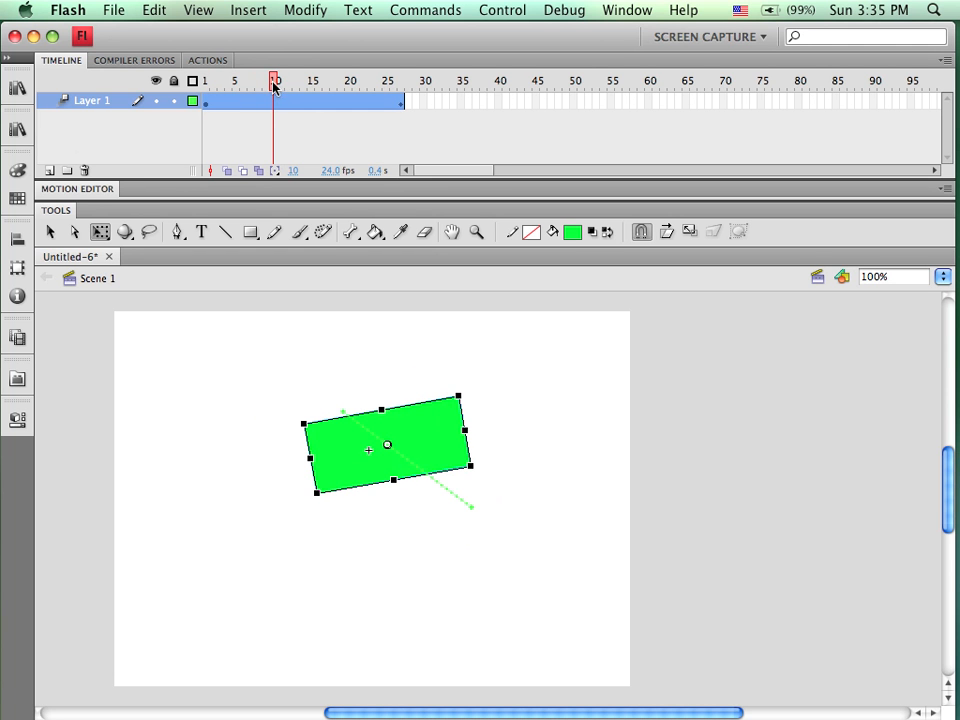
pyautogui.moveTo(420, 438)
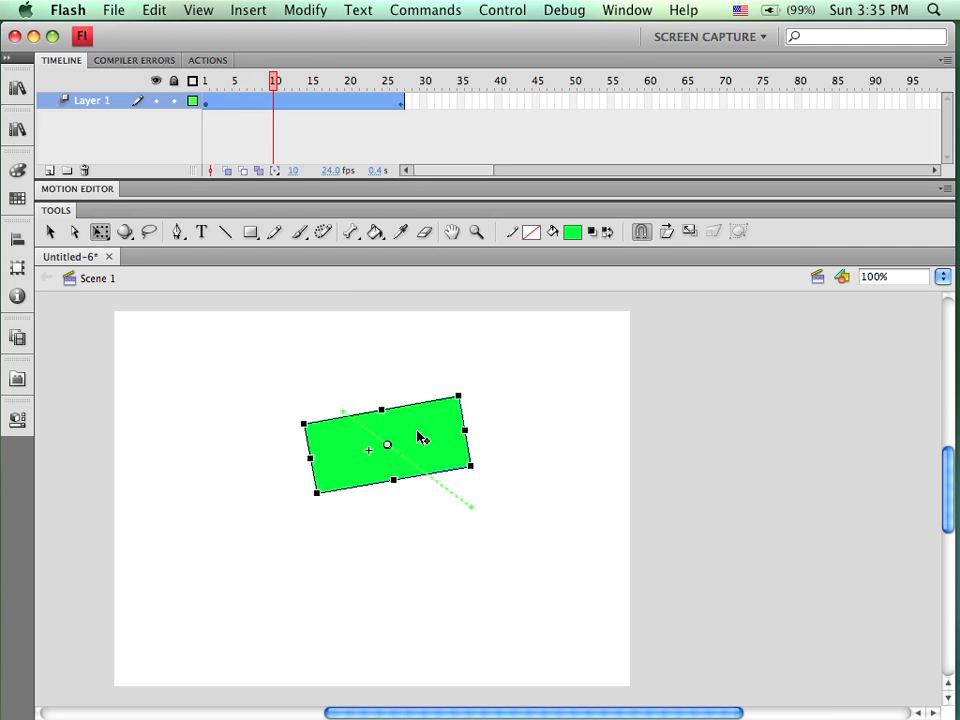
# Drag the frame-10 rectangle down and to the left so the path bends
pyautogui.moveTo(420, 437); pyautogui.dragTo(350, 517)
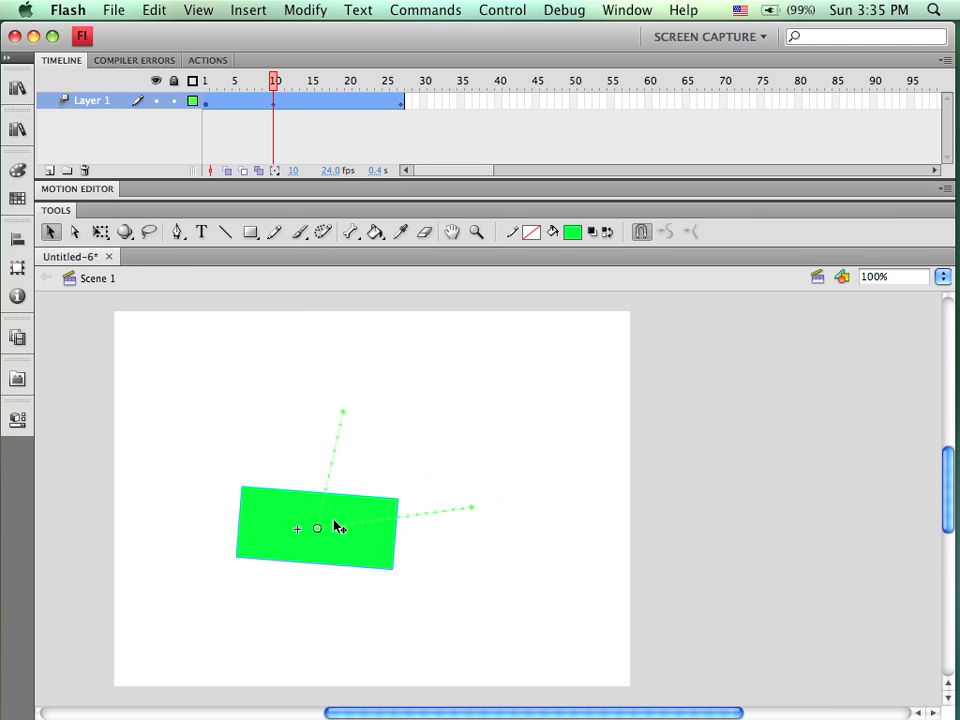
pyautogui.moveTo(330, 528)
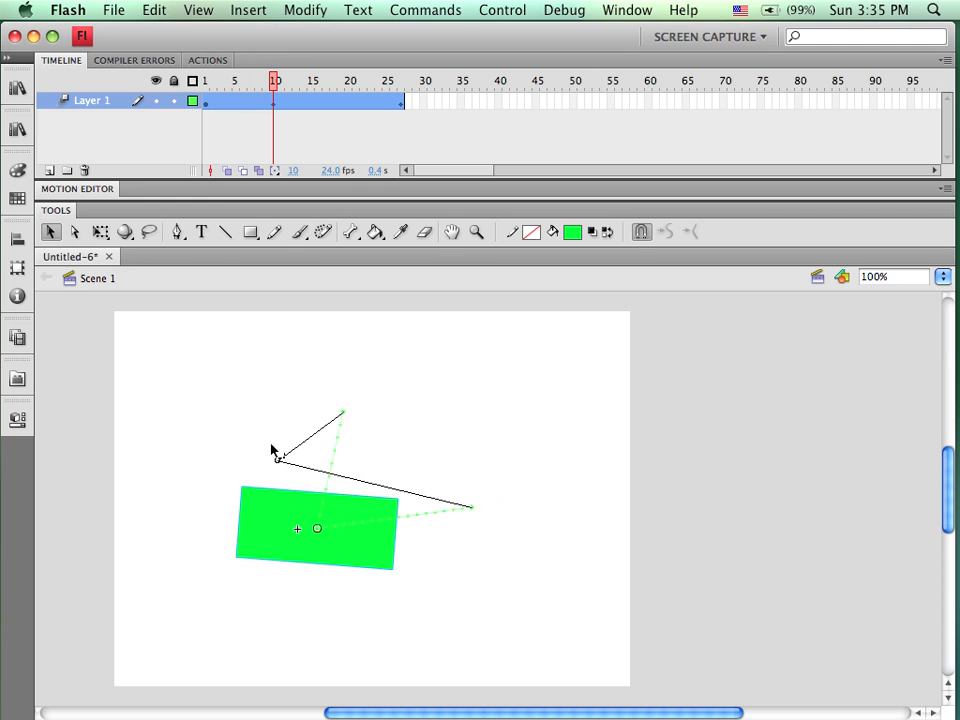
# Move the frame-10 rectangle up and right, then bring the playhead back to frame 1
pyautogui.moveTo(317, 528); pyautogui.dragTo(468, 395)
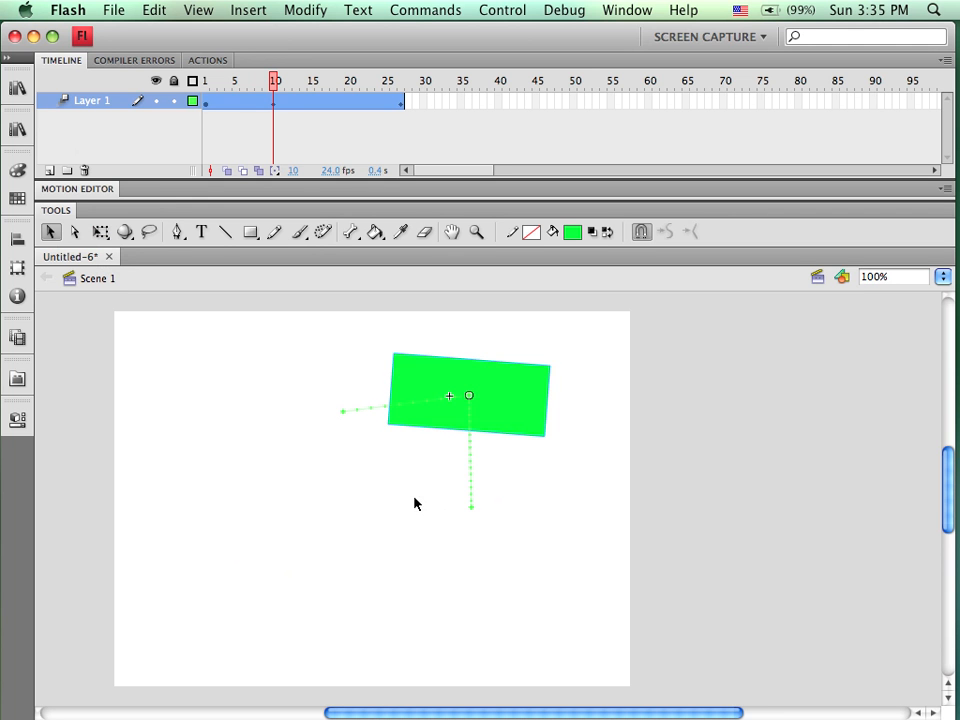
pyautogui.click(266, 80)
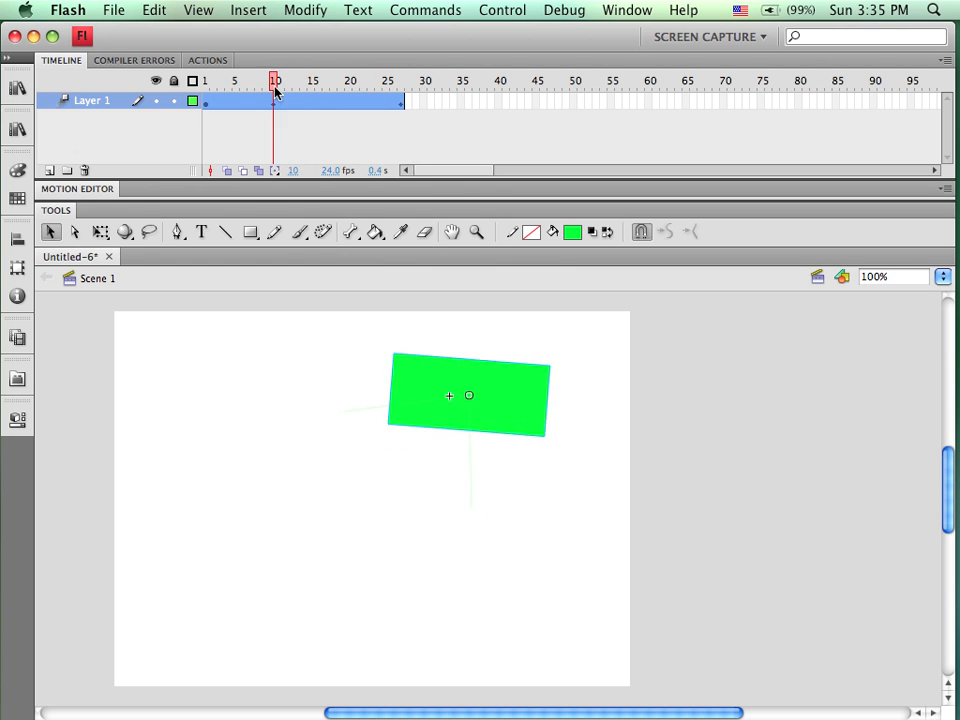
pyautogui.click(349, 88)
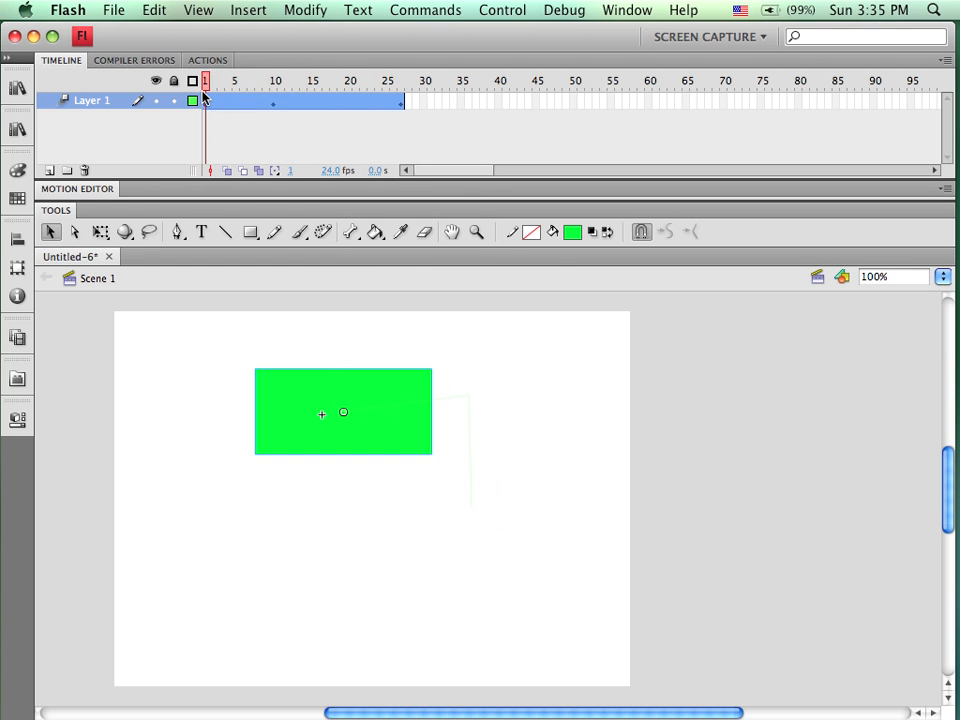
pyautogui.moveTo(432, 391); pyautogui.dragTo(471, 513)
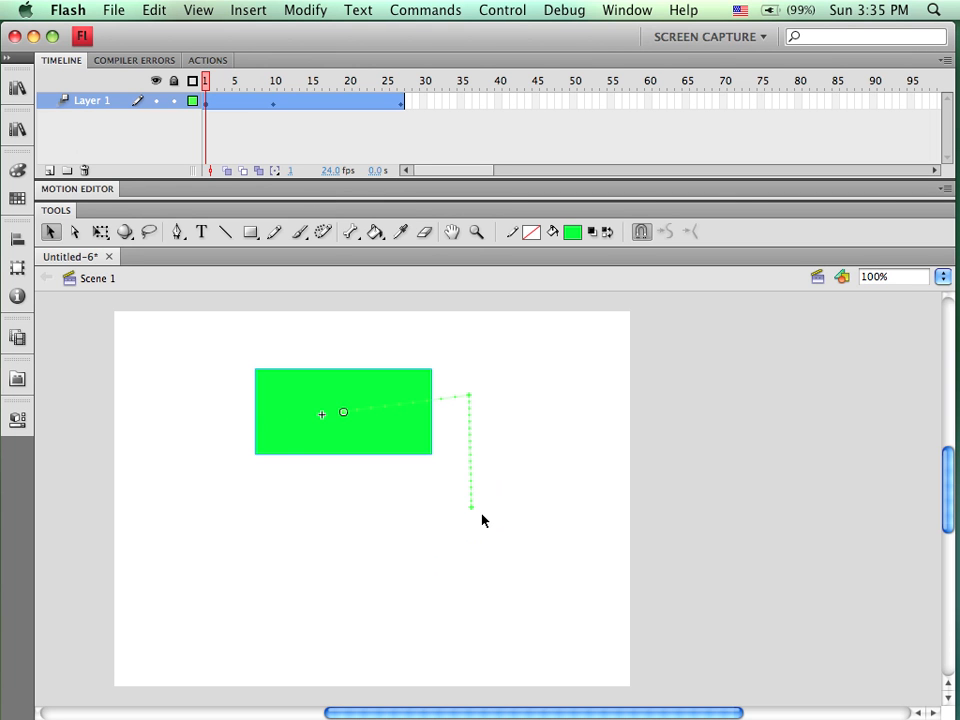
pyautogui.moveTo(371, 362)
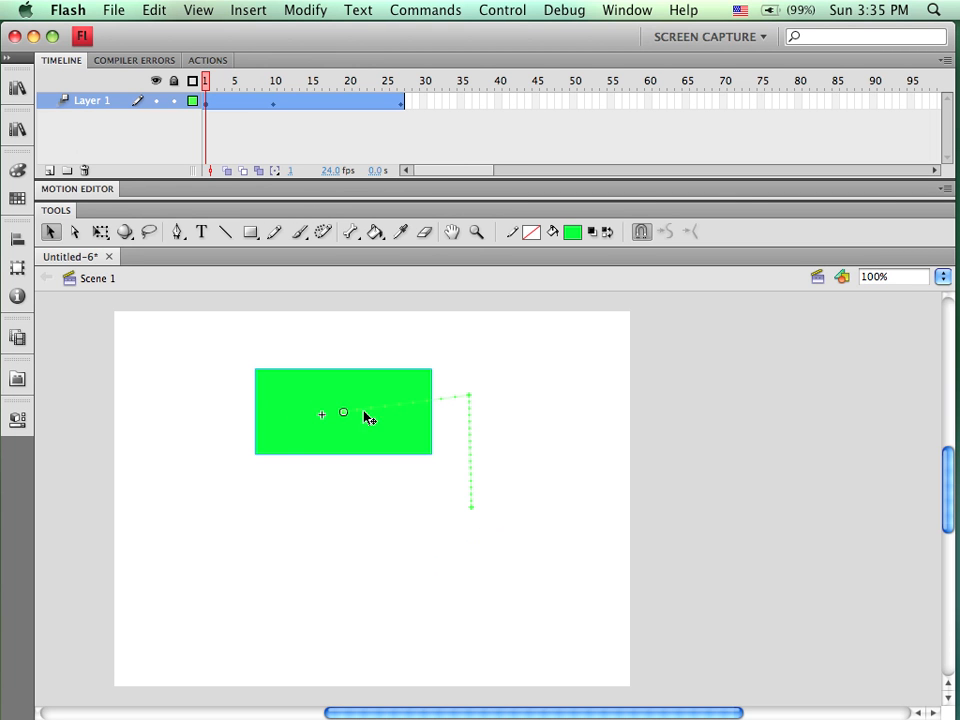
pyautogui.moveTo(400, 456)
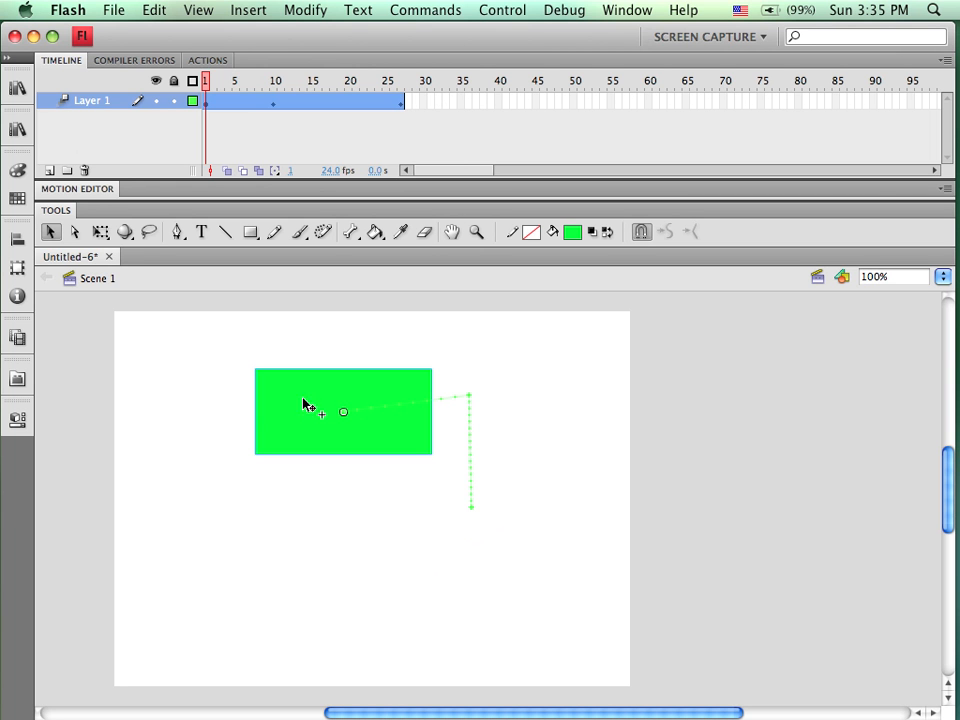
pyautogui.moveTo(478, 521)
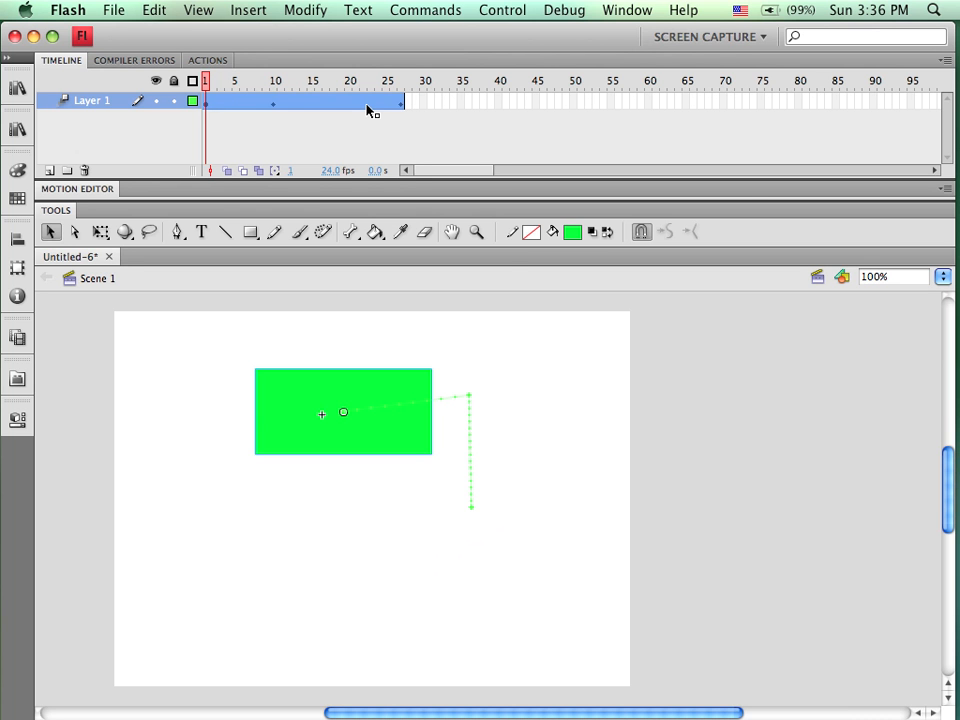
pyautogui.click(502, 10)
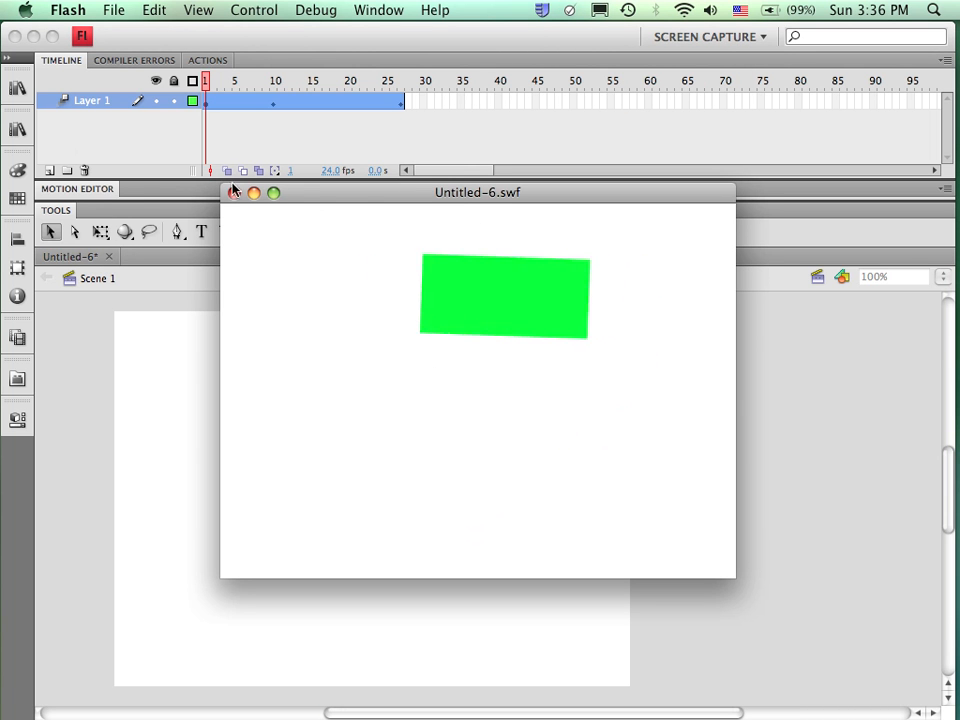
pyautogui.click(234, 193)
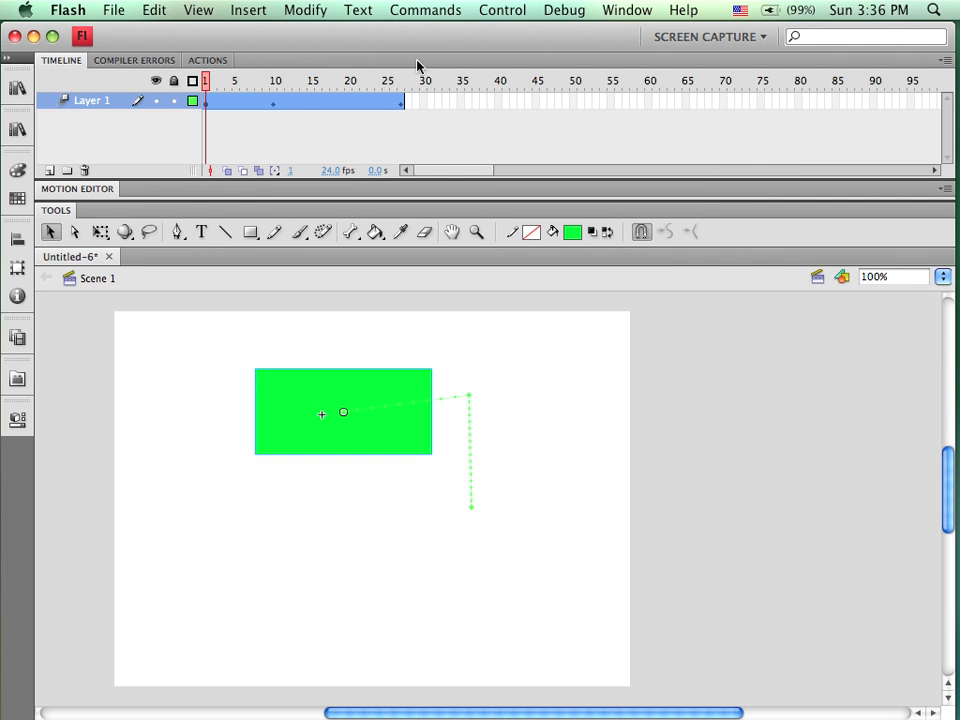
# Extend the tween span to frame 67 and preview it with Control > Test Movie
pyautogui.moveTo(401, 101); pyautogui.dragTo(651, 101)
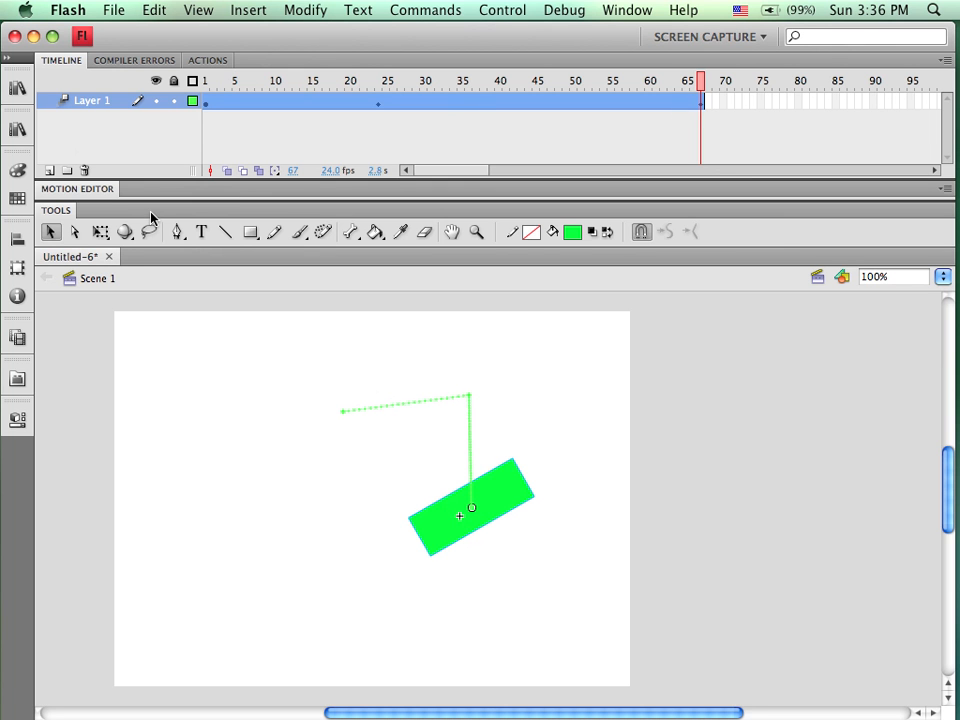
pyautogui.moveTo(517, 12)
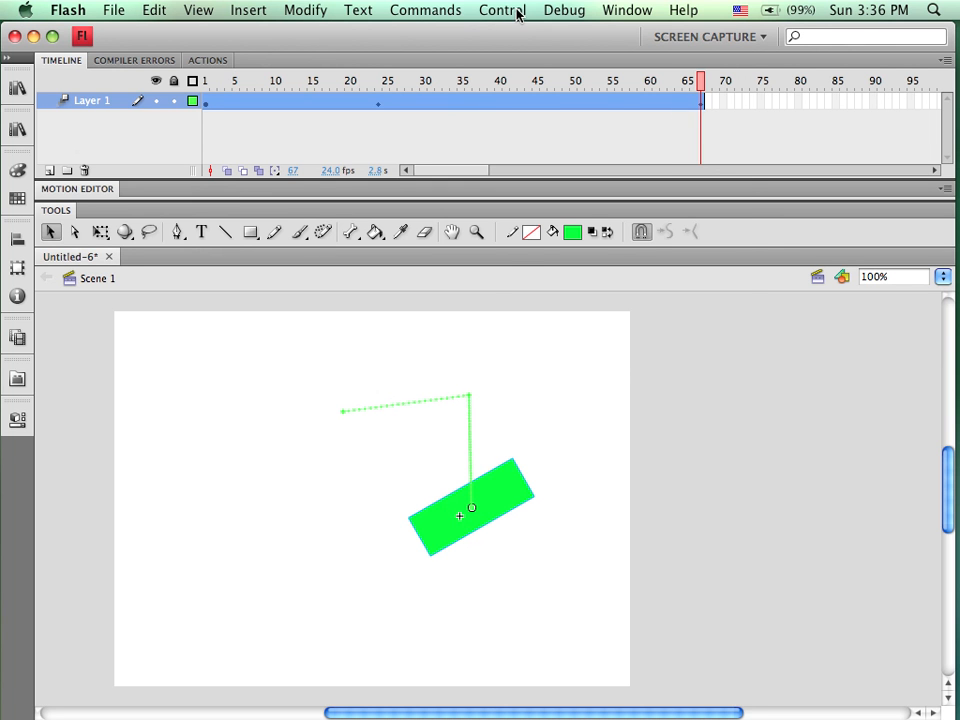
pyautogui.click(502, 9)
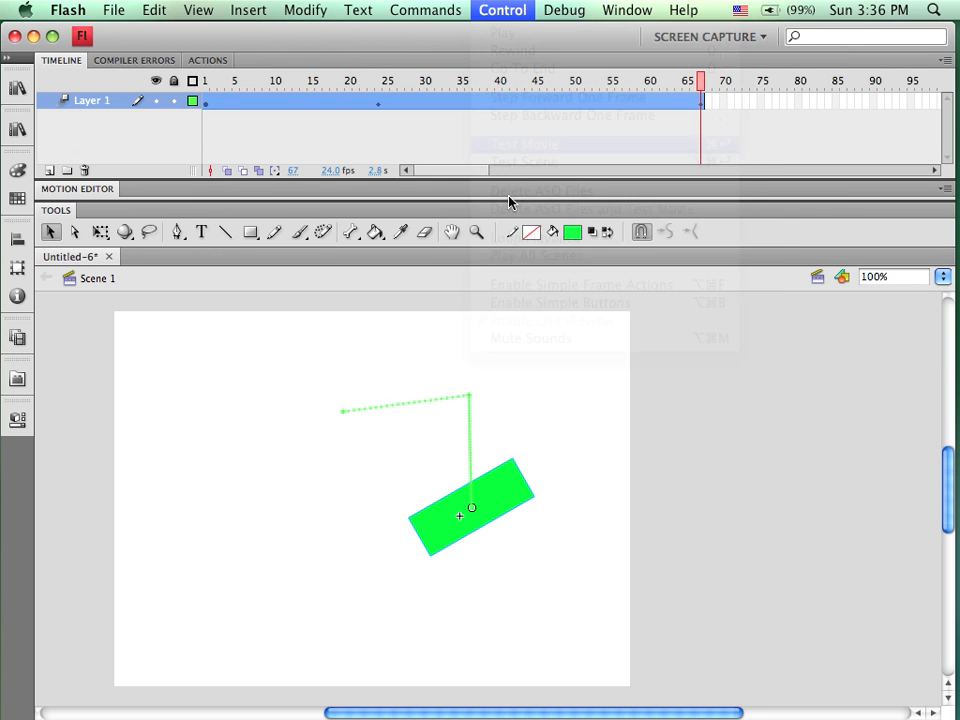
pyautogui.click(524, 143)
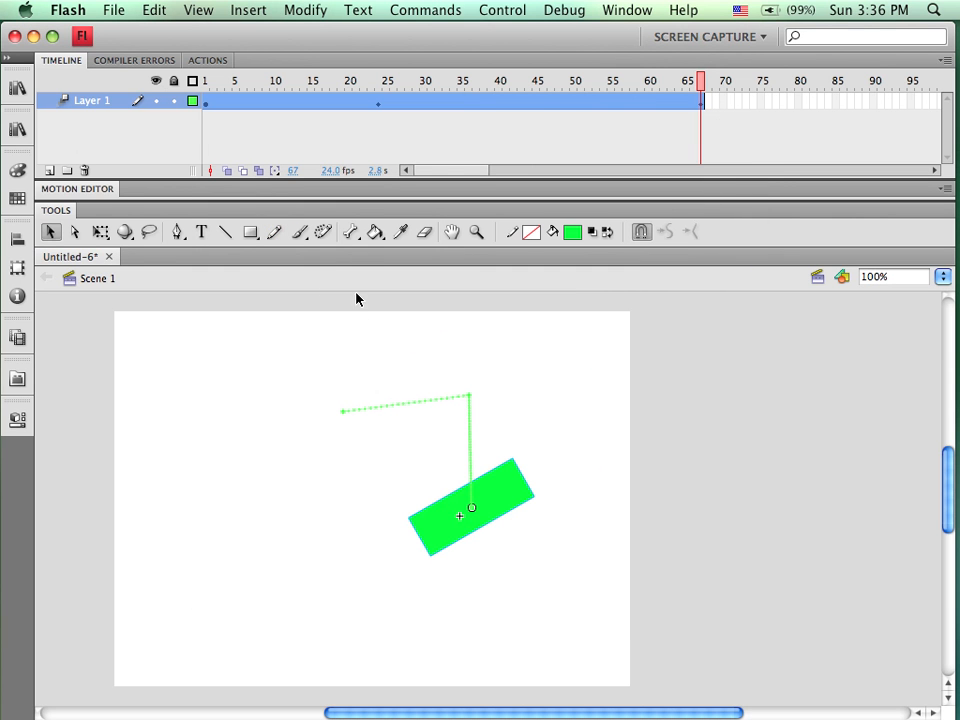
pyautogui.moveTo(158, 104)
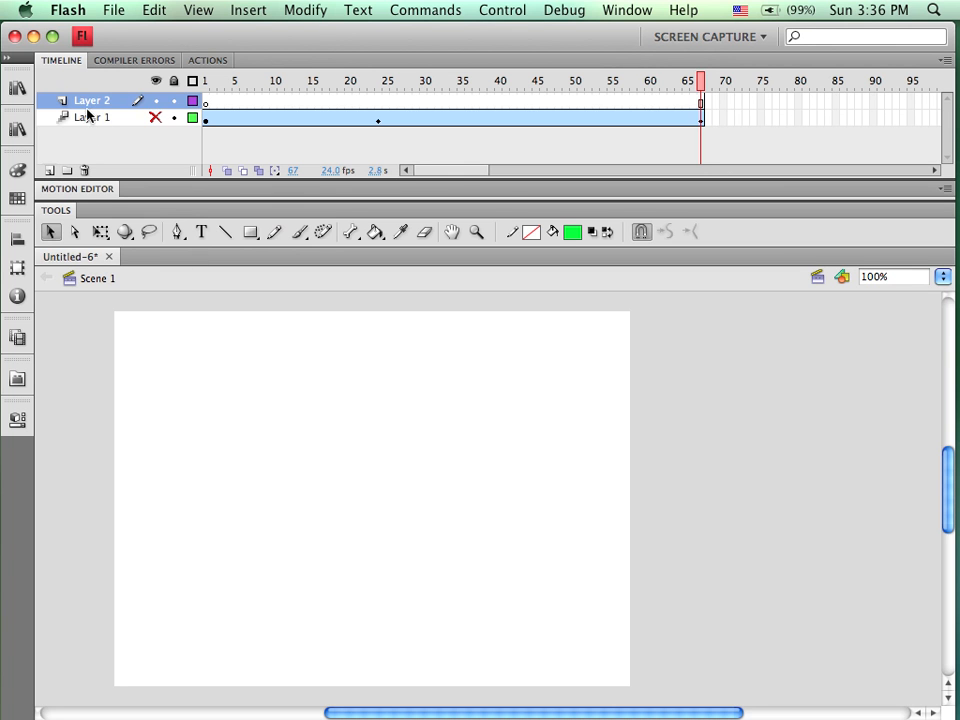
# Rename the timeline layers to Motion and Shape
pyautogui.doubleClick(91, 117)
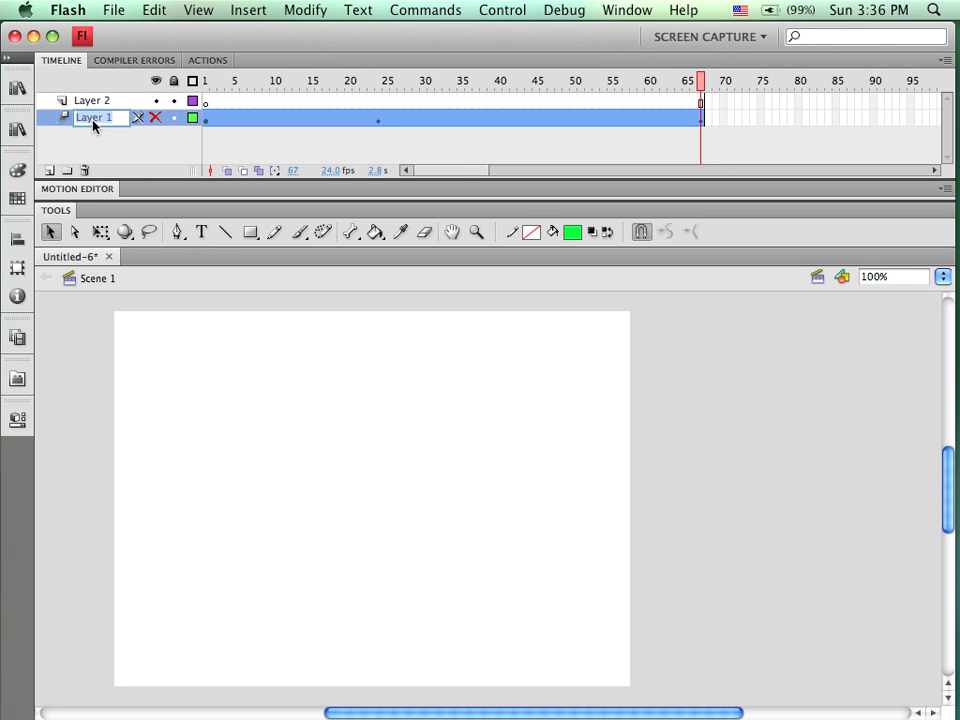
pyautogui.write('Motion')
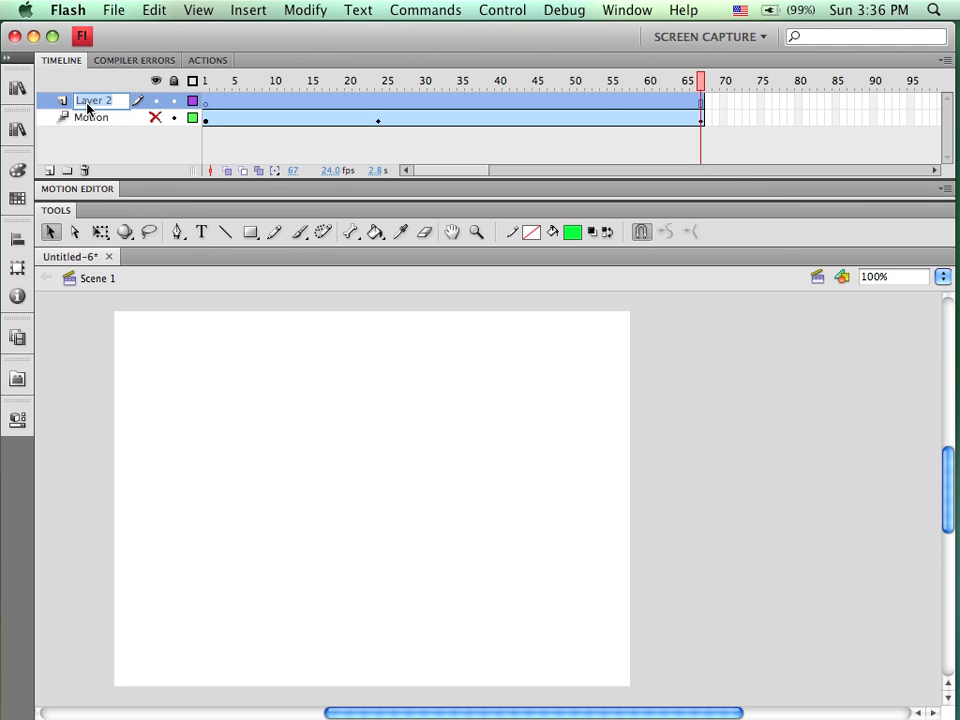
pyautogui.write('Shape')
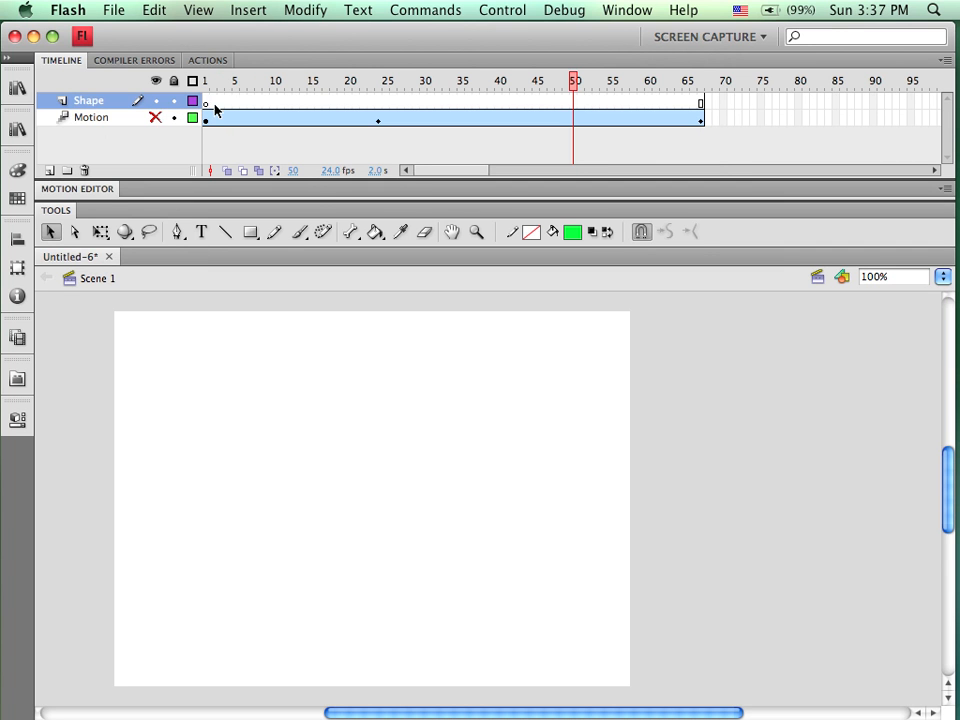
# On the Shape layer, draw a green rectangle at frame 1 and insert a blank keyframe at 67
pyautogui.click(205, 80)
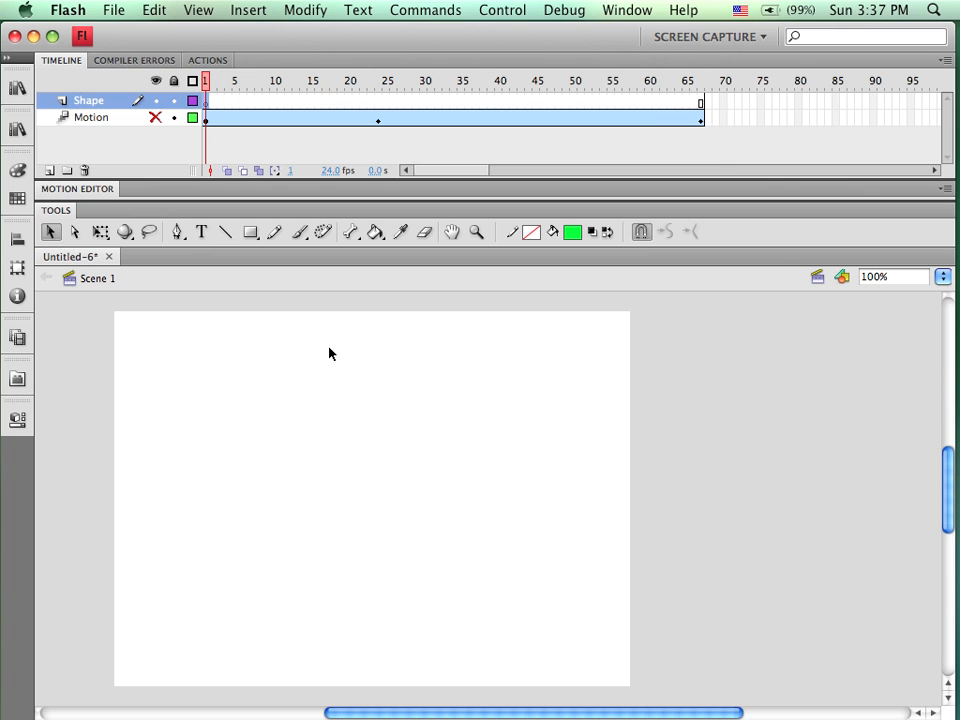
pyautogui.moveTo(336, 340)
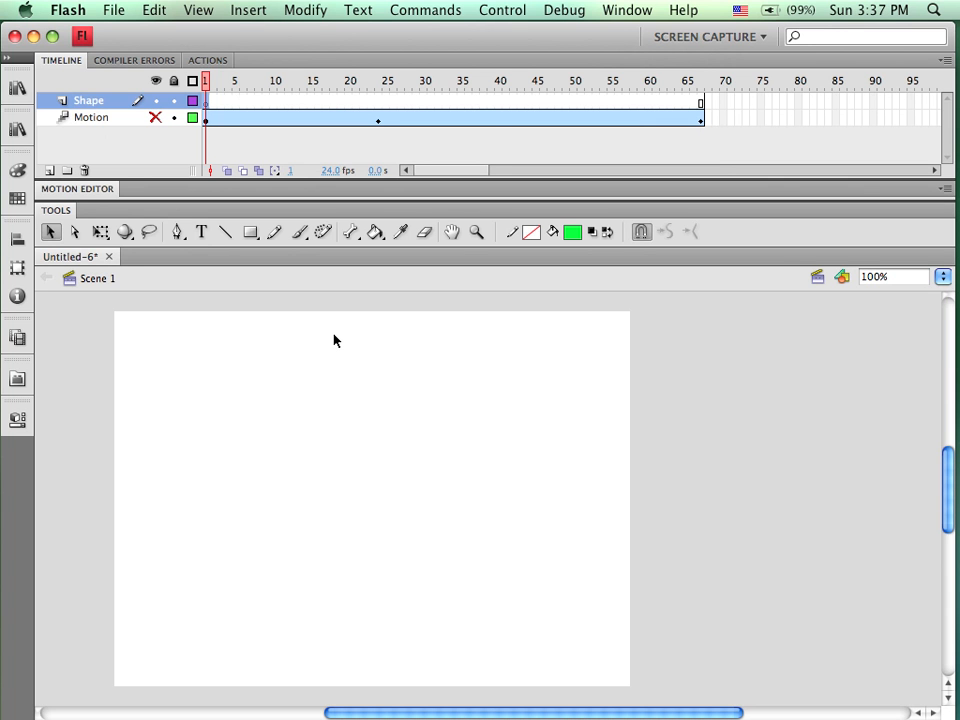
pyautogui.moveTo(395, 352)
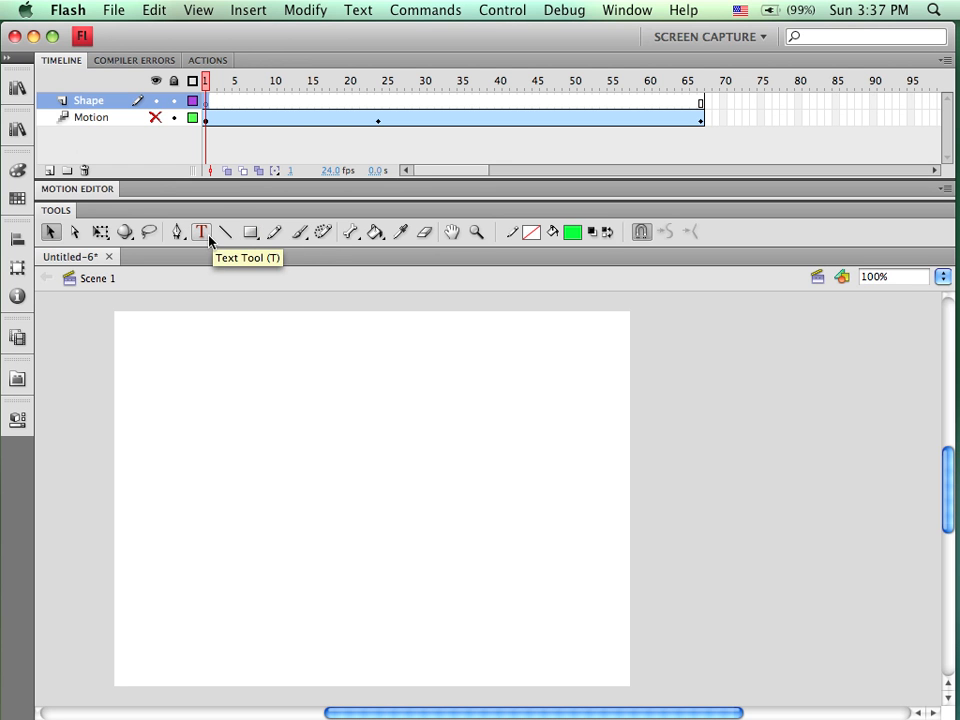
pyautogui.moveTo(250, 232)
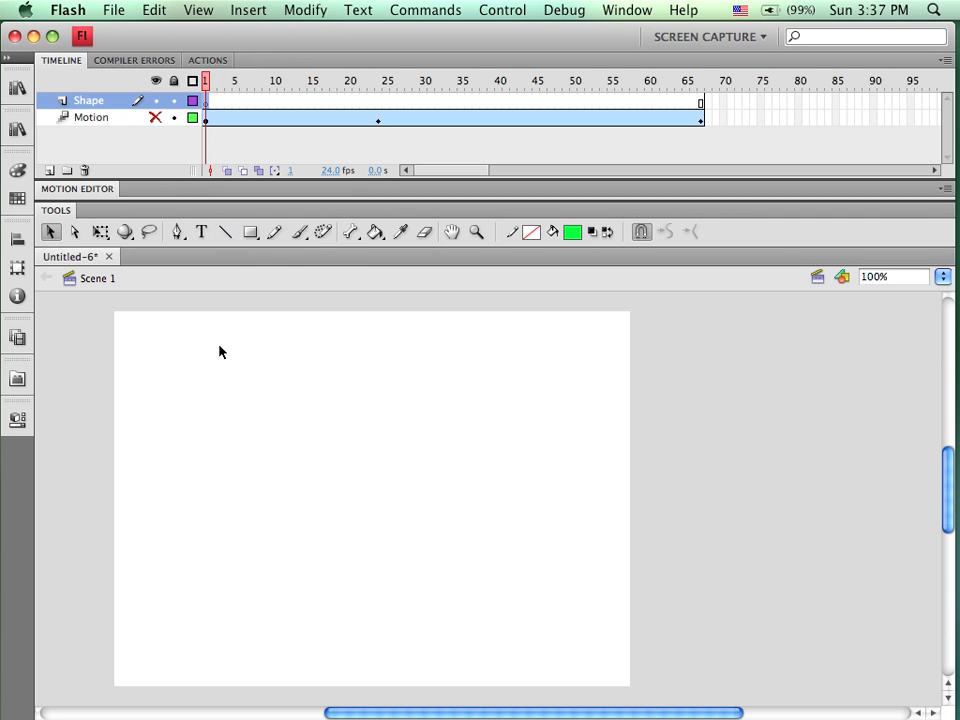
pyautogui.moveTo(250, 231)
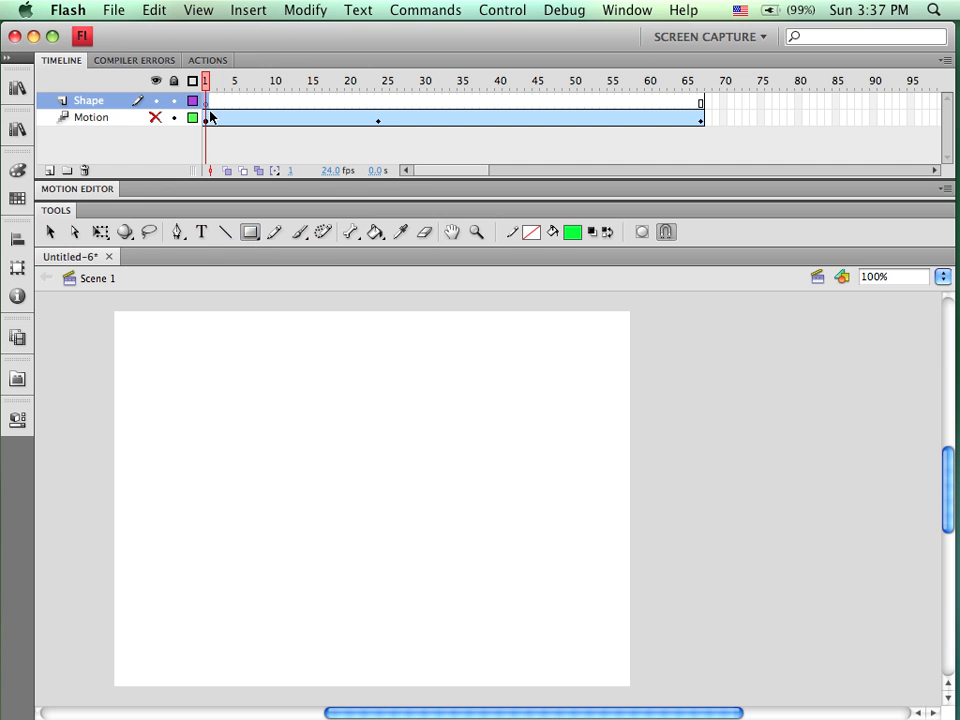
pyautogui.moveTo(237, 368); pyautogui.dragTo(330, 429)
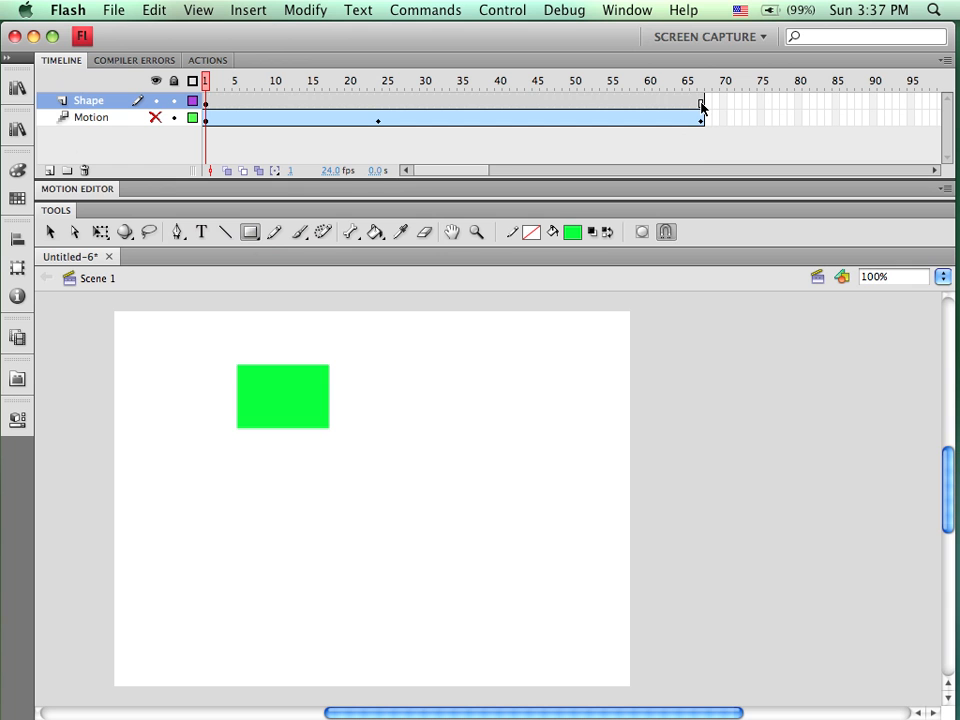
pyautogui.click(700, 80)
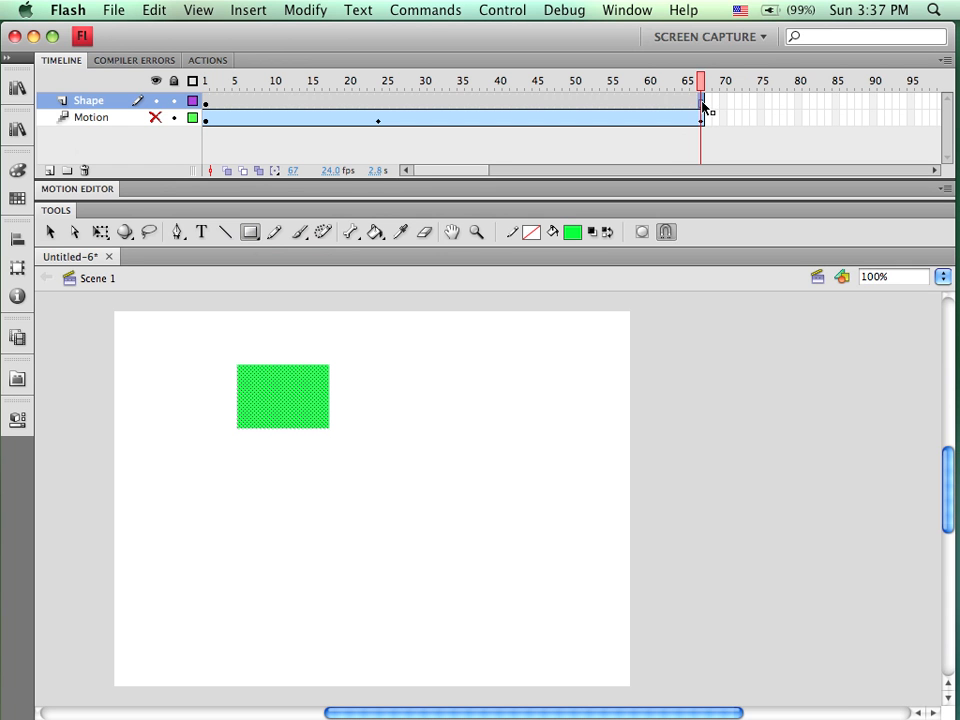
pyautogui.moveTo(703, 108)
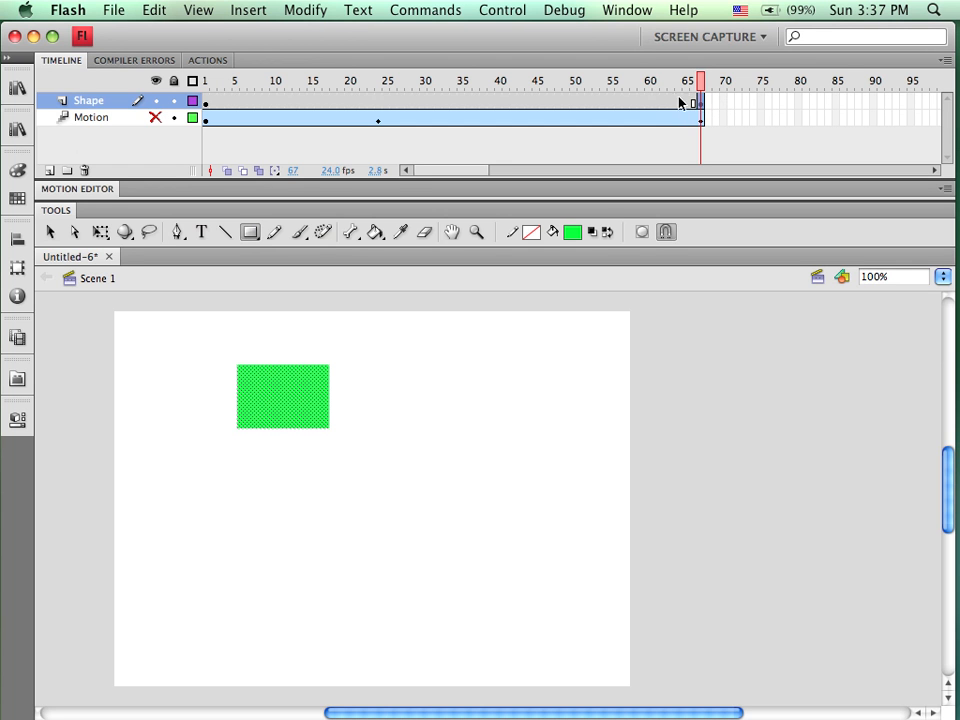
pyautogui.moveTo(688, 103)
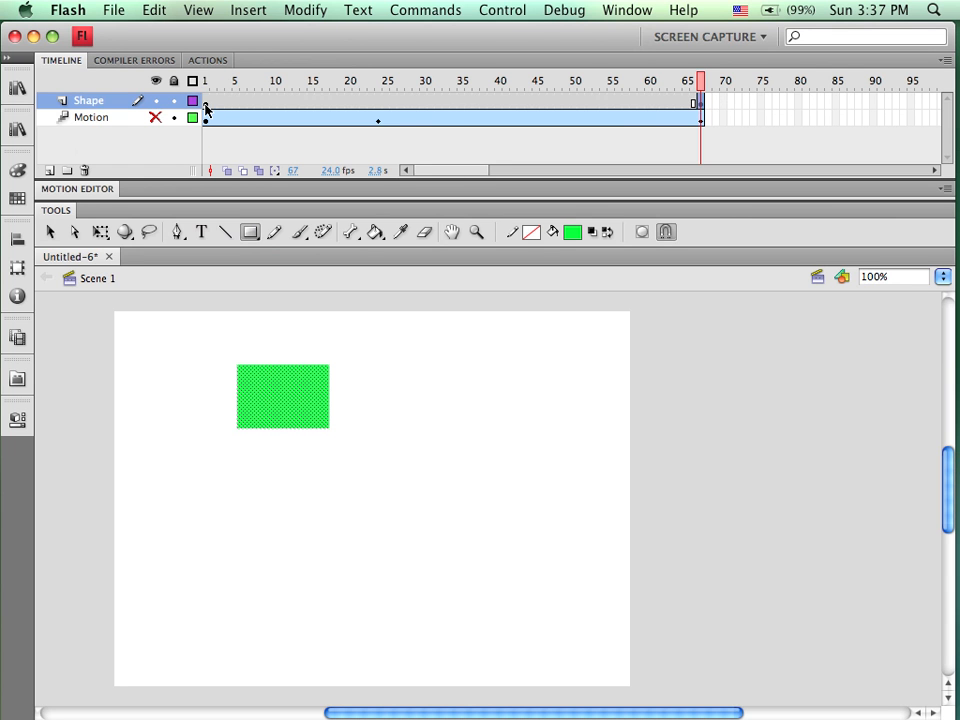
pyautogui.click(205, 80)
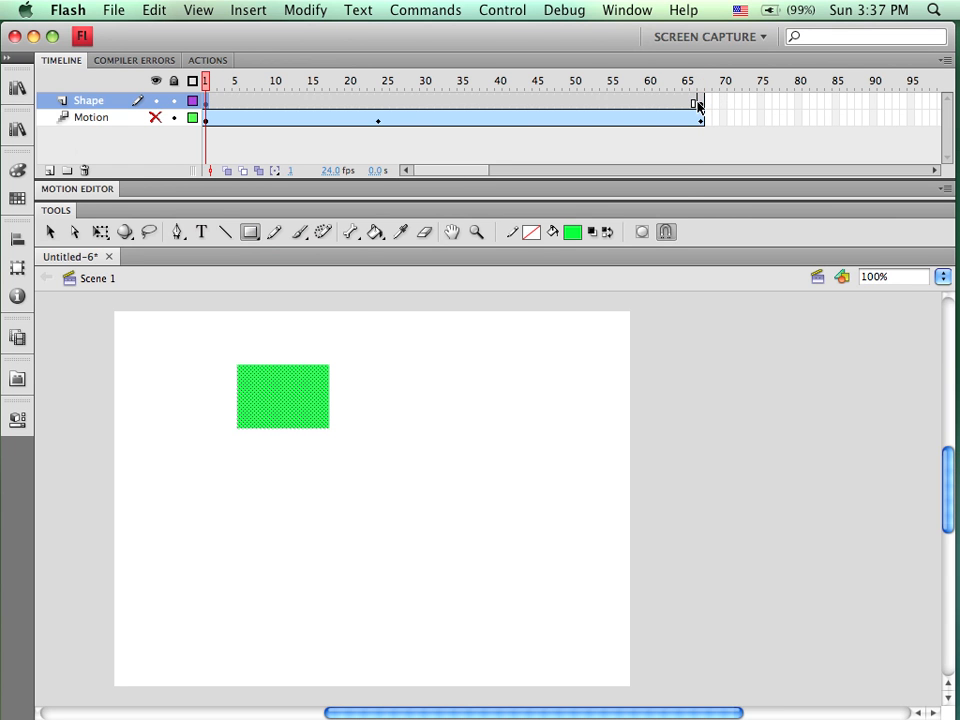
pyautogui.click(700, 80)
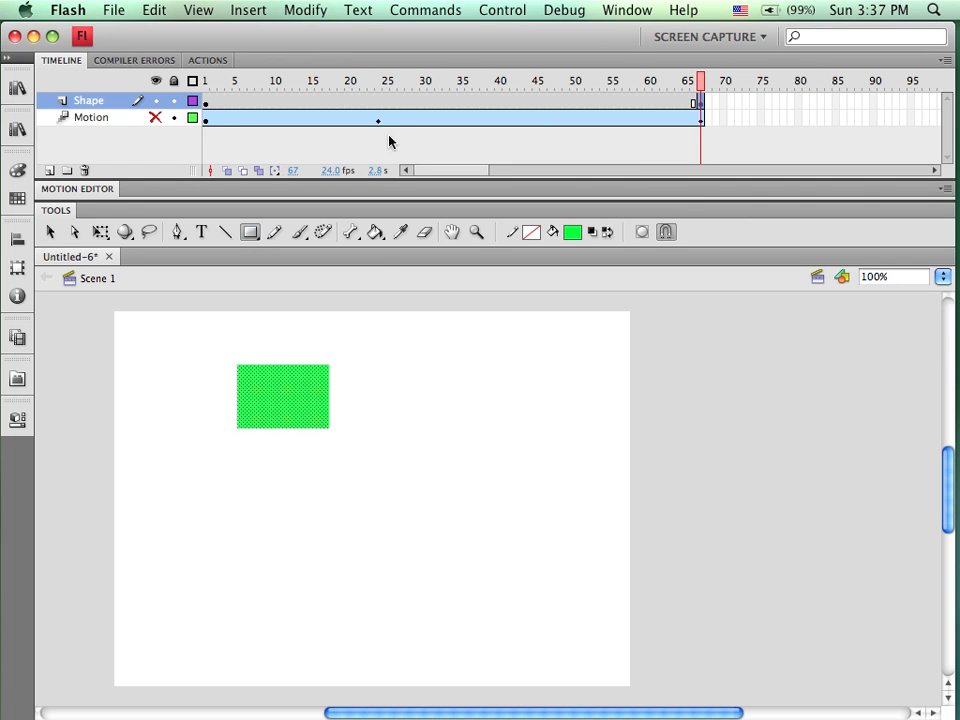
pyautogui.moveTo(357, 245)
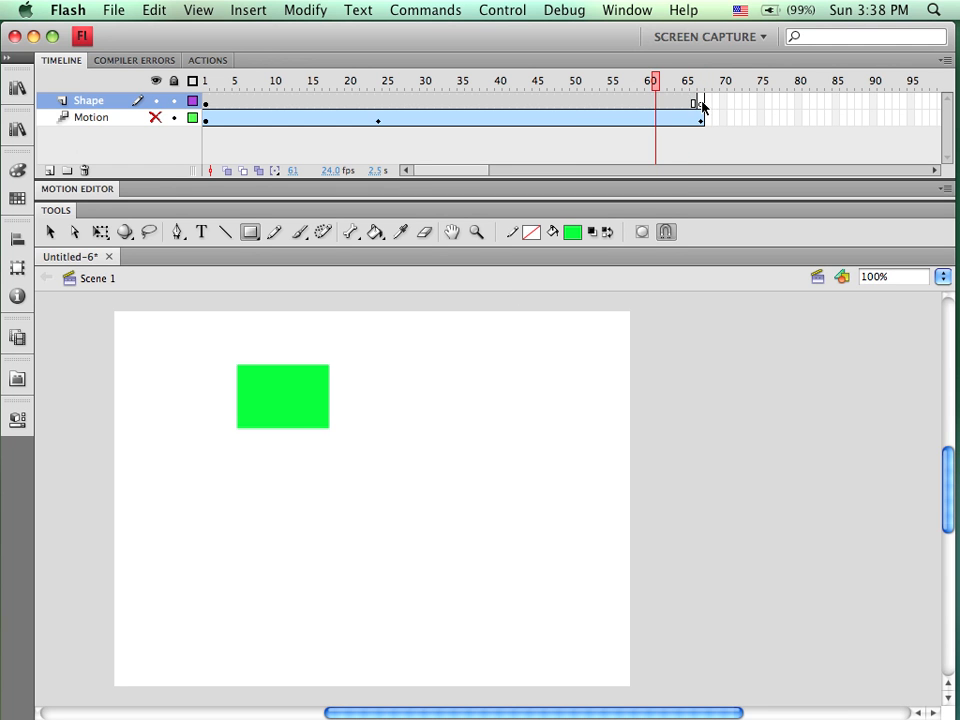
pyautogui.click(333, 80)
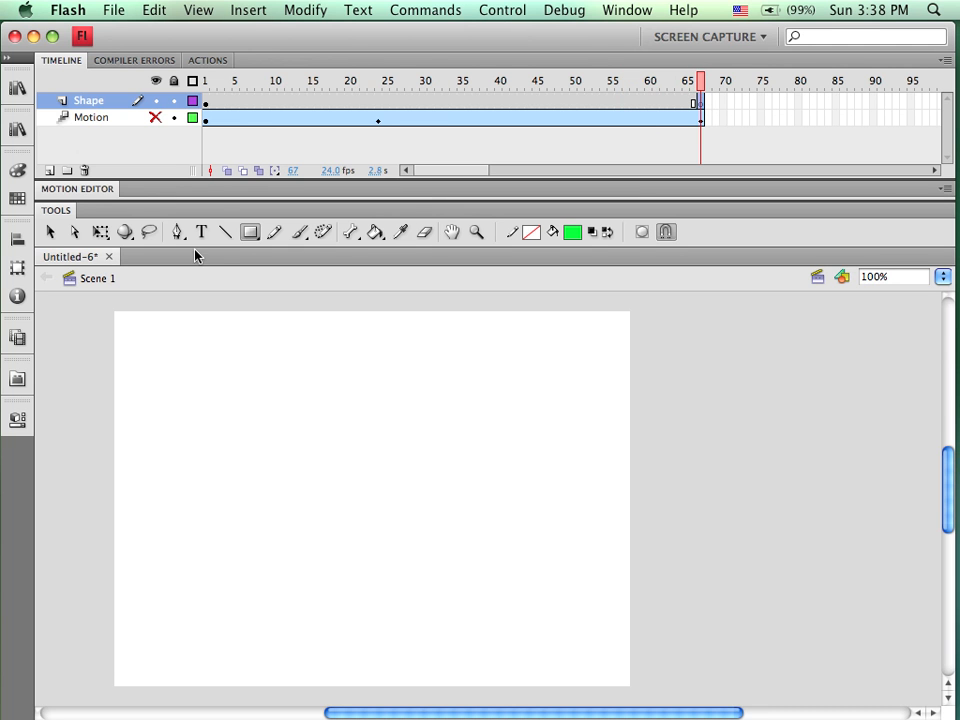
# Draw a dark blue circle with the Oval tool on frame 67, then check the frames
pyautogui.click(250, 231)
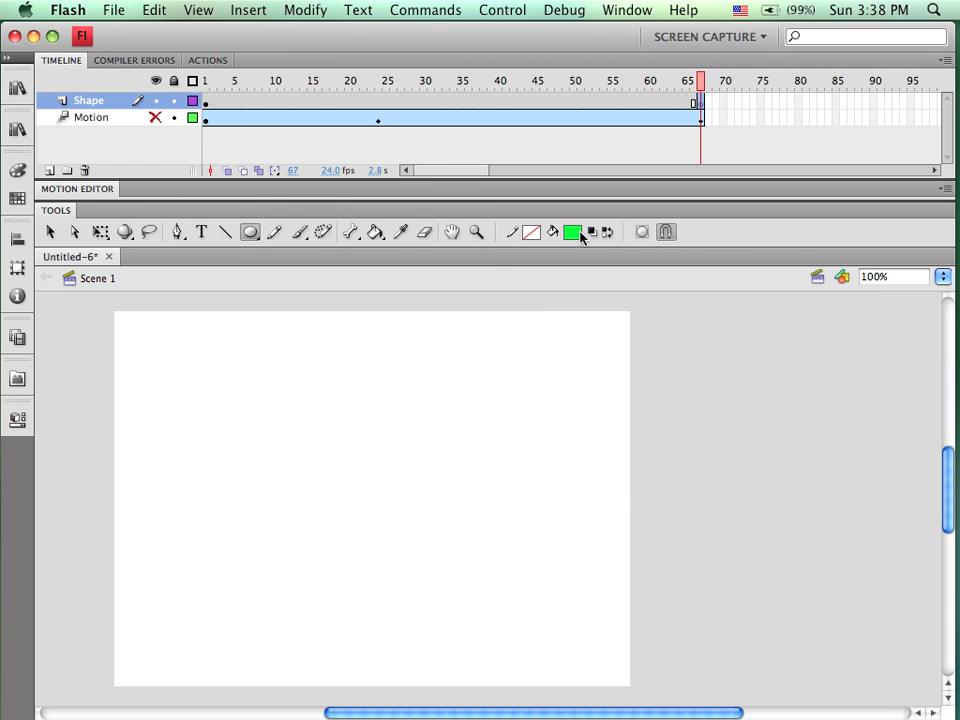
pyautogui.click(572, 232)
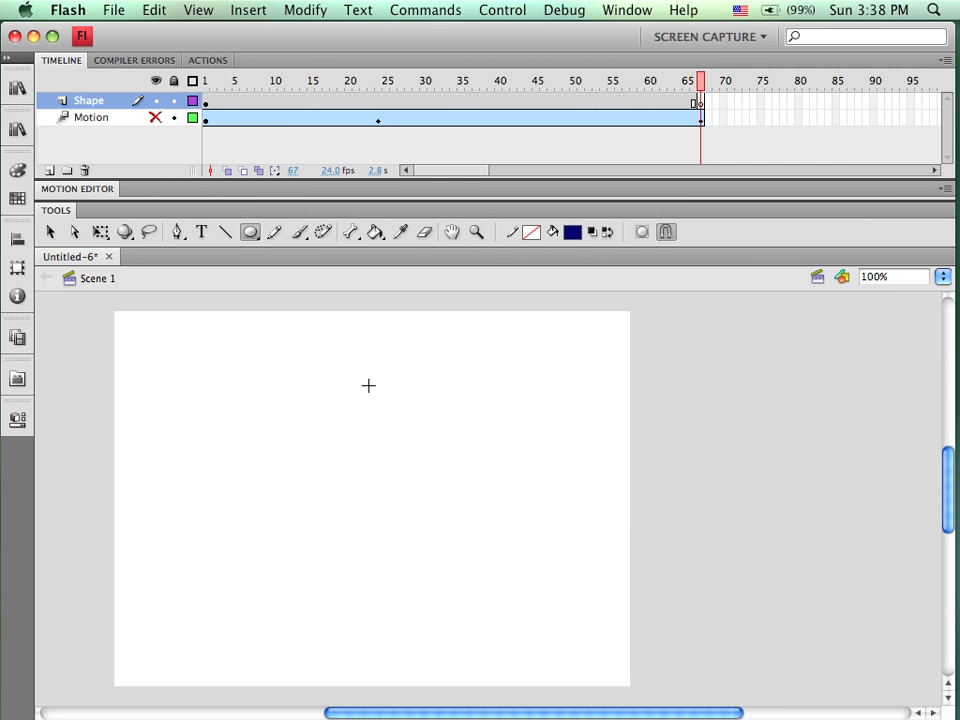
pyautogui.moveTo(368, 385); pyautogui.dragTo(412, 468)
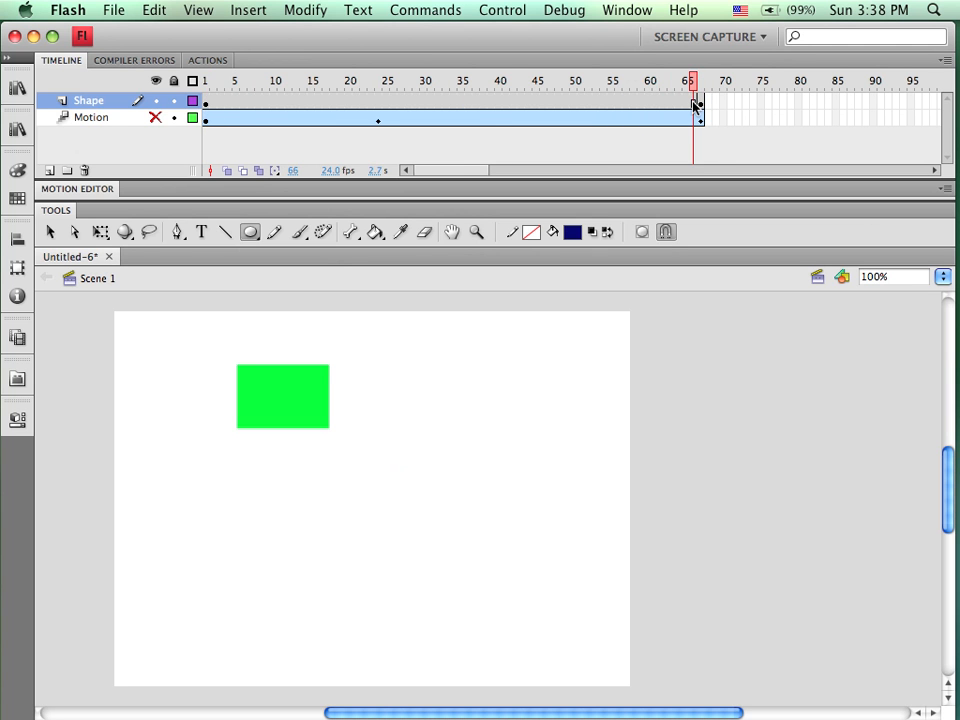
pyautogui.click(700, 80)
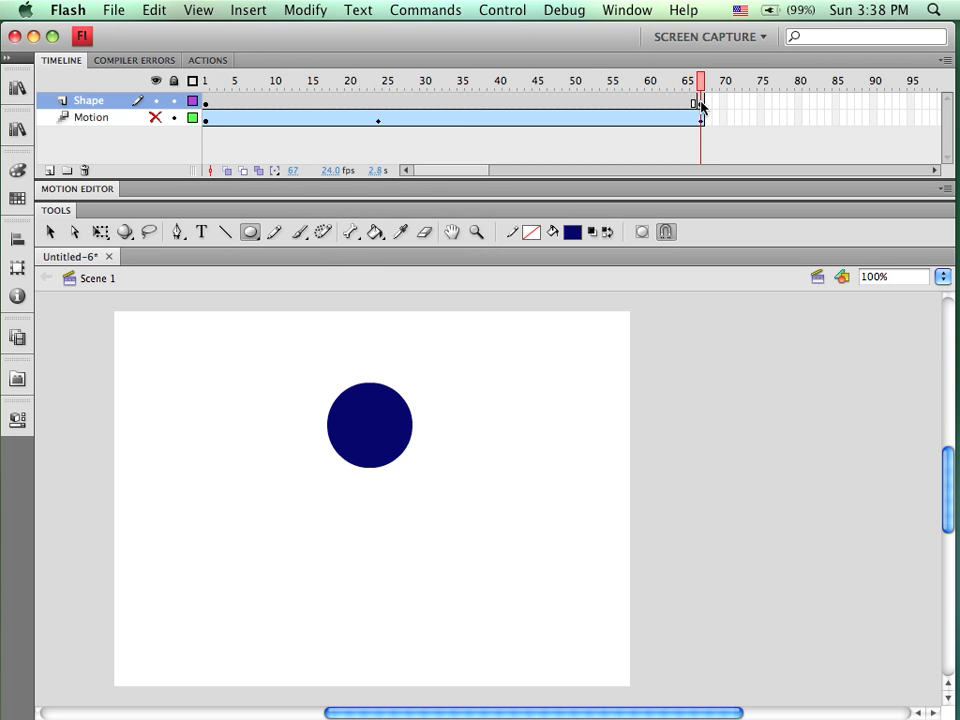
pyautogui.click(425, 80)
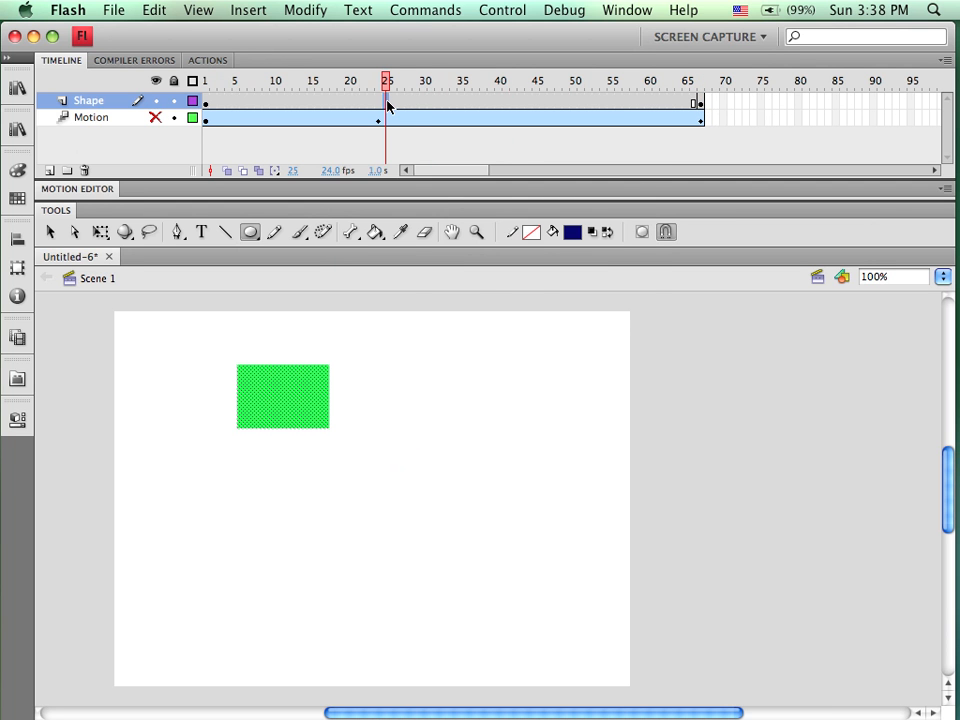
# Apply a shape tween to the Shape layer, scrub the rectangle-to-circle morph, then return to frame 1
pyautogui.rightClick(388, 103)
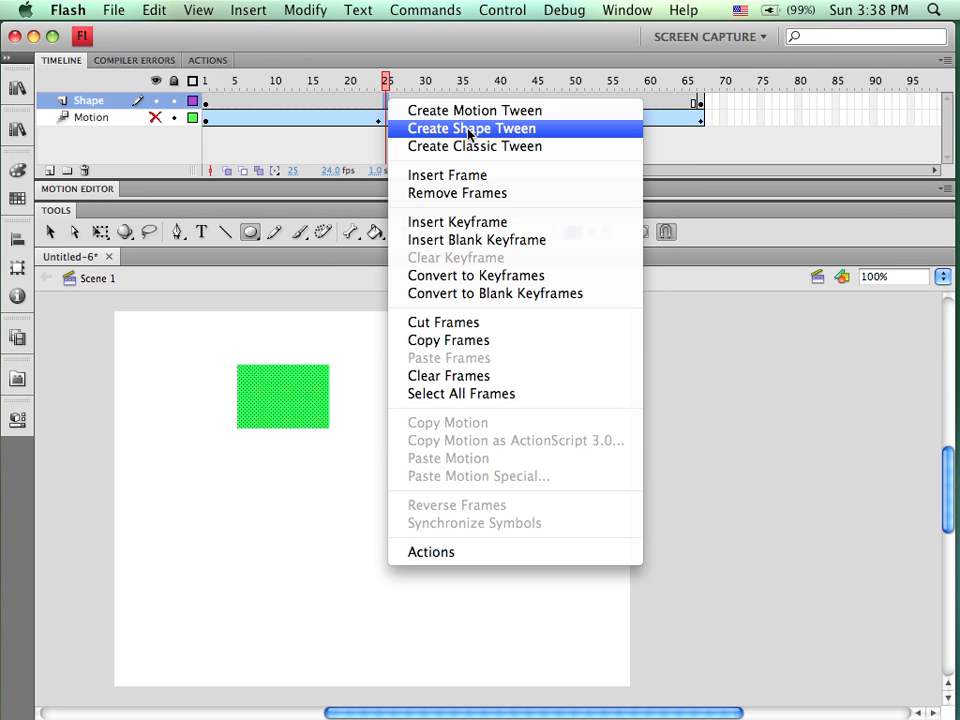
pyautogui.click(471, 128)
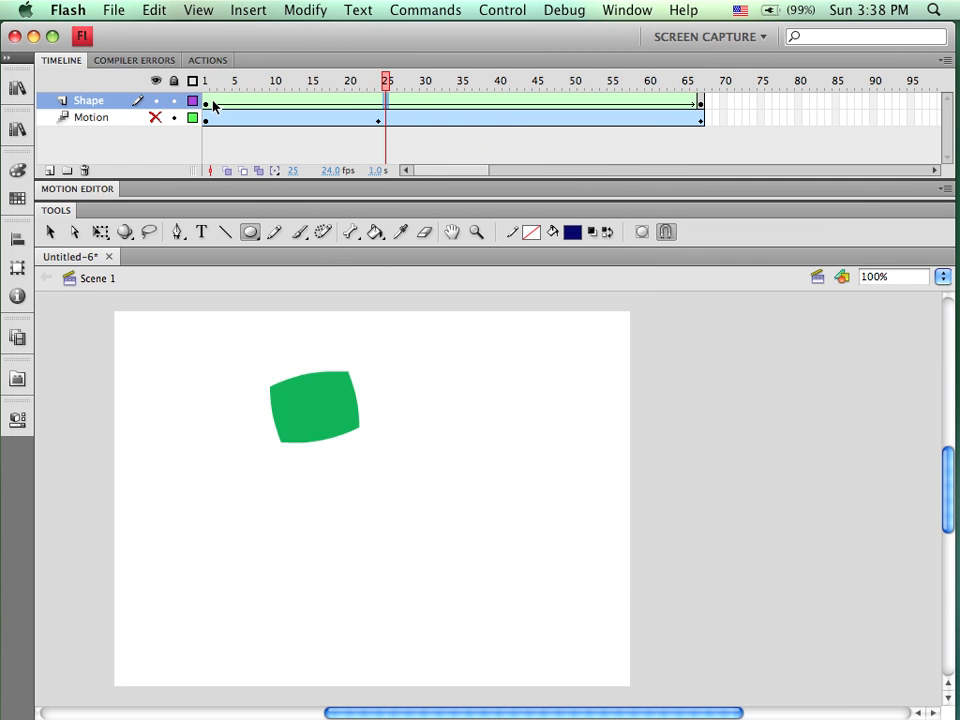
pyautogui.moveTo(315, 110)
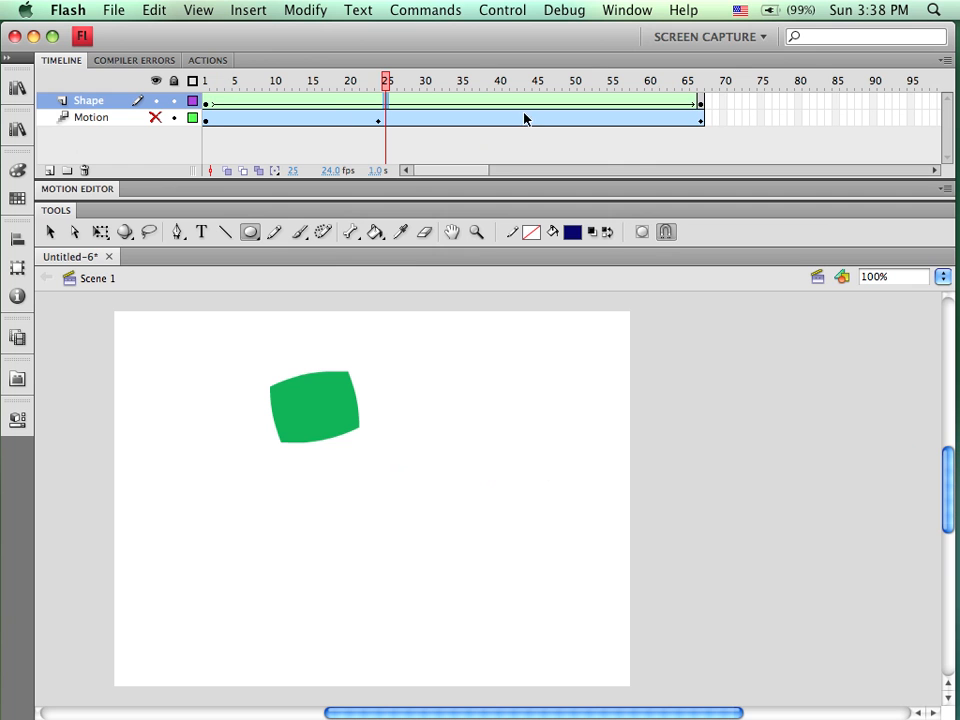
pyautogui.moveTo(333, 111)
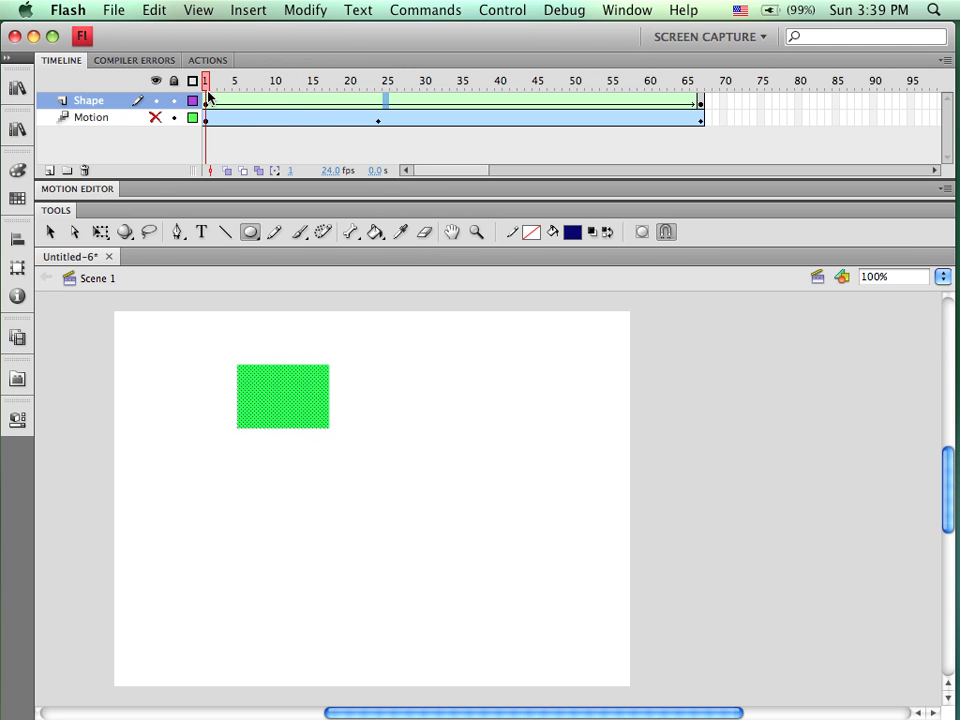
pyautogui.click(318, 80)
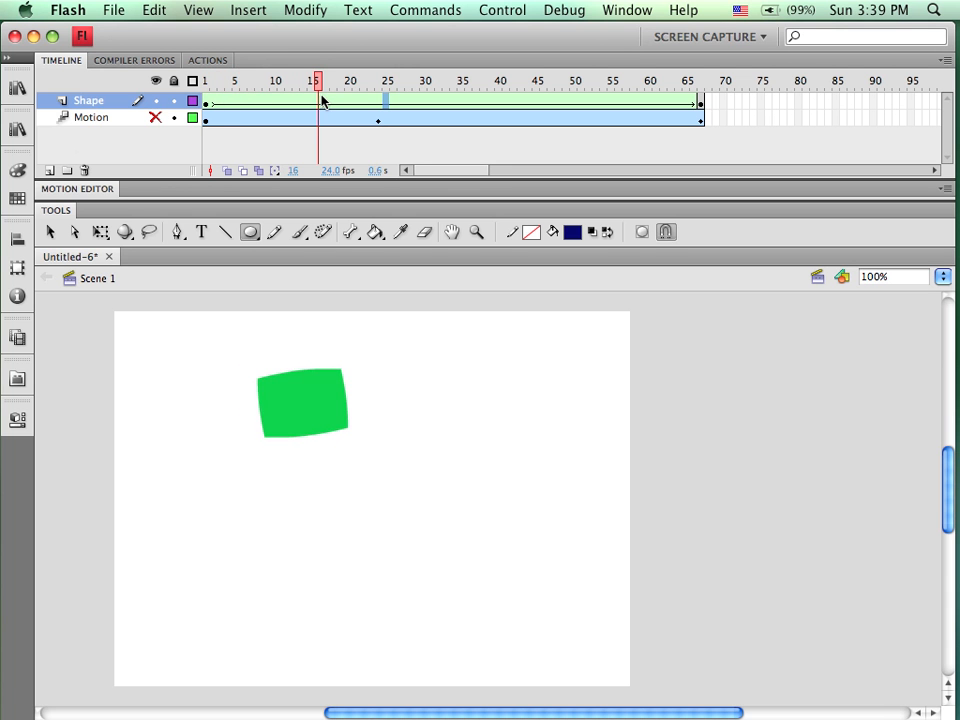
pyautogui.moveTo(318, 80); pyautogui.dragTo(430, 80)
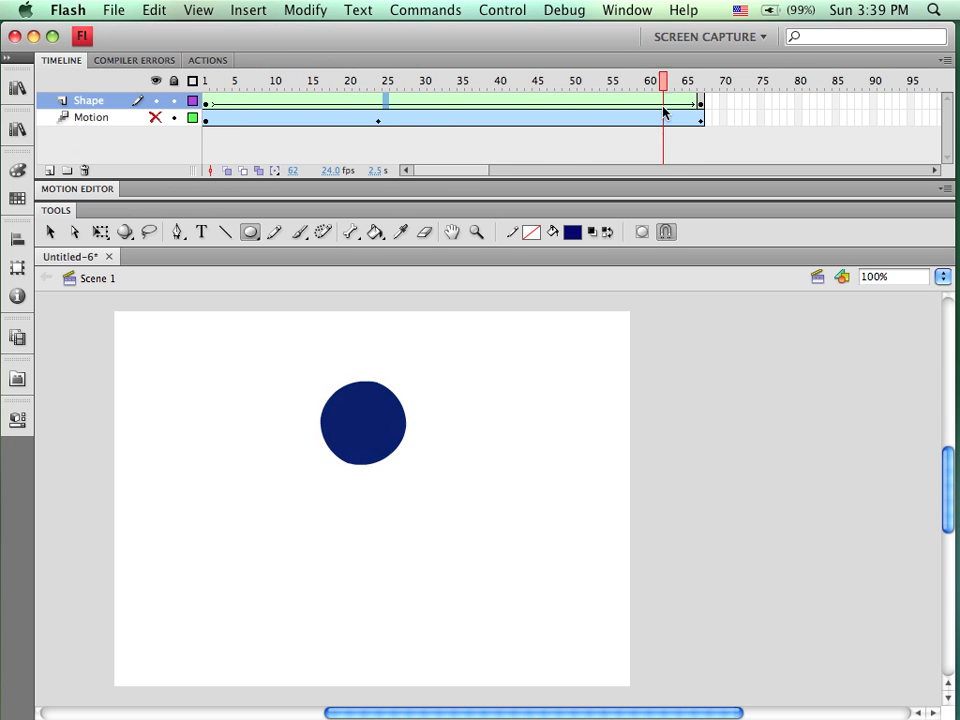
pyautogui.click(227, 81)
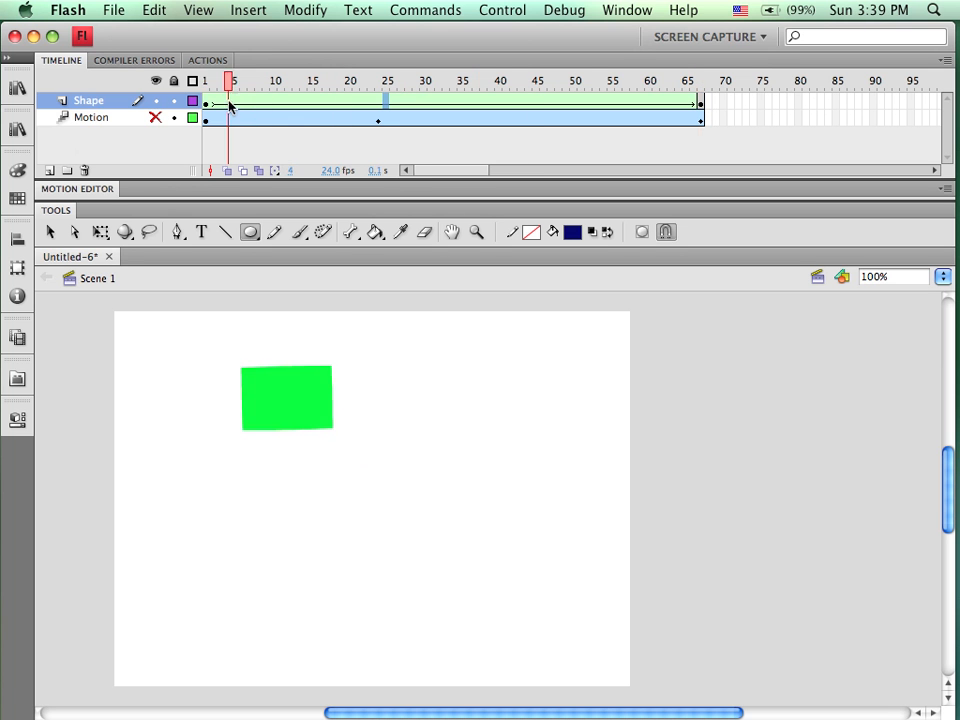
pyautogui.click(686, 80)
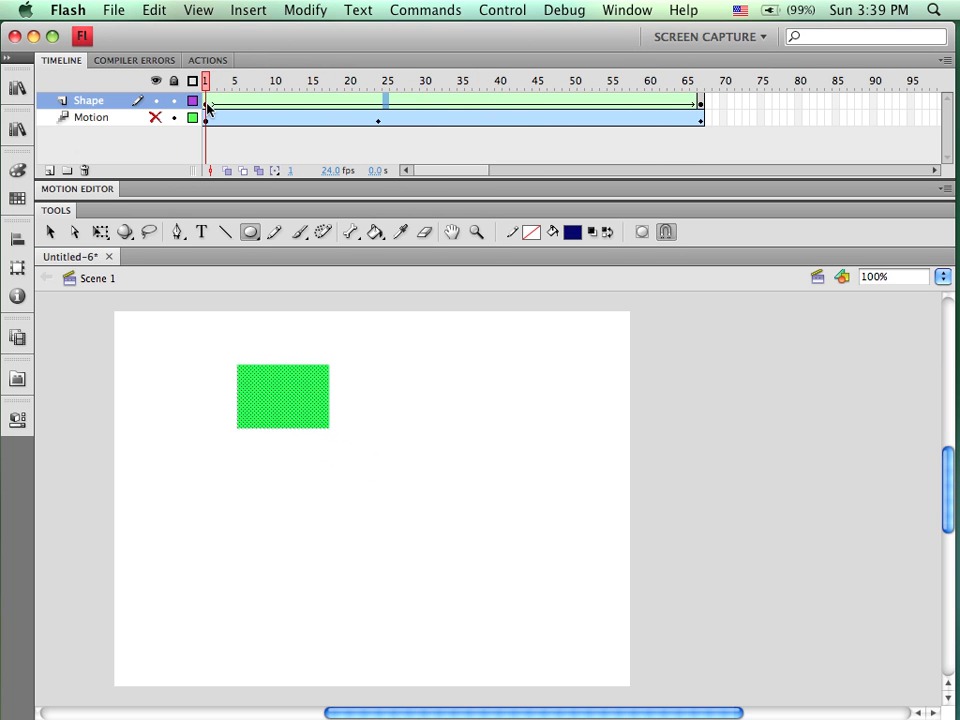
pyautogui.moveTo(280, 268)
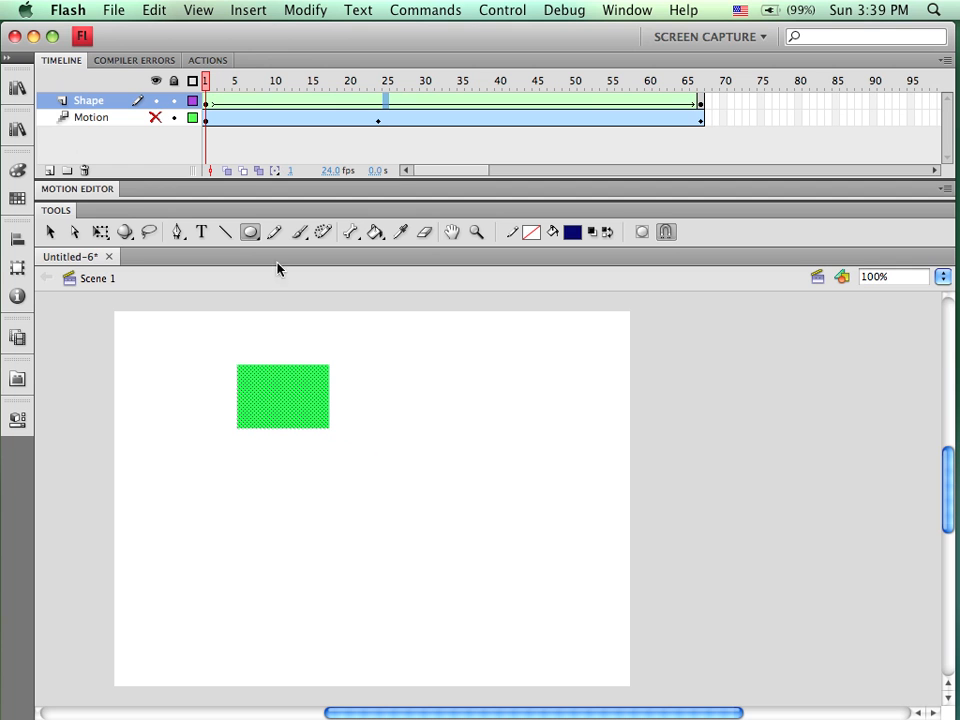
pyautogui.moveTo(158, 106)
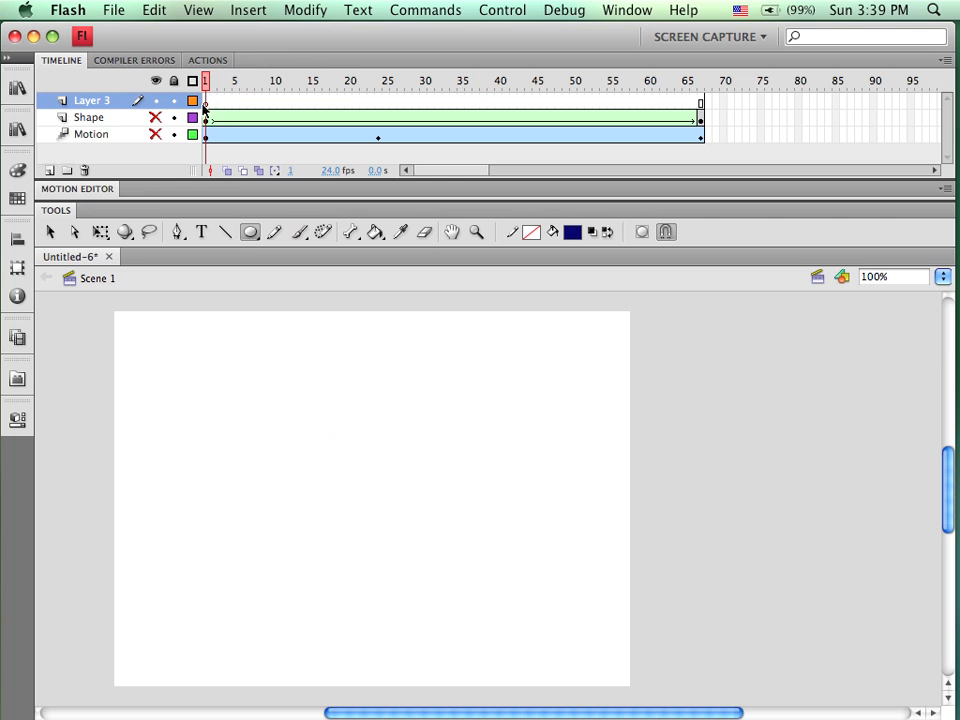
pyautogui.moveTo(242, 170)
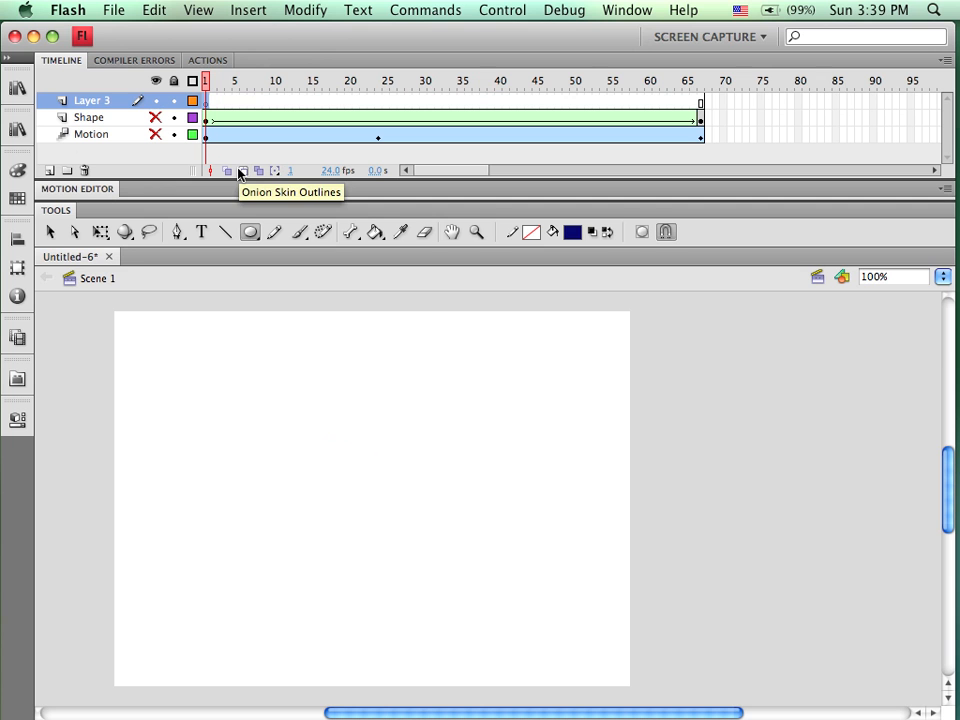
pyautogui.moveTo(167, 173)
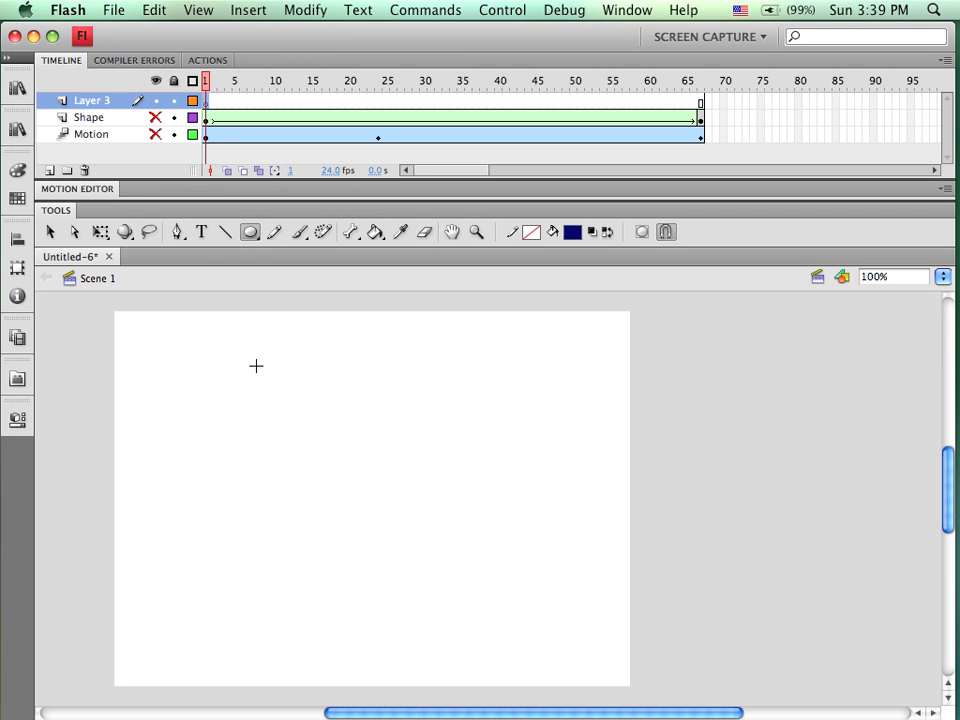
# Draw a navy circle on the new layer's first frame and type 'Media' at frame 67
pyautogui.moveTo(255, 365); pyautogui.dragTo(345, 455)
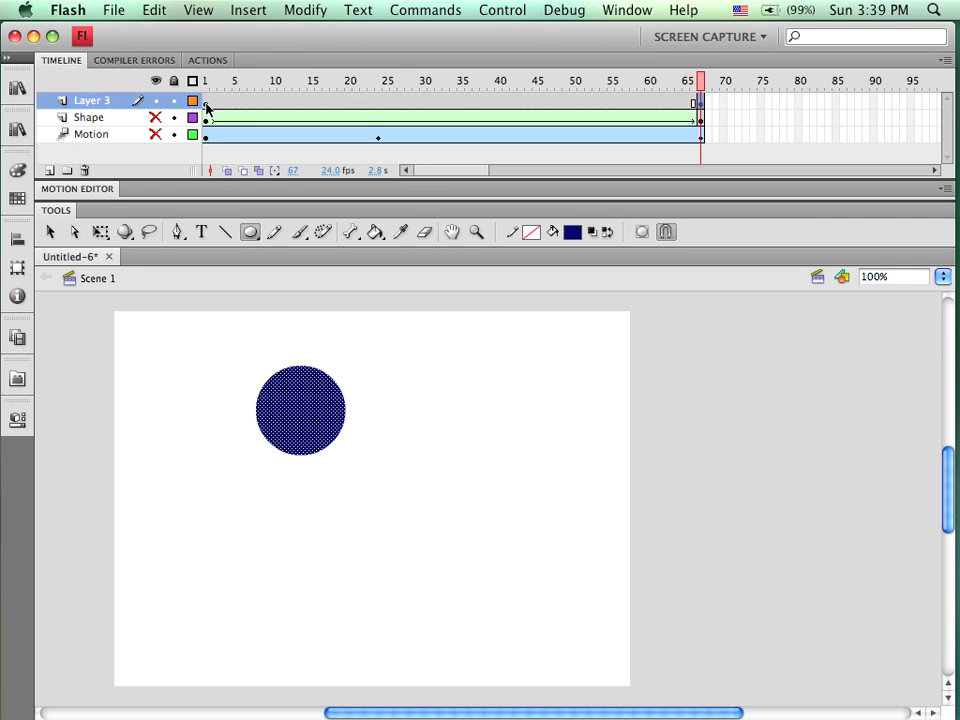
pyautogui.click(205, 80)
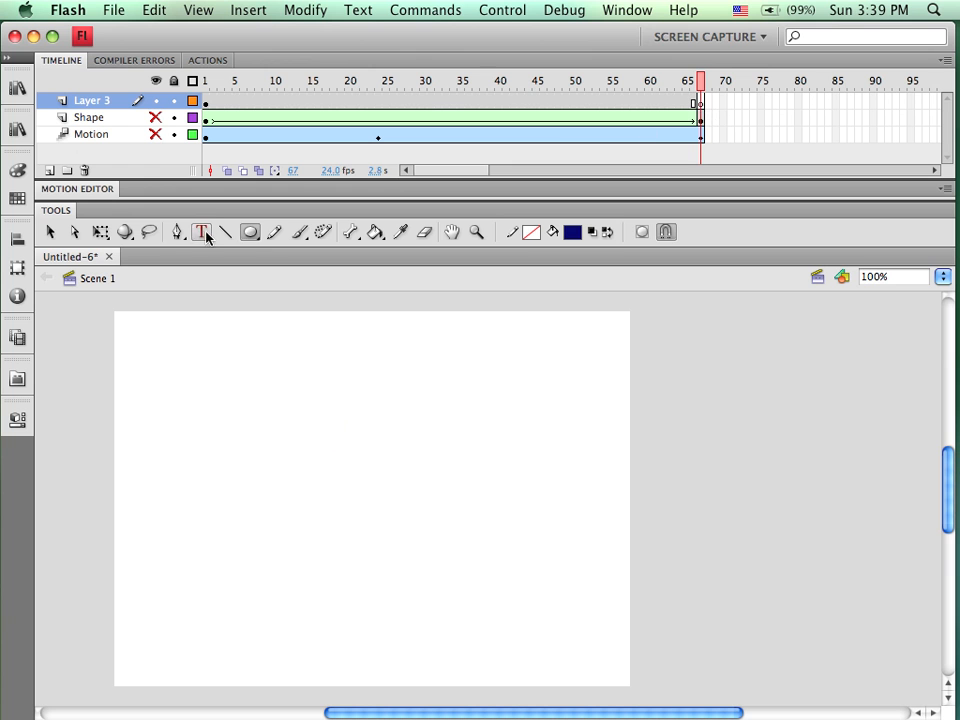
pyautogui.click(201, 231)
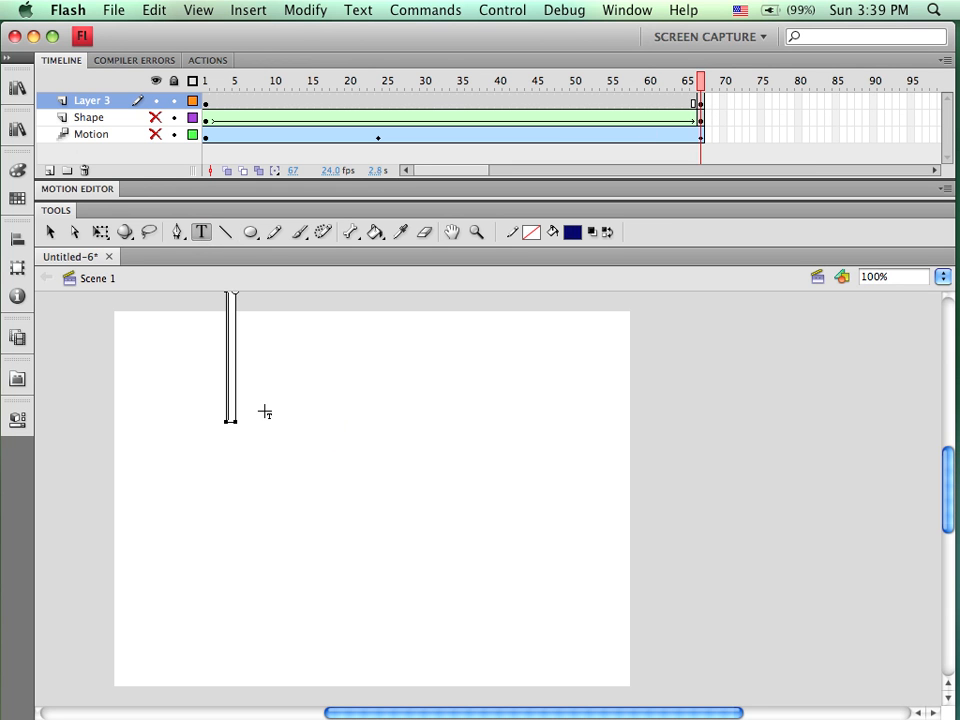
pyautogui.write('Media')
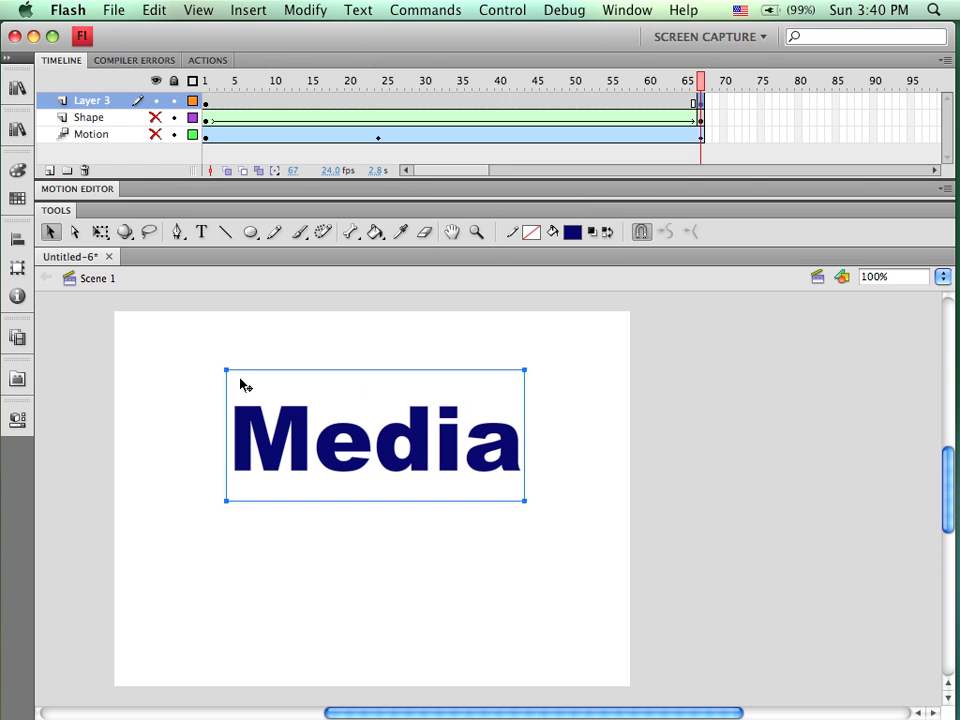
pyautogui.moveTo(238, 372)
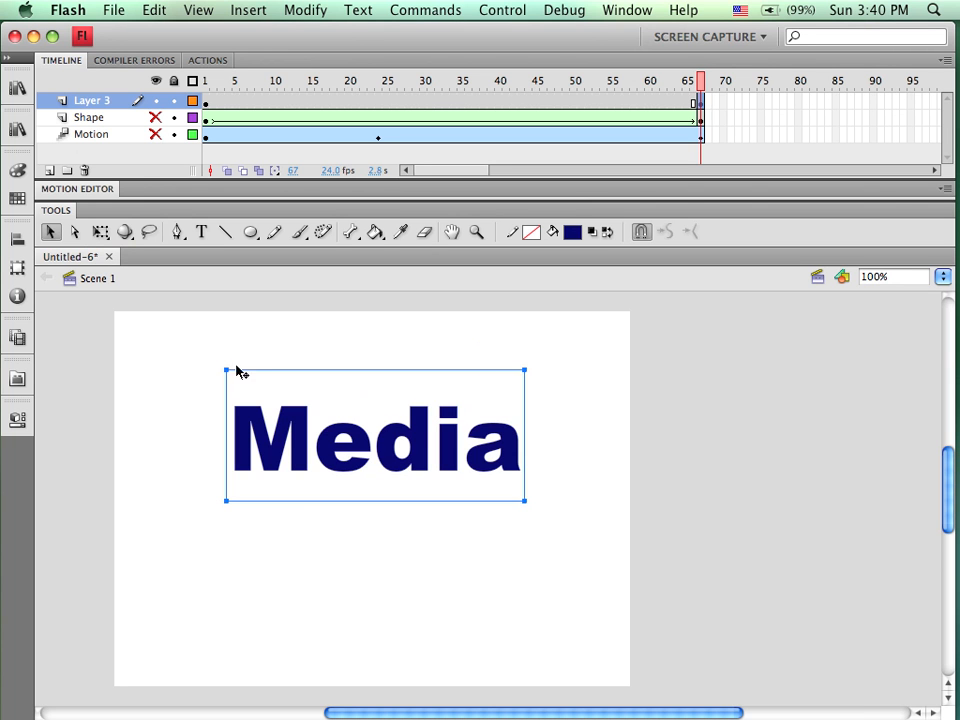
pyautogui.moveTo(303, 465)
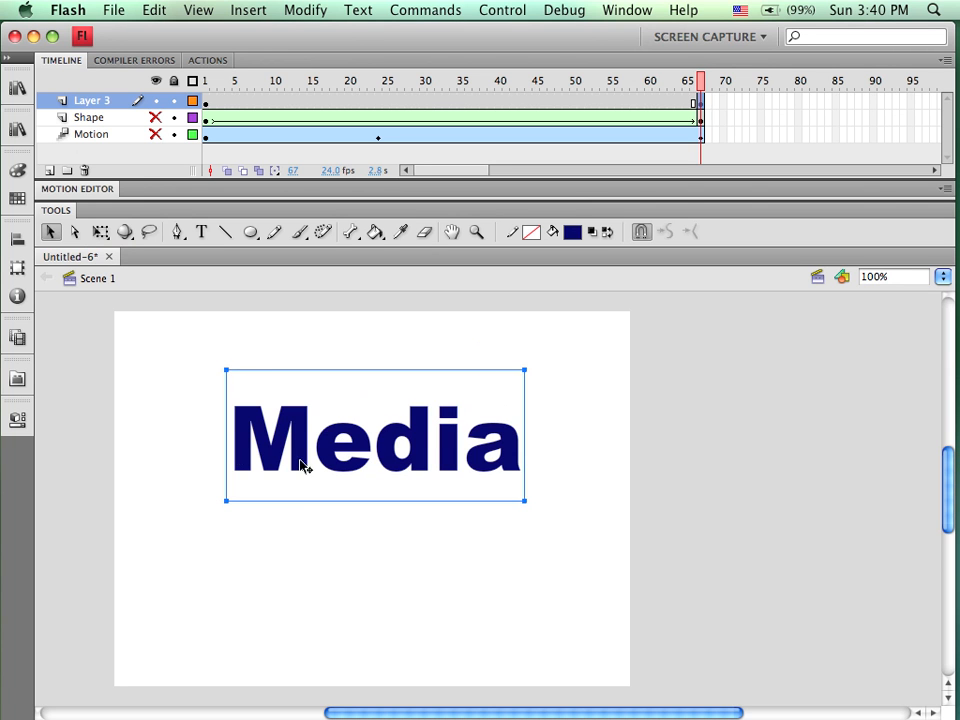
pyautogui.moveTo(245, 448)
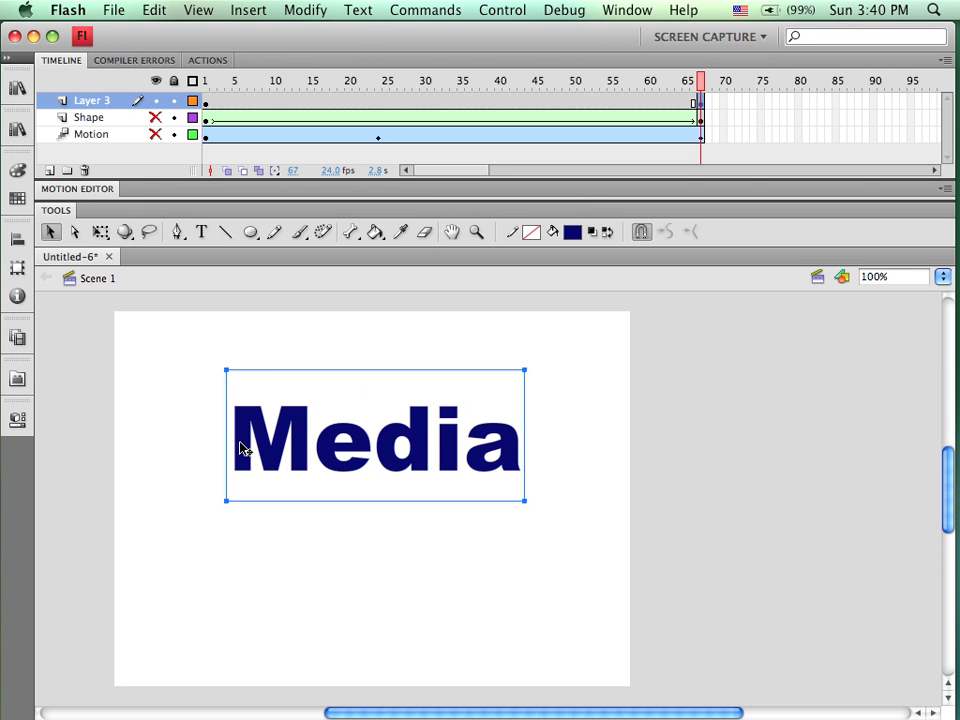
pyautogui.moveTo(372, 450)
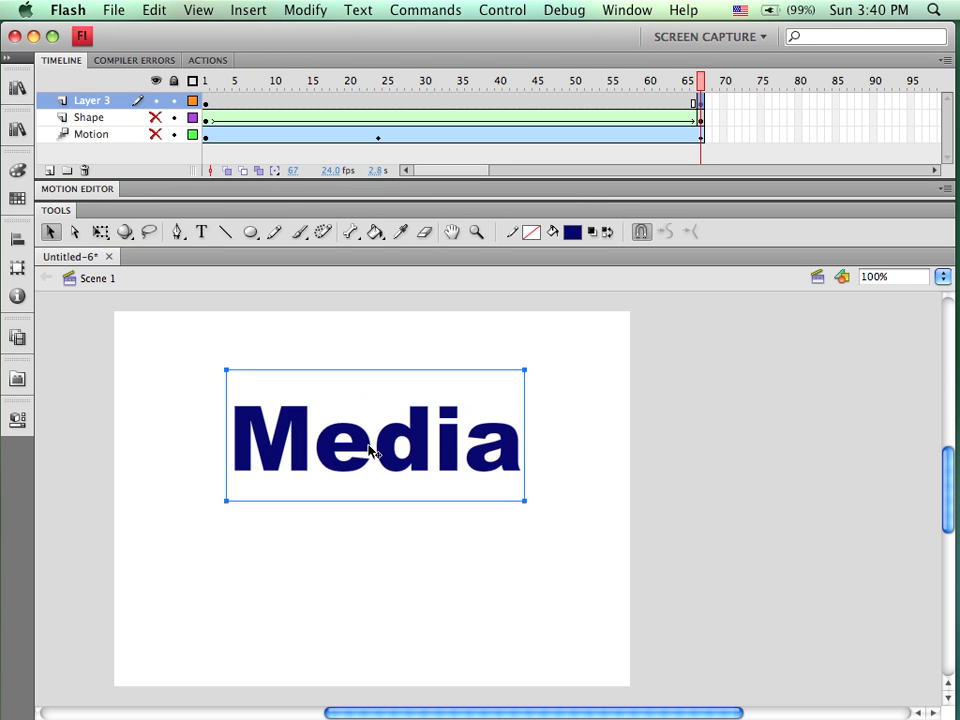
pyautogui.moveTo(558, 478)
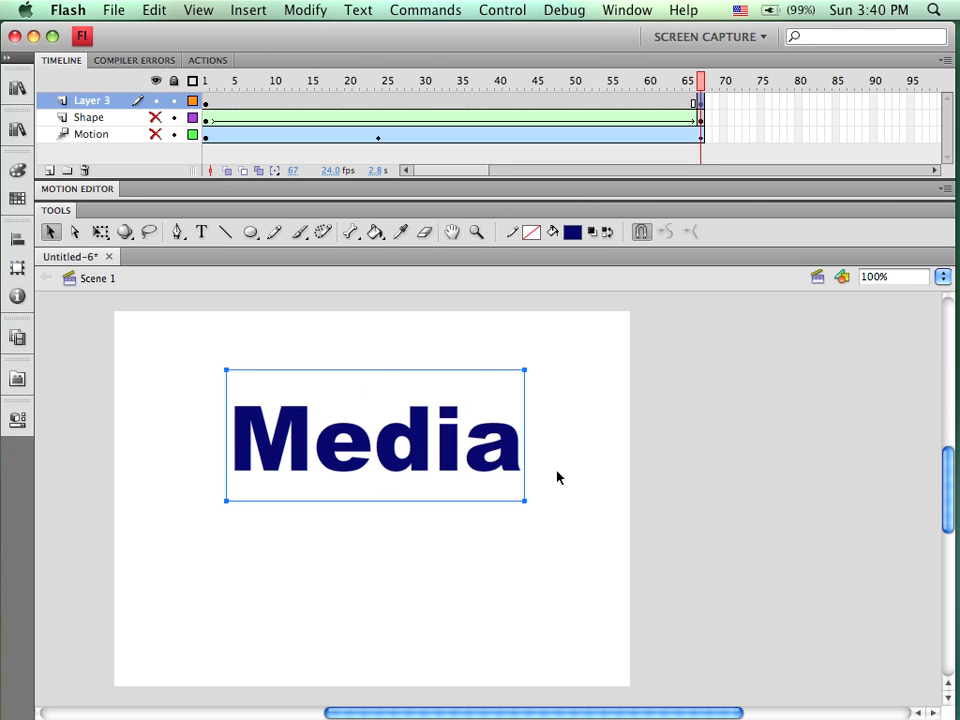
pyautogui.moveTo(313, 483)
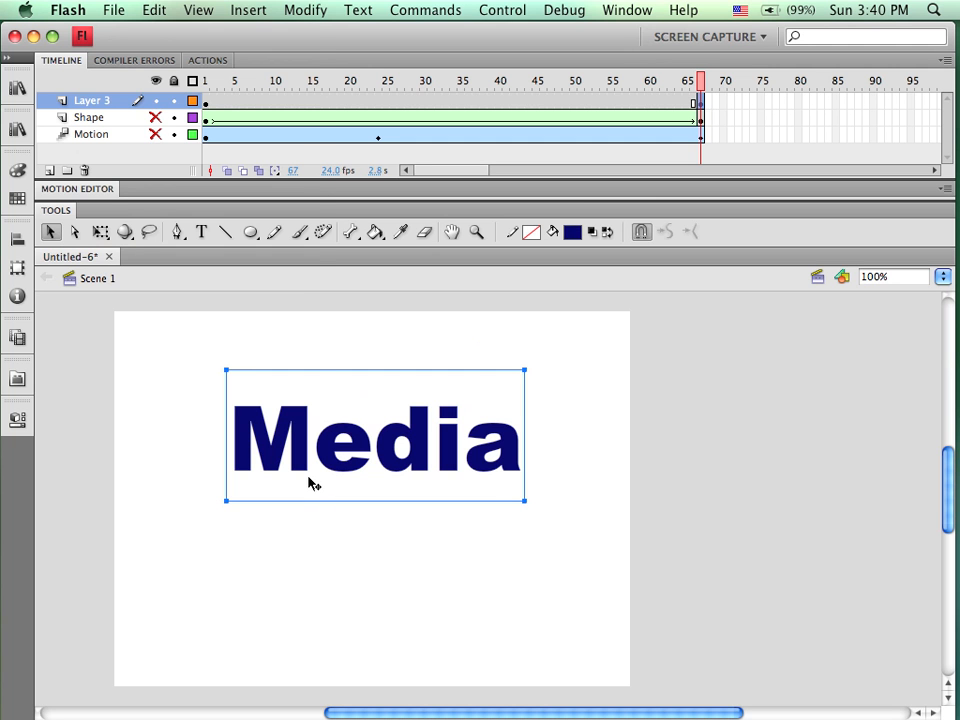
# Break the 'Media' text apart into separate letter shapes from the Modify menu
pyautogui.click(153, 10)
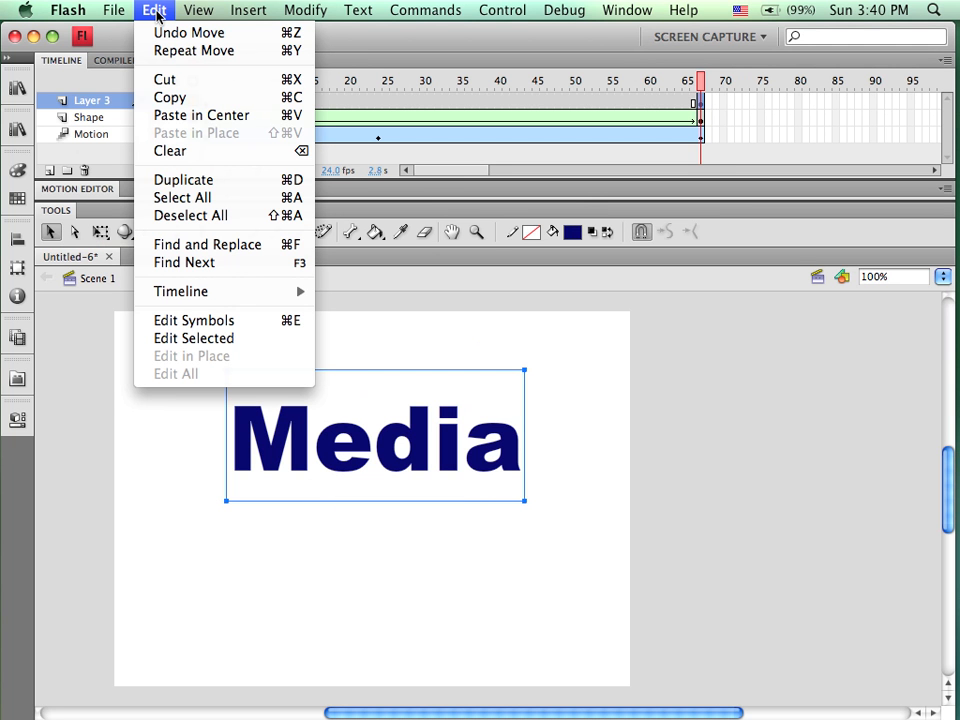
pyautogui.click(248, 10)
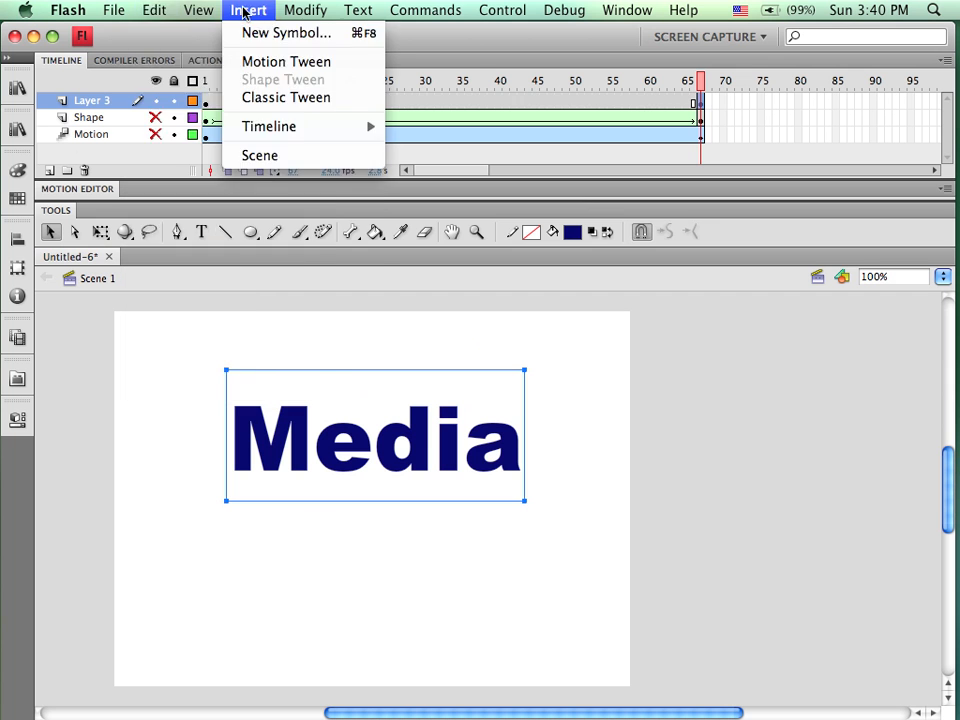
pyautogui.click(305, 9)
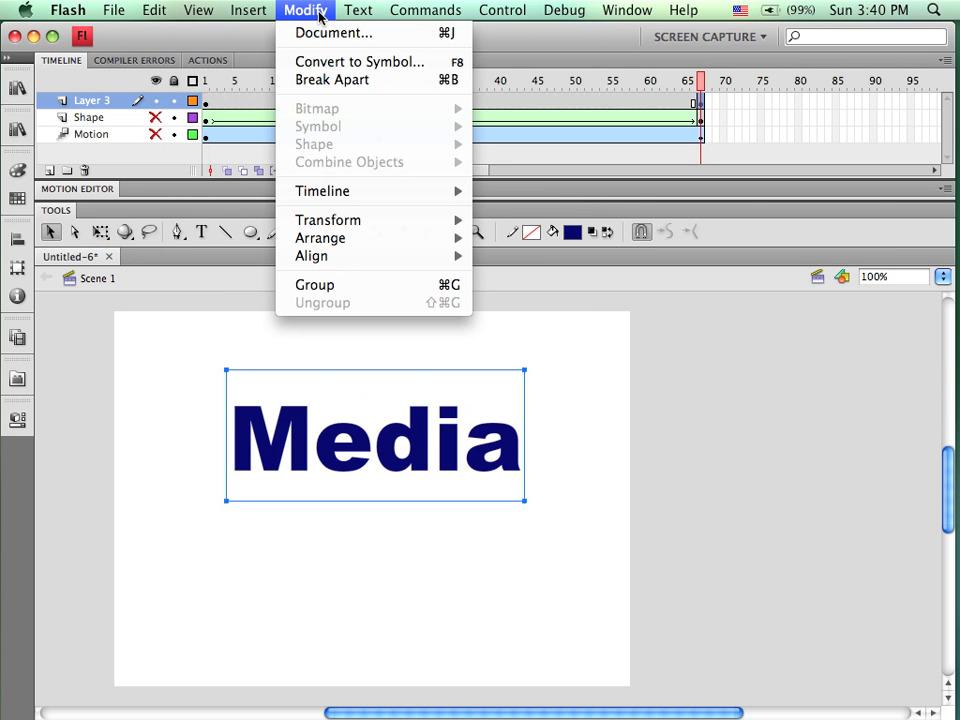
pyautogui.moveTo(331, 79)
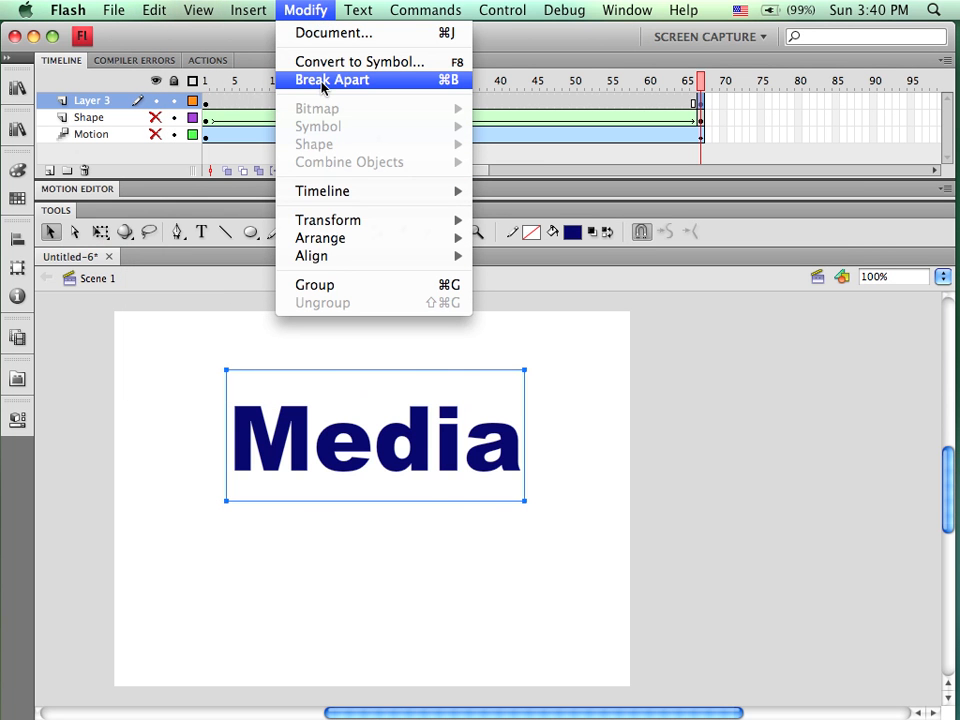
pyautogui.click(332, 79)
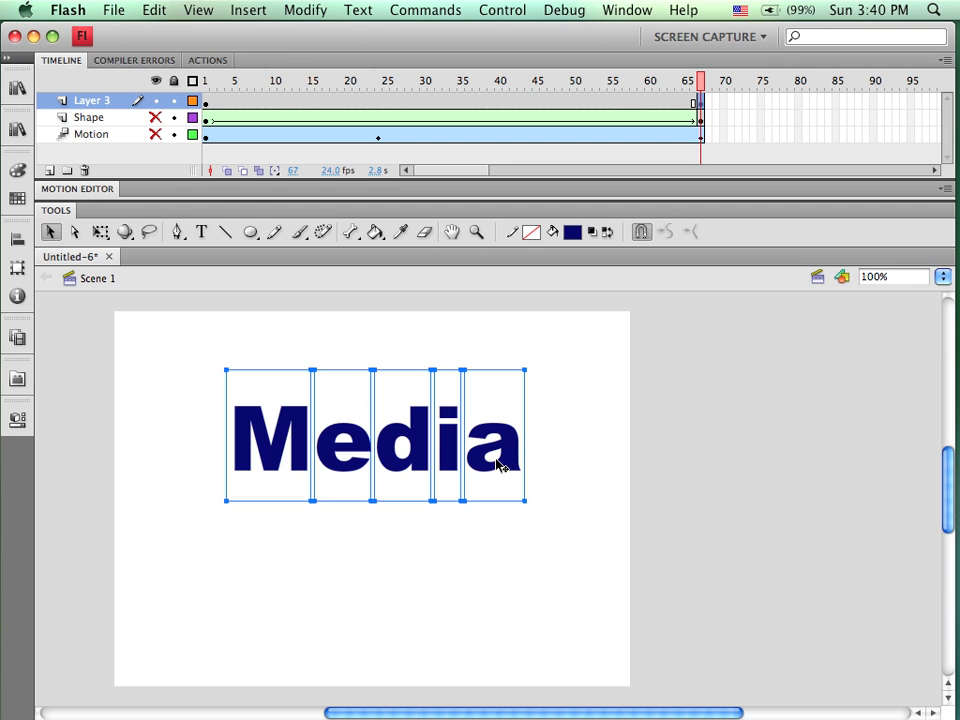
pyautogui.moveTo(258, 415)
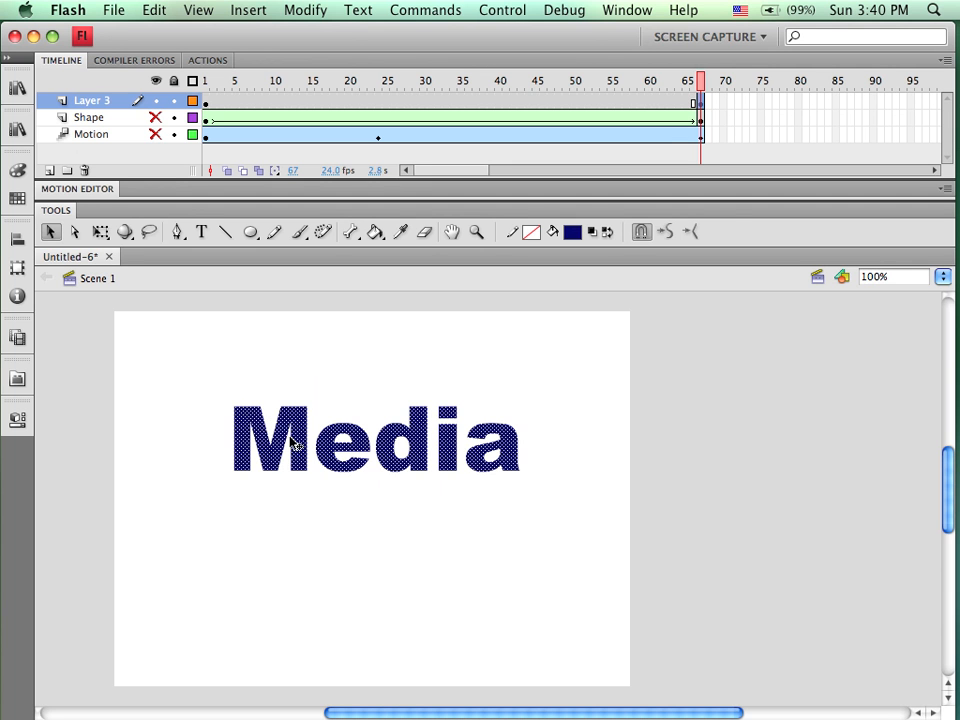
pyautogui.moveTo(529, 358)
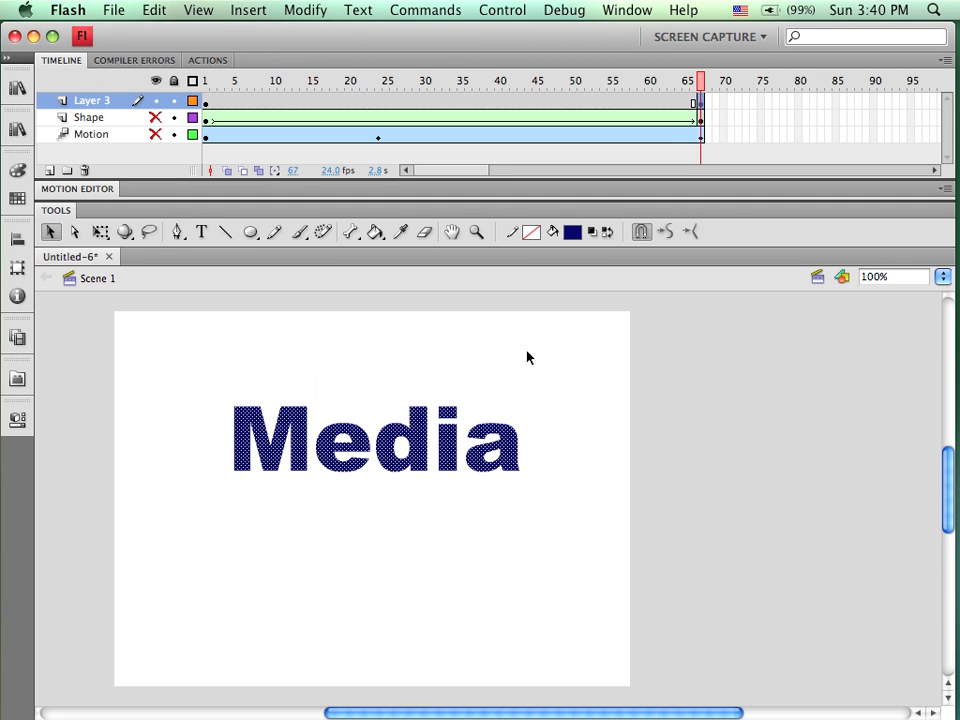
pyautogui.moveTo(585, 448)
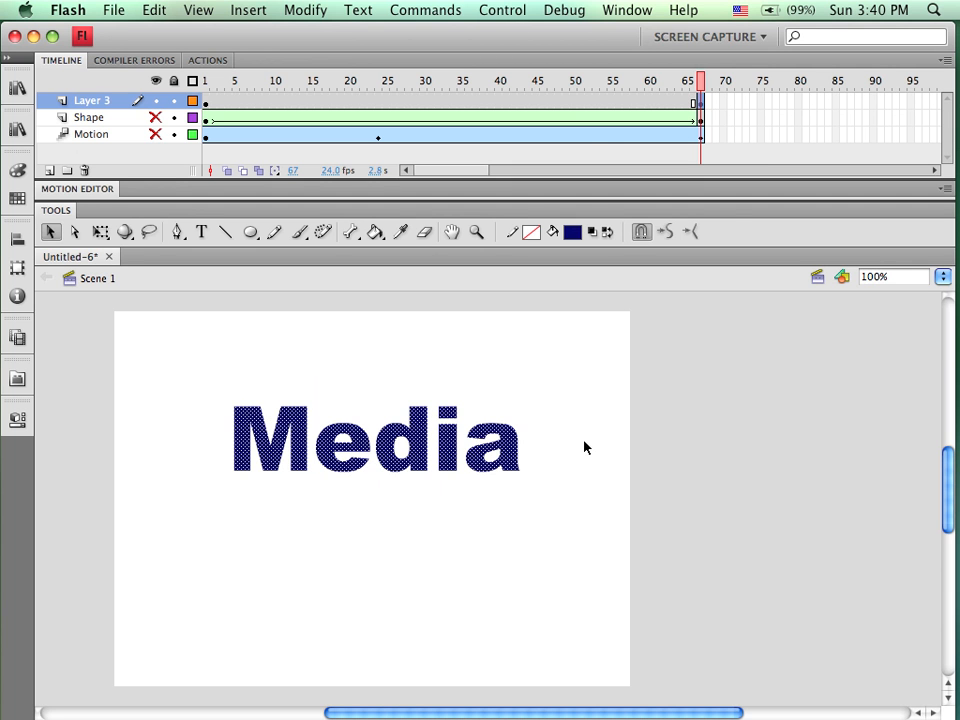
pyautogui.moveTo(412, 107)
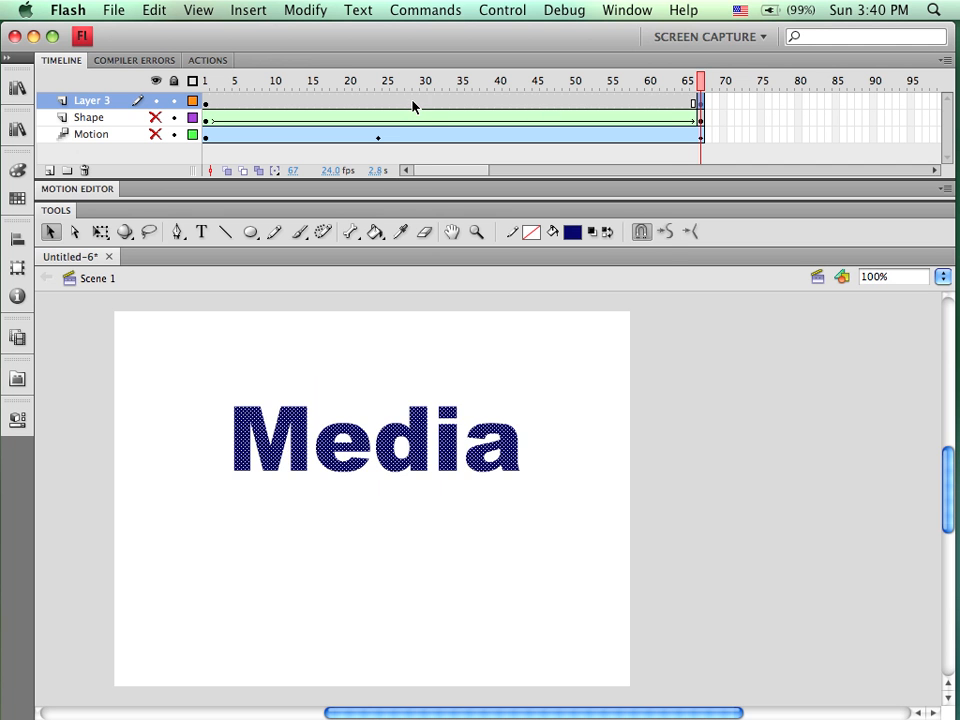
pyautogui.rightClick(425, 100)
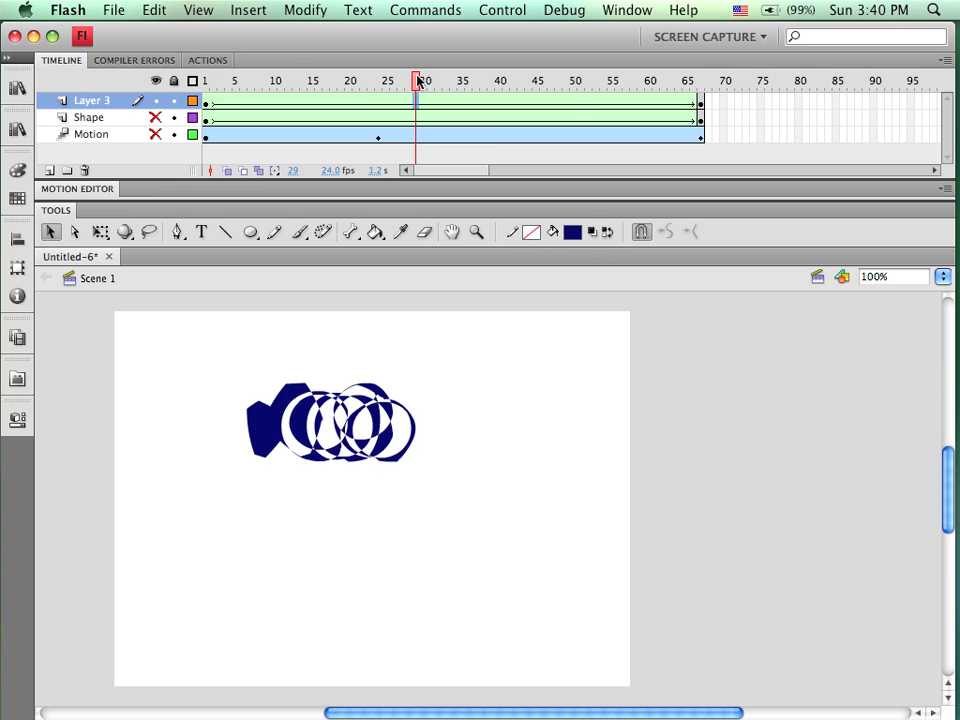
pyautogui.click(258, 100)
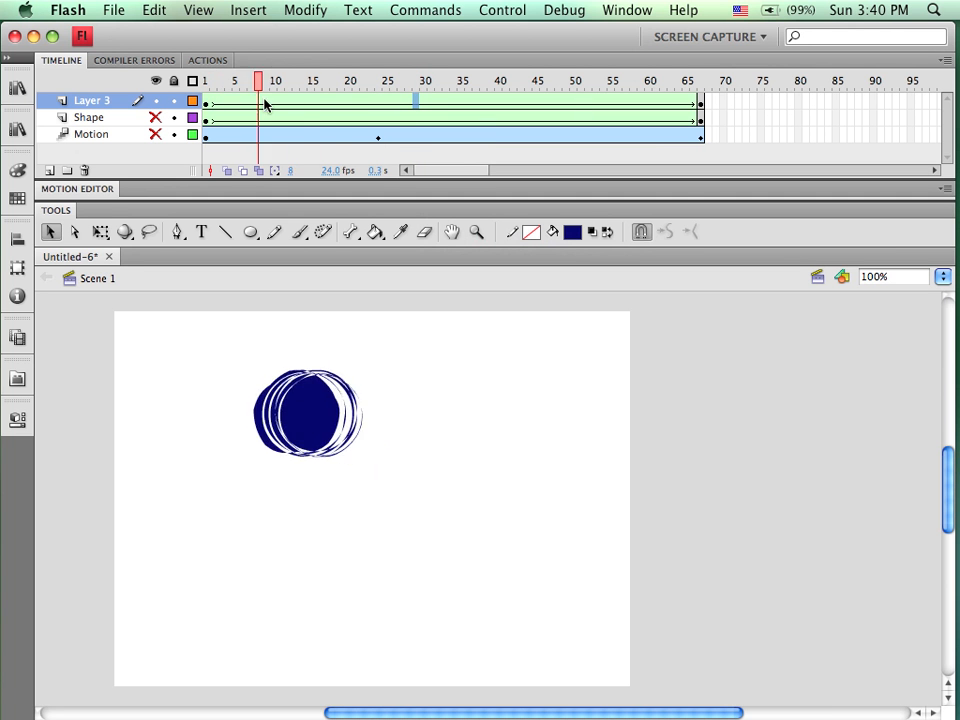
pyautogui.click(663, 80)
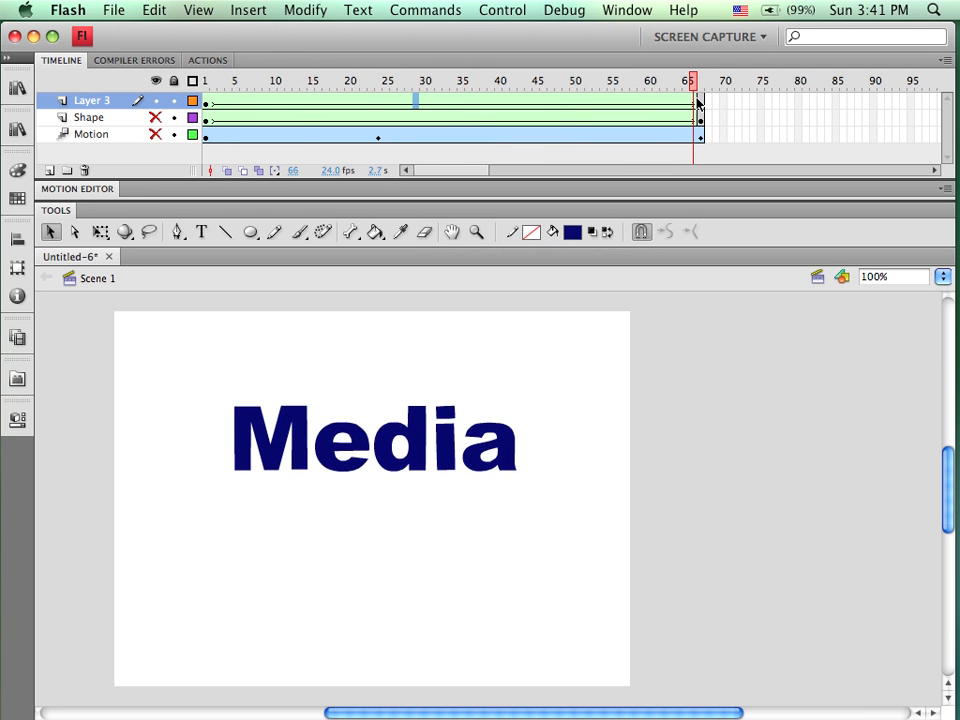
pyautogui.click(375, 438)
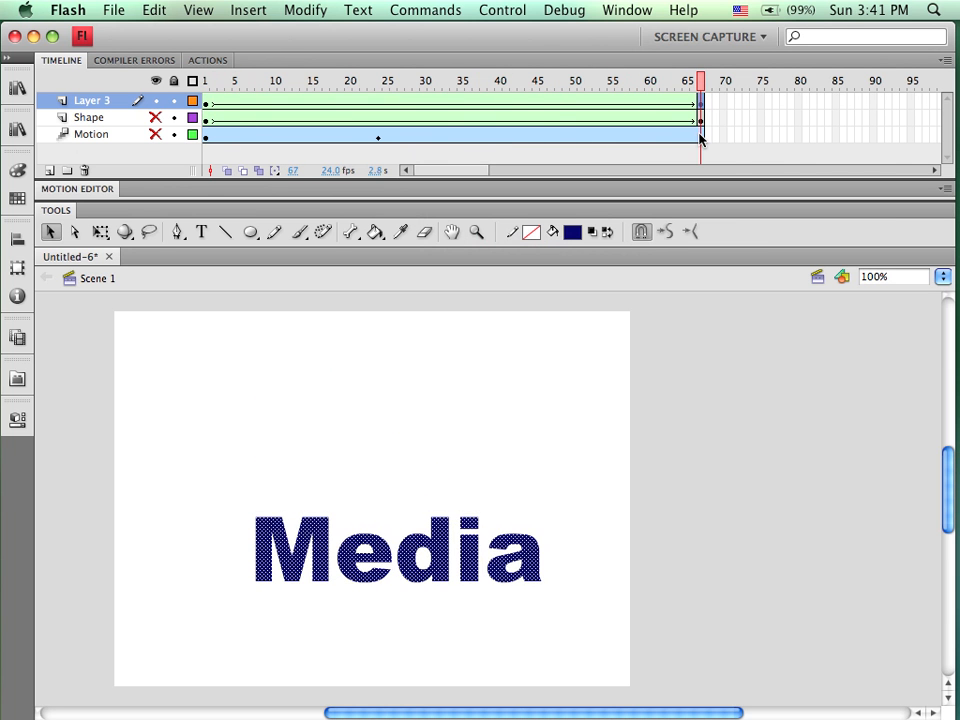
pyautogui.click(267, 80)
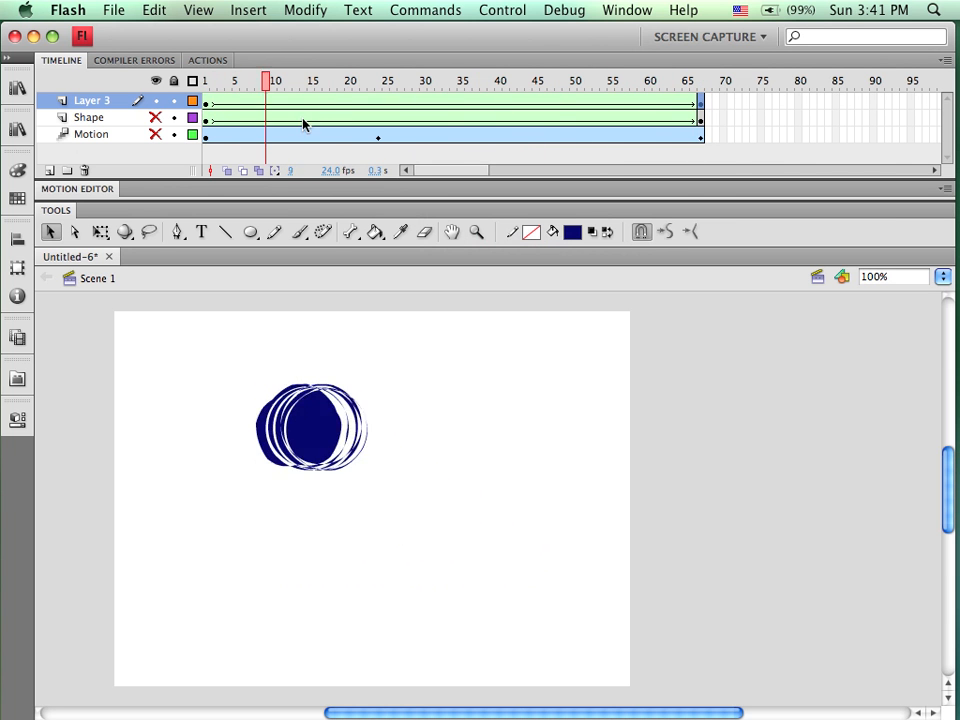
pyautogui.click(252, 80)
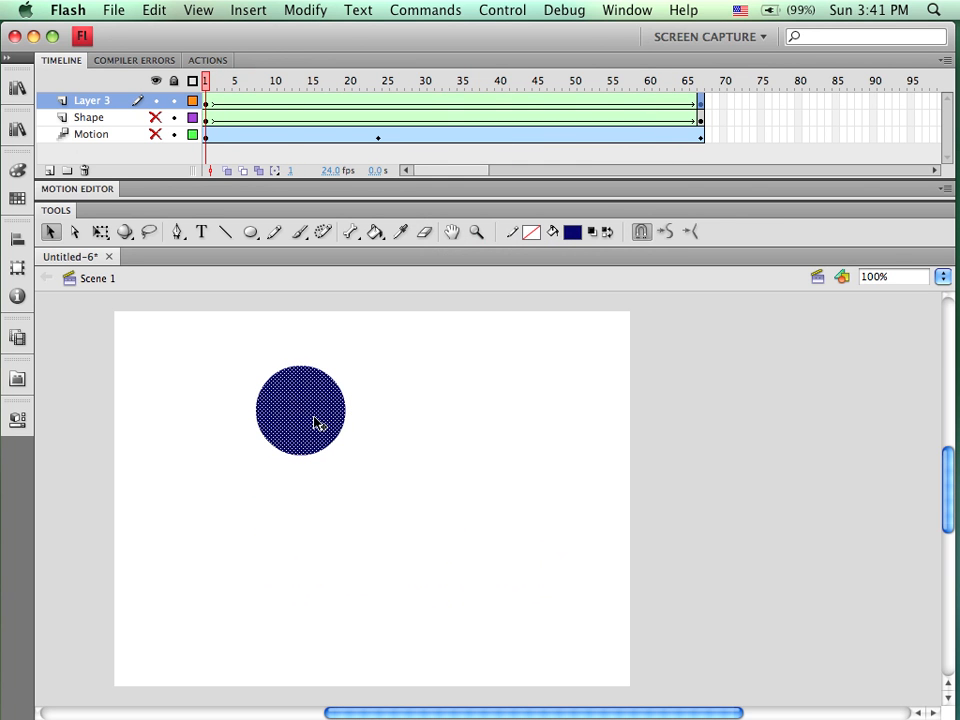
pyautogui.moveTo(566, 546)
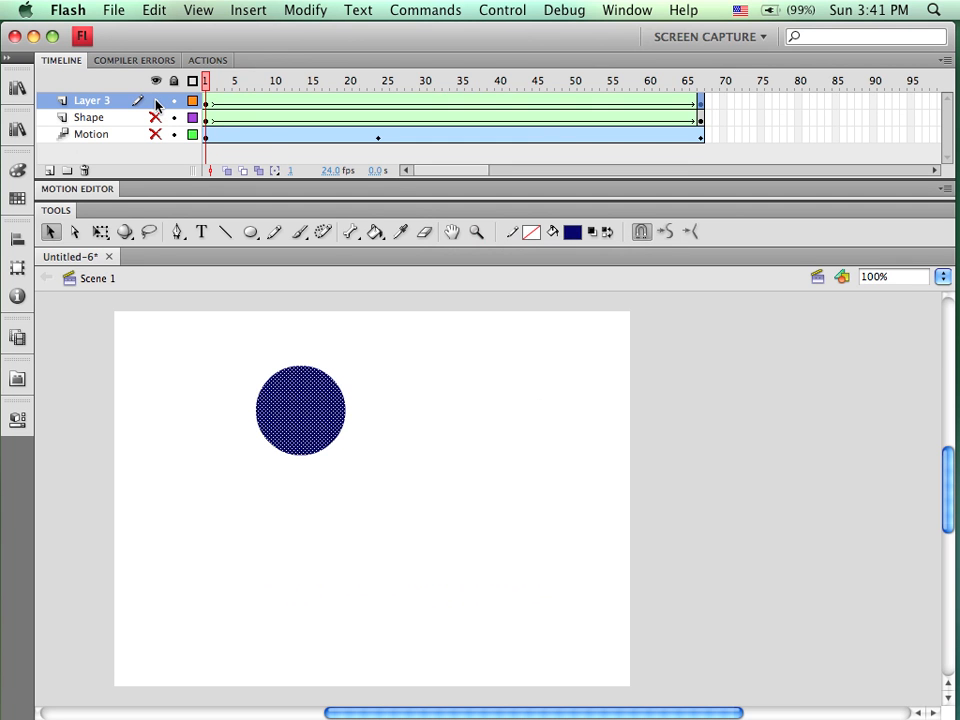
# Hide Layer 3, add a new layer, and type 'Multi' on its first frame
pyautogui.click(155, 100)
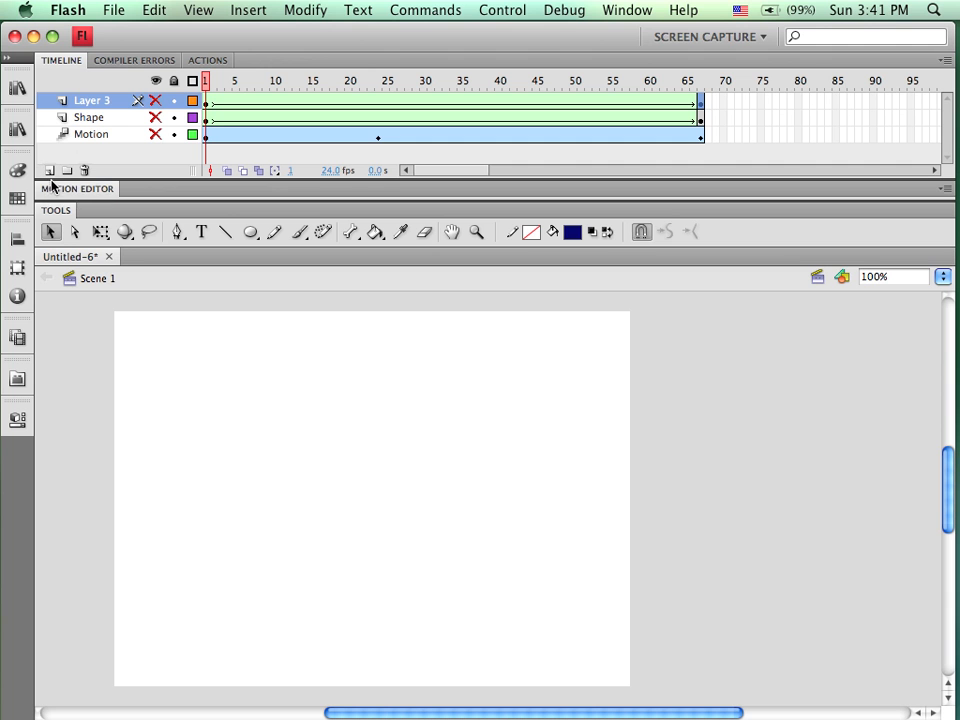
pyautogui.moveTo(49, 170)
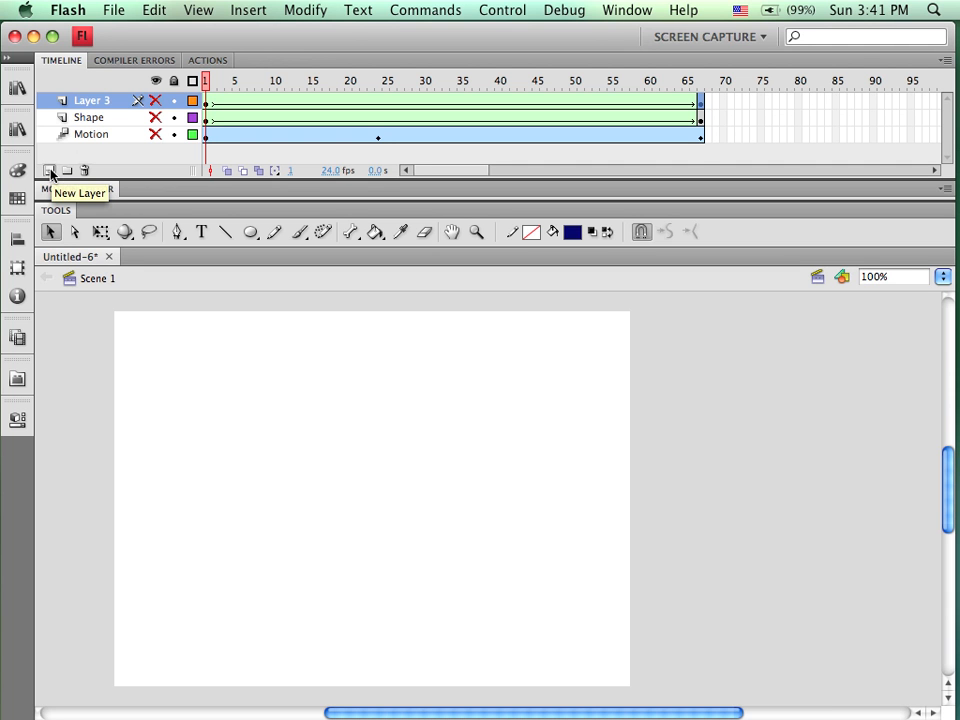
pyautogui.click(50, 170)
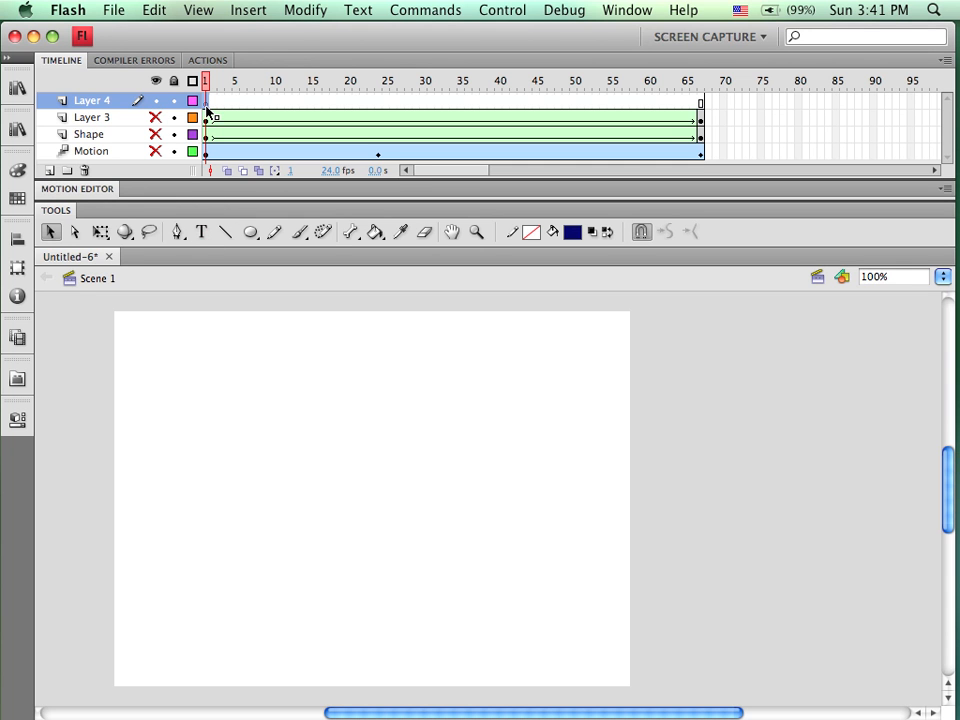
pyautogui.click(201, 231)
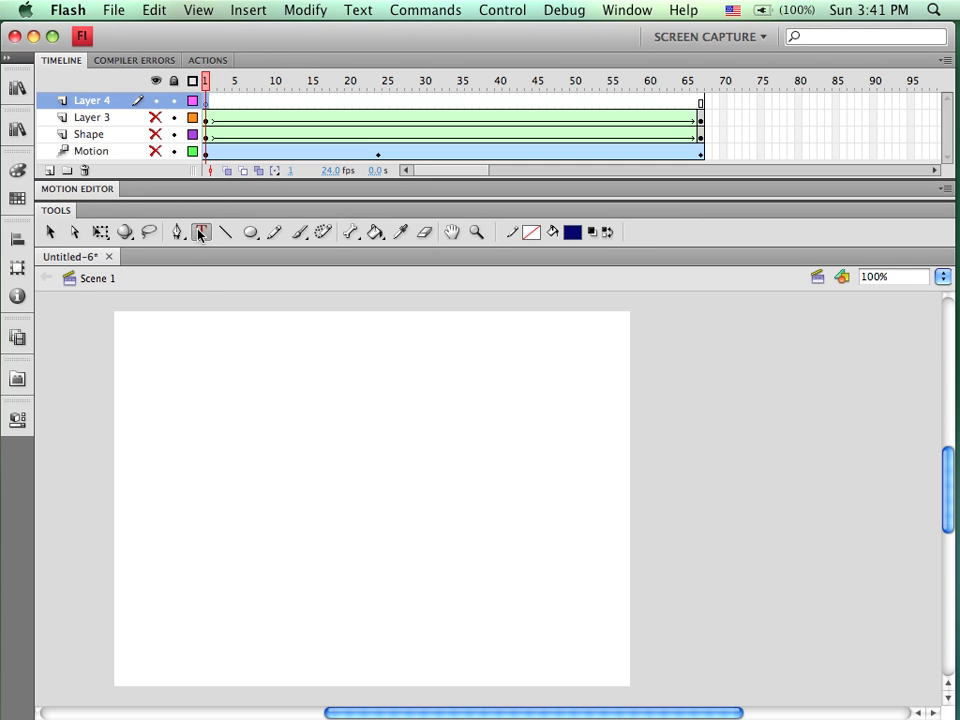
pyautogui.click(201, 232)
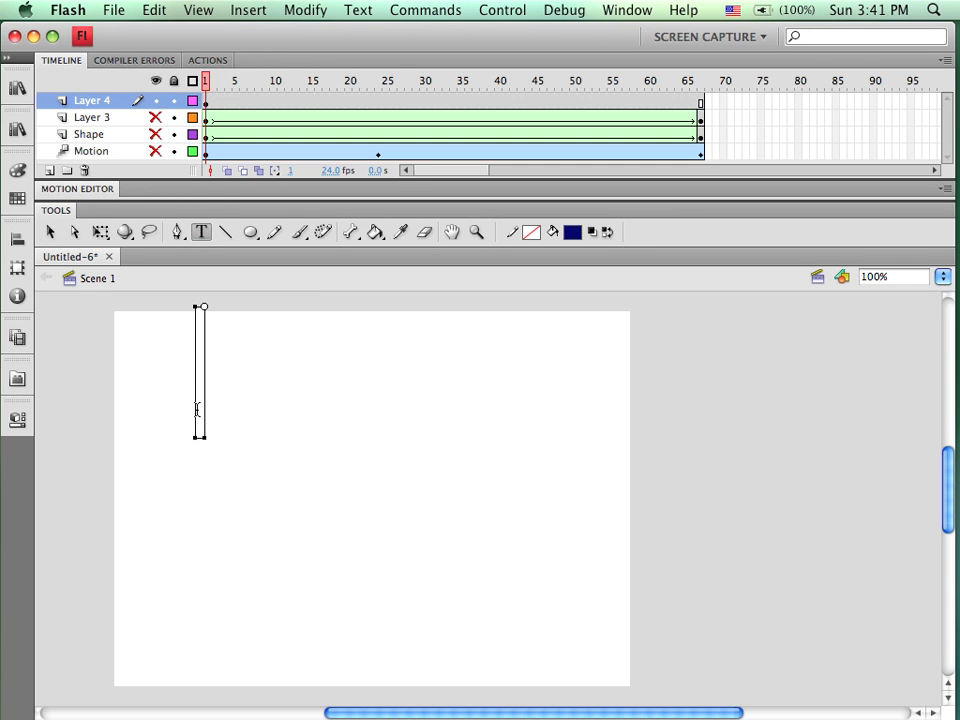
pyautogui.write('Multi')
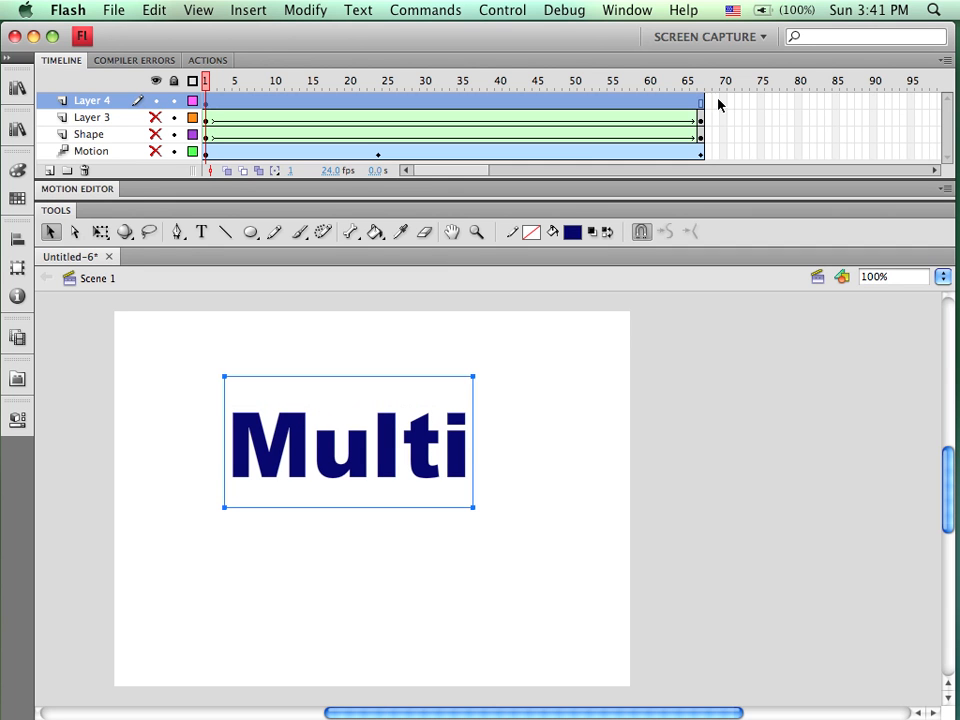
# Type the word 'Media' on frame 67 of Layer 4
pyautogui.click(700, 80)
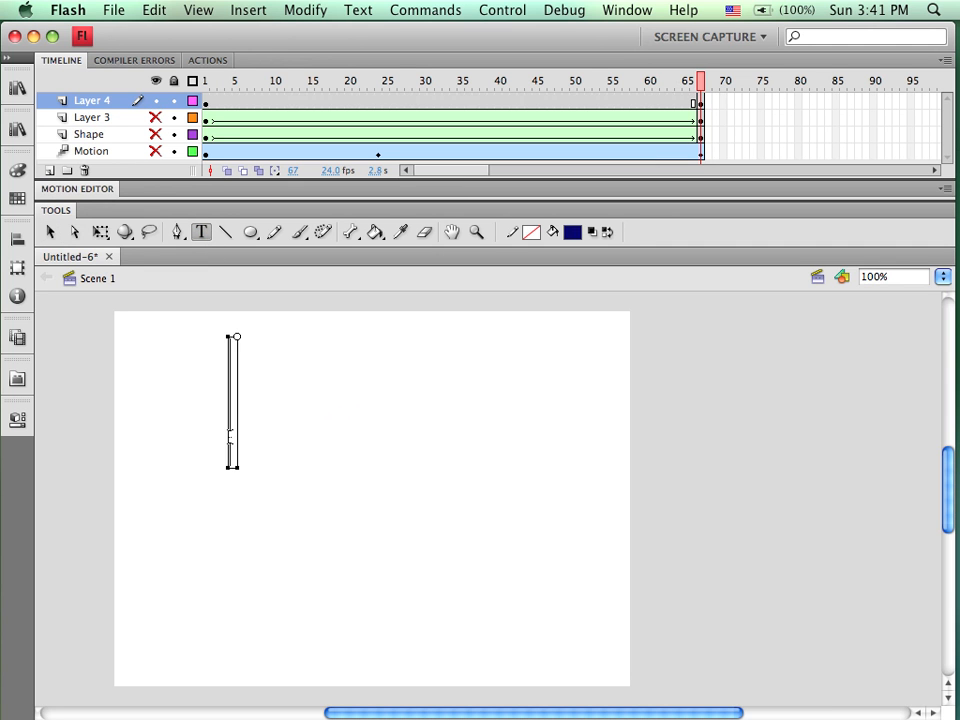
pyautogui.write('Medi')
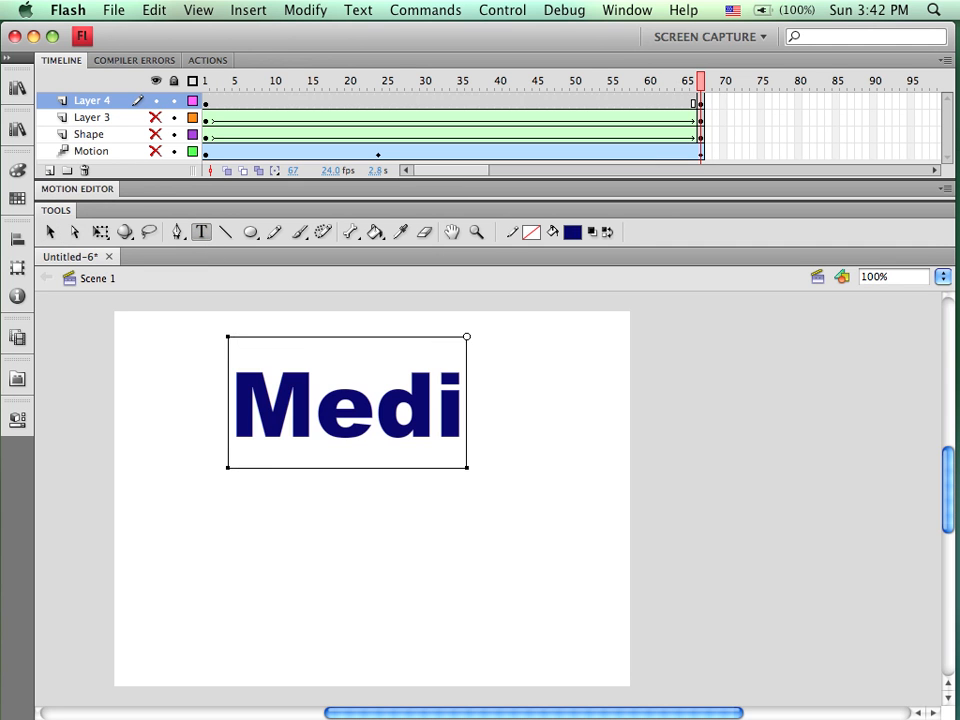
pyautogui.write('a')
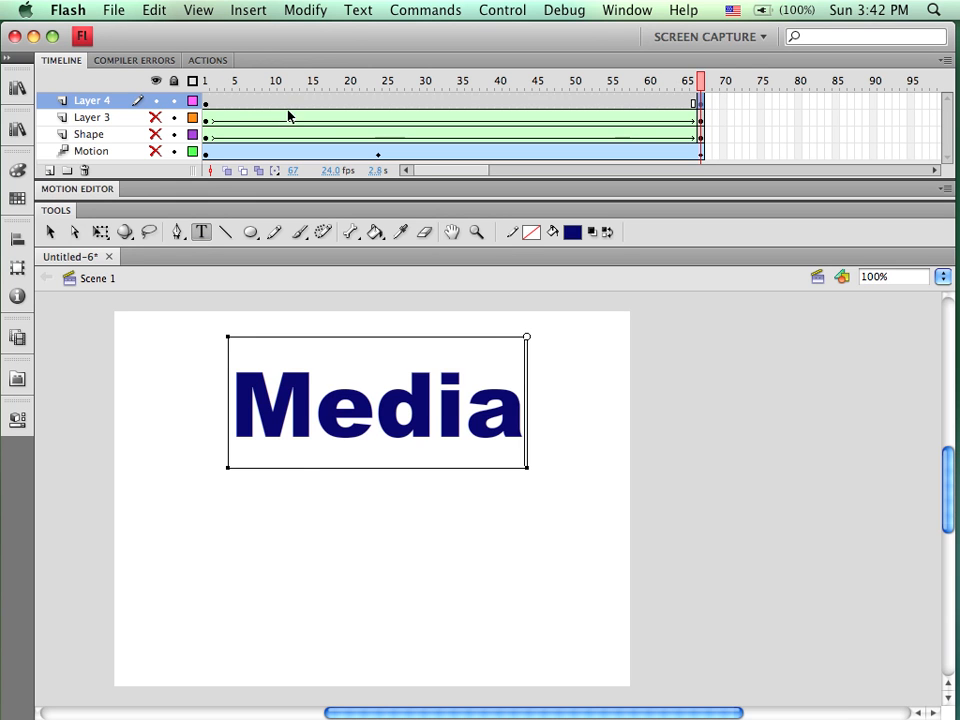
pyautogui.click(205, 80)
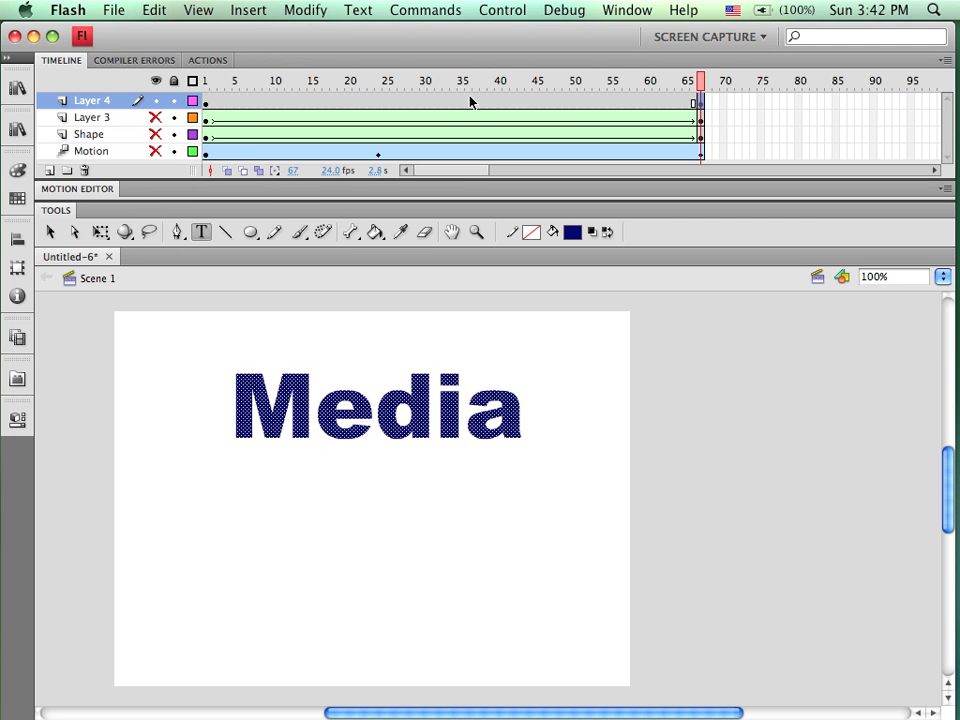
# Create a shape tween on Layer 4 morphing 'Multi' into 'Media' and scrub to preview
pyautogui.click(453, 81)
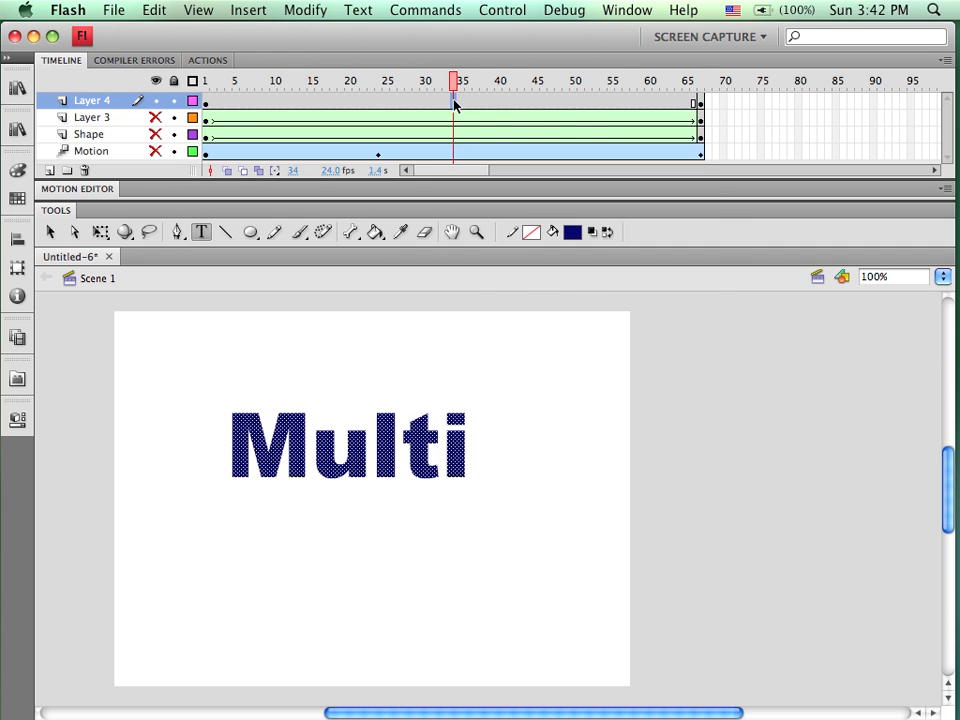
pyautogui.rightClick(455, 105)
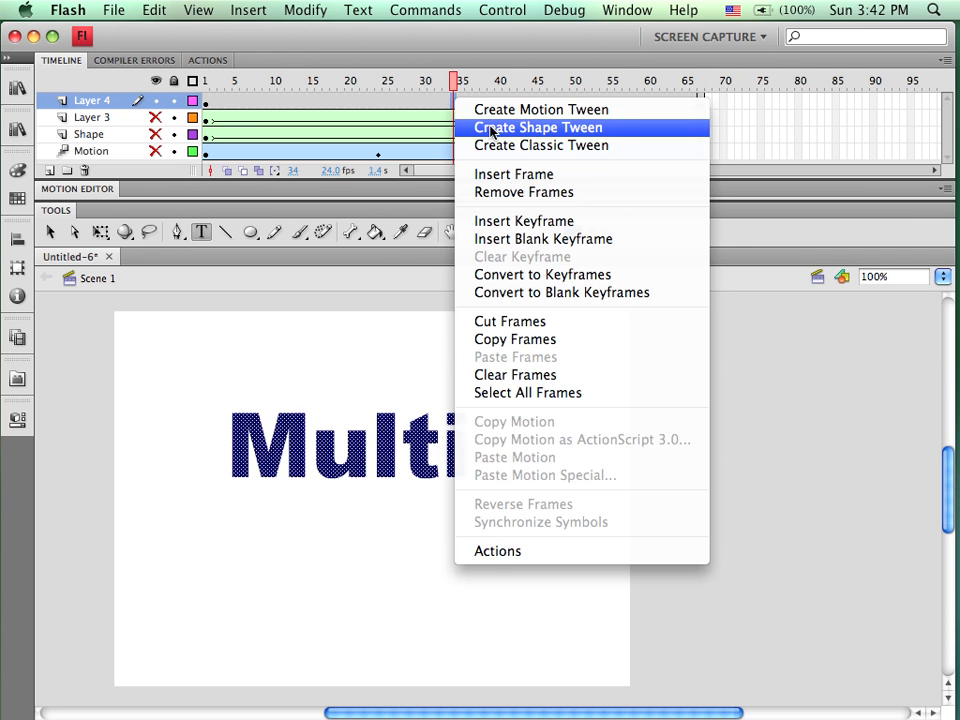
pyautogui.click(538, 127)
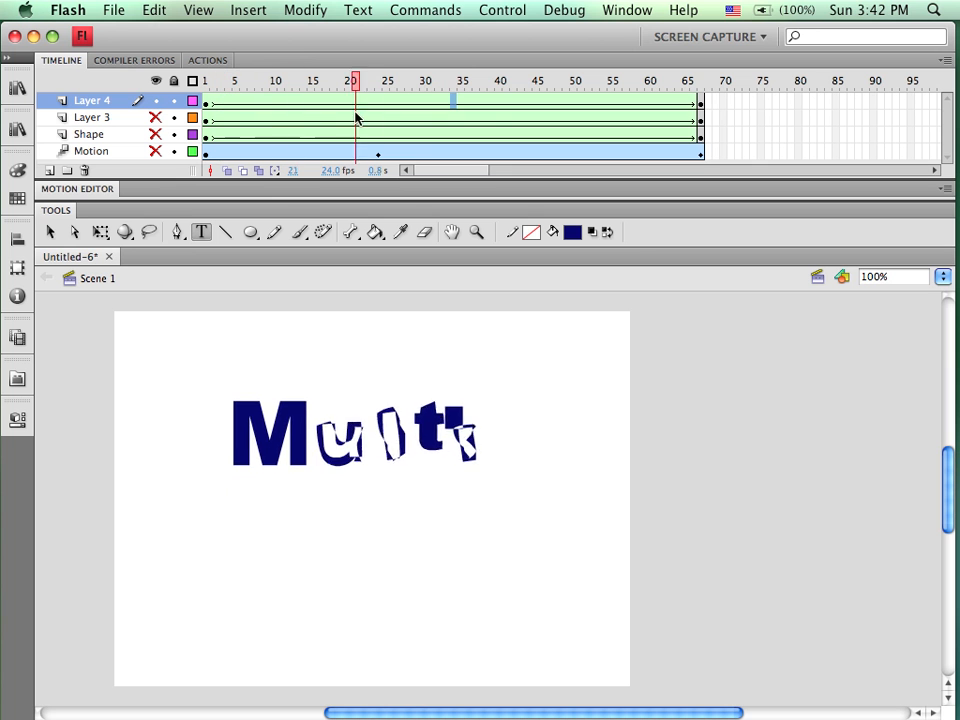
pyautogui.click(618, 80)
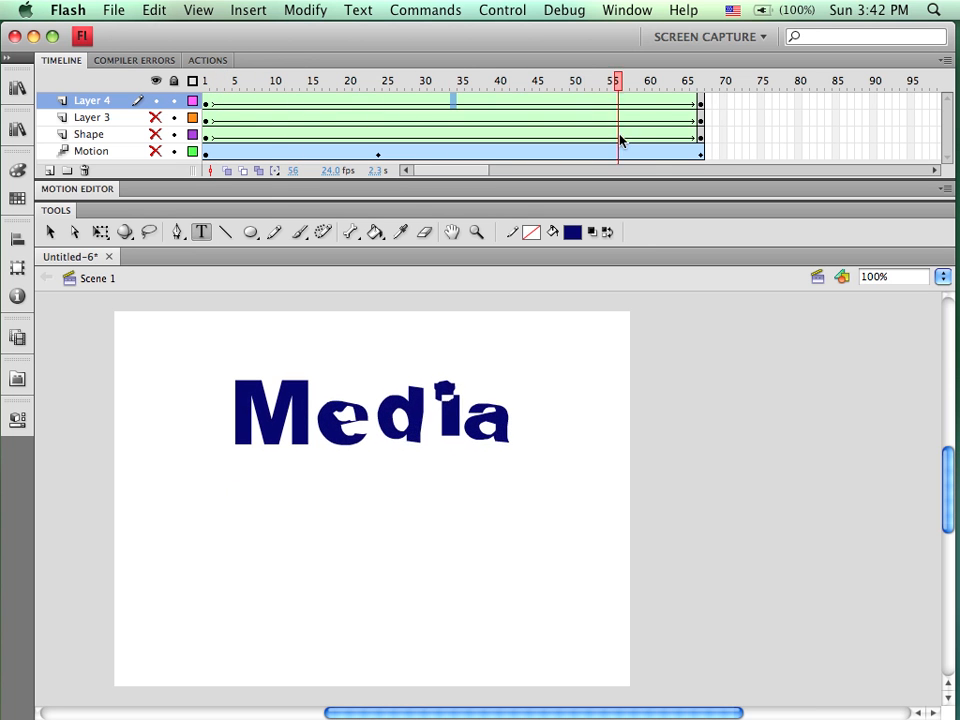
pyautogui.click(461, 80)
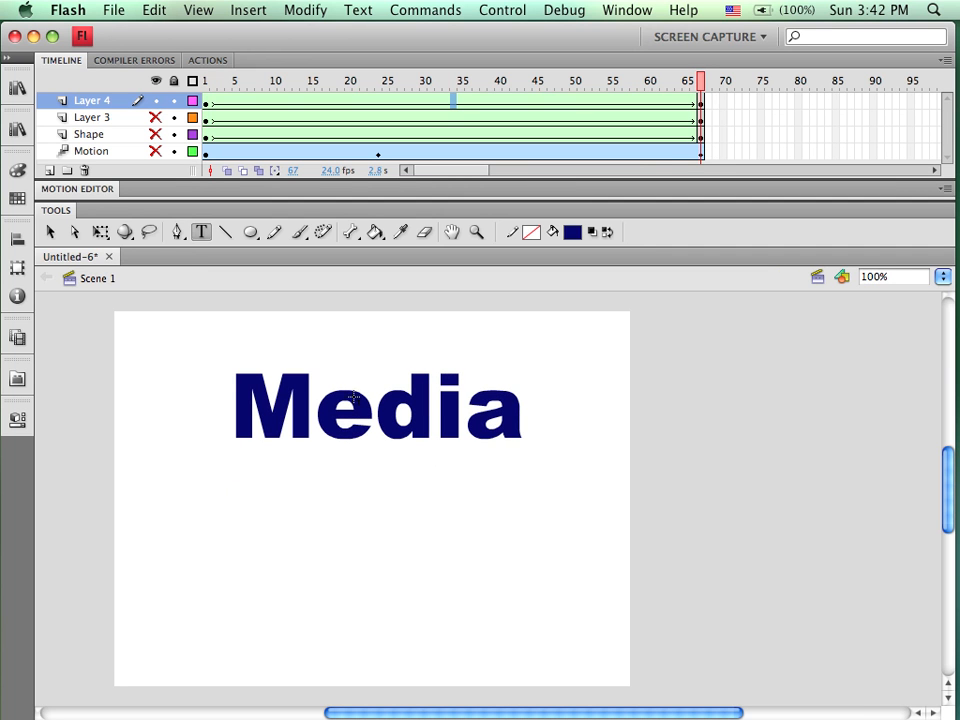
pyautogui.moveTo(315, 405)
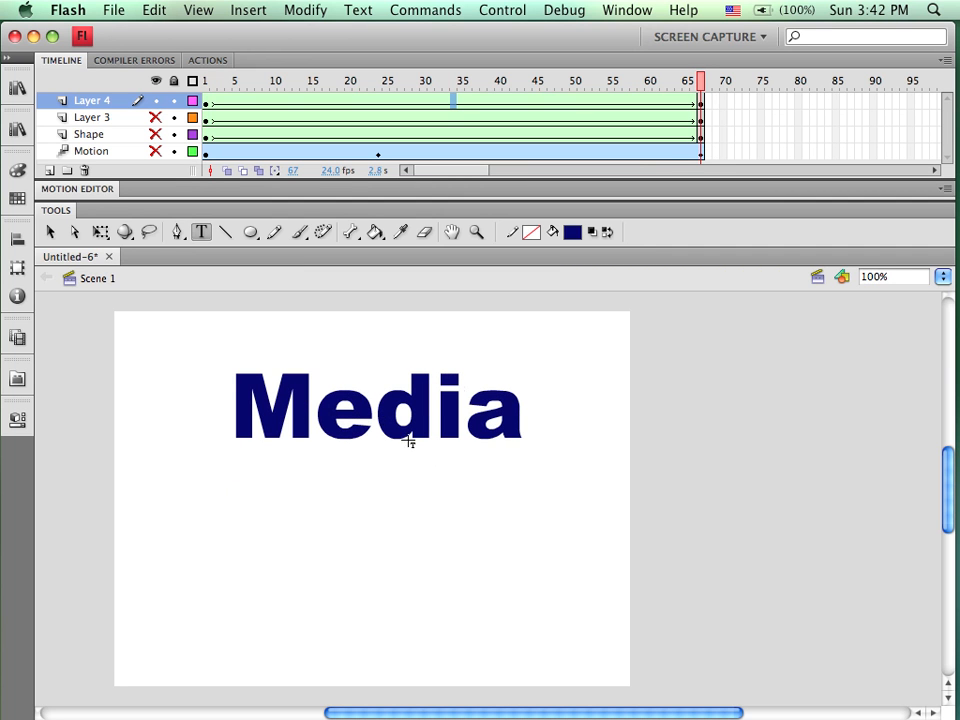
pyautogui.moveTo(360, 382)
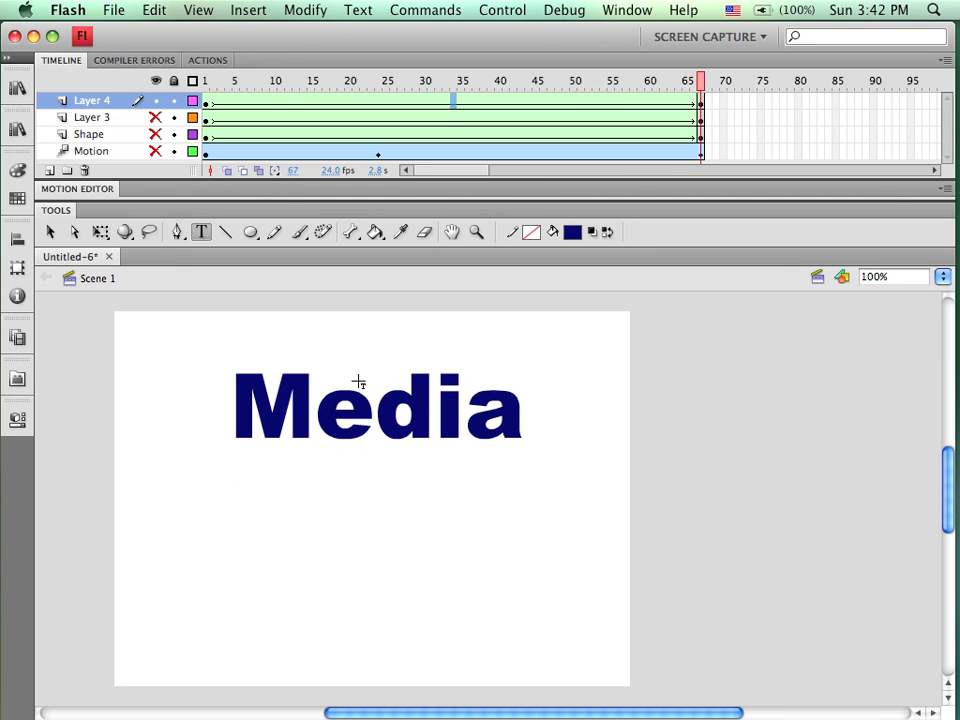
pyautogui.moveTo(601, 101)
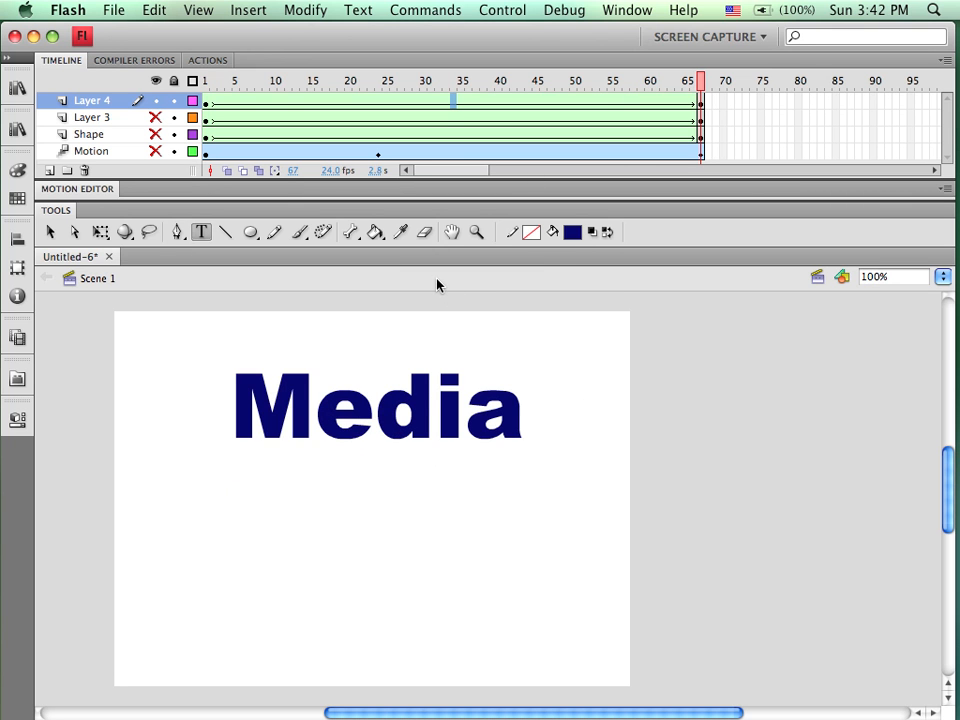
pyautogui.moveTo(365, 285)
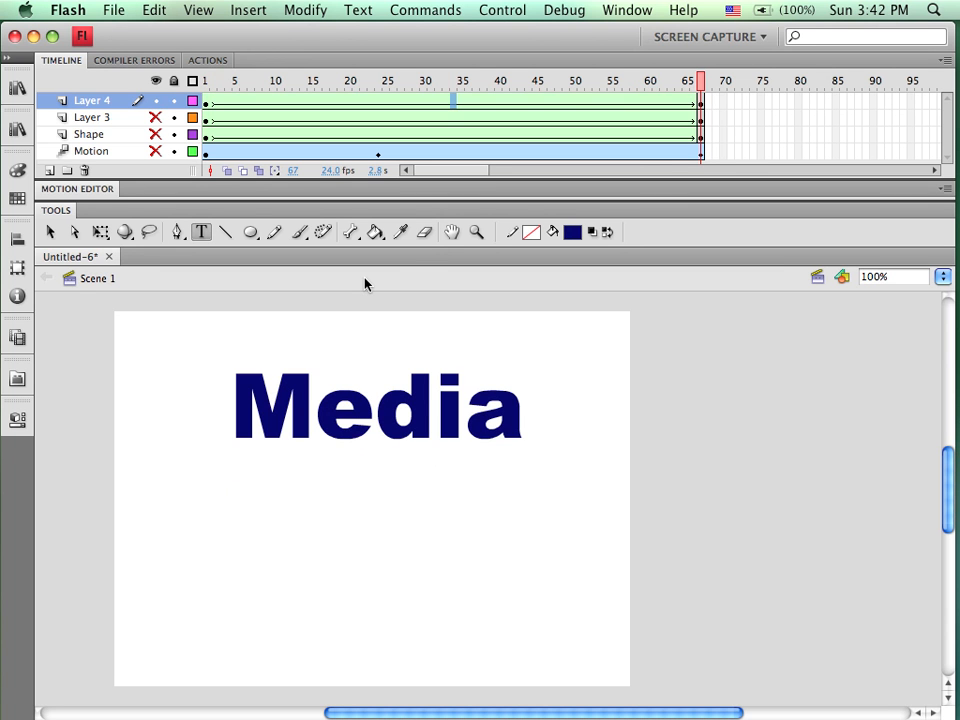